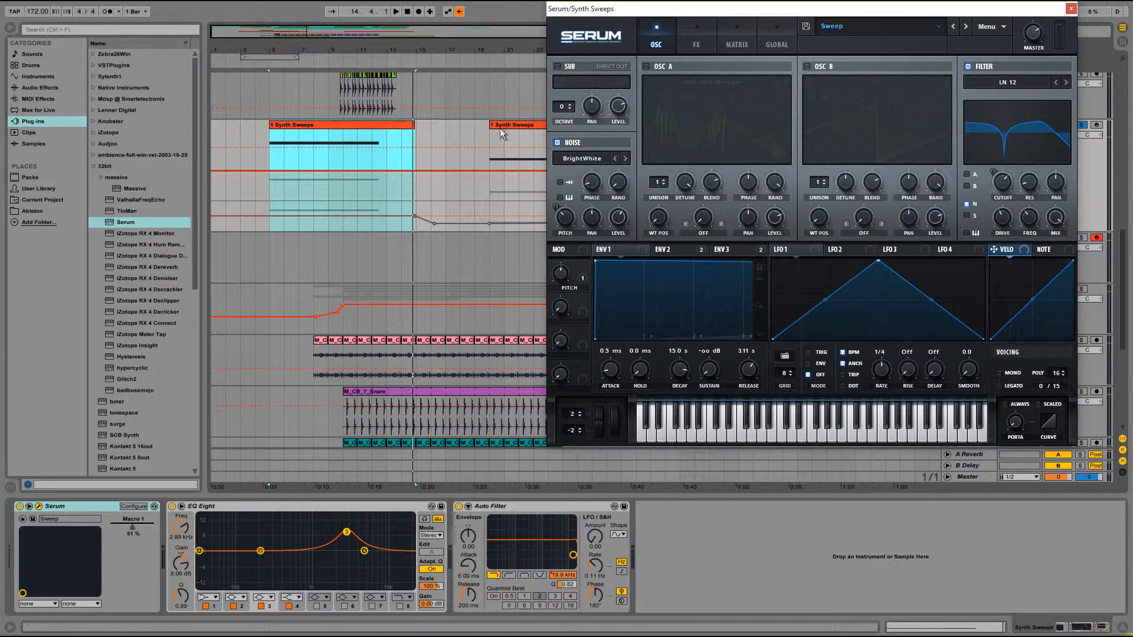
Step: Review the Sweep patch's effects and oscillator pages and reposition the Serum window
{"action": "left_click", "coordinate": [696, 45]}
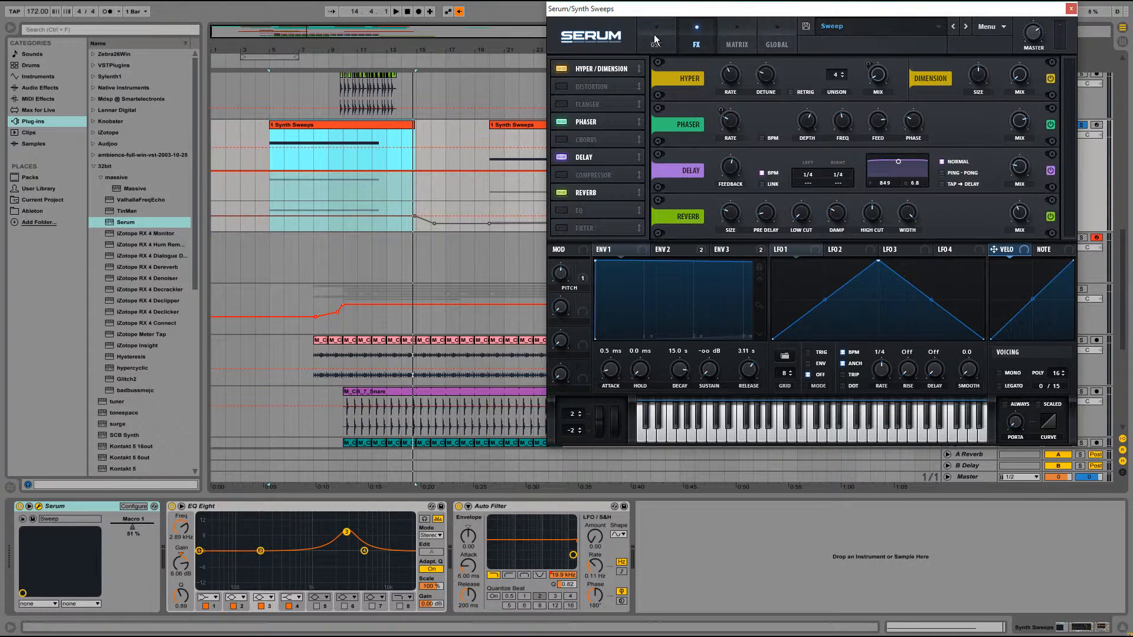
{"action": "left_click", "coordinate": [656, 29]}
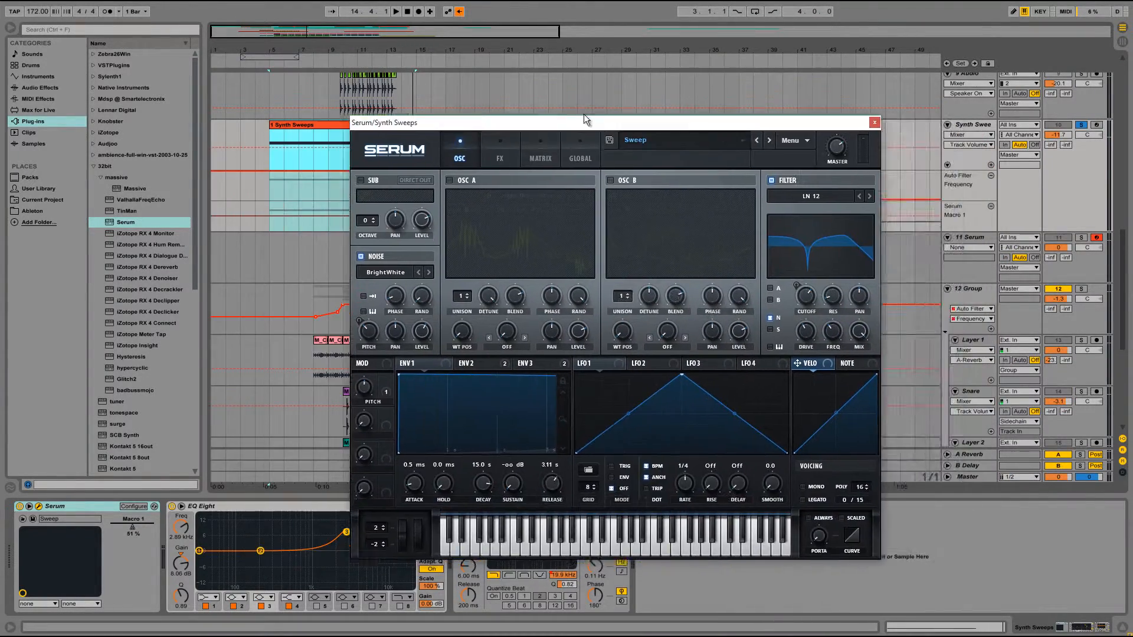
{"action": "left_click_drag", "start_coordinate": [585, 118], "coordinate": [796, 105]}
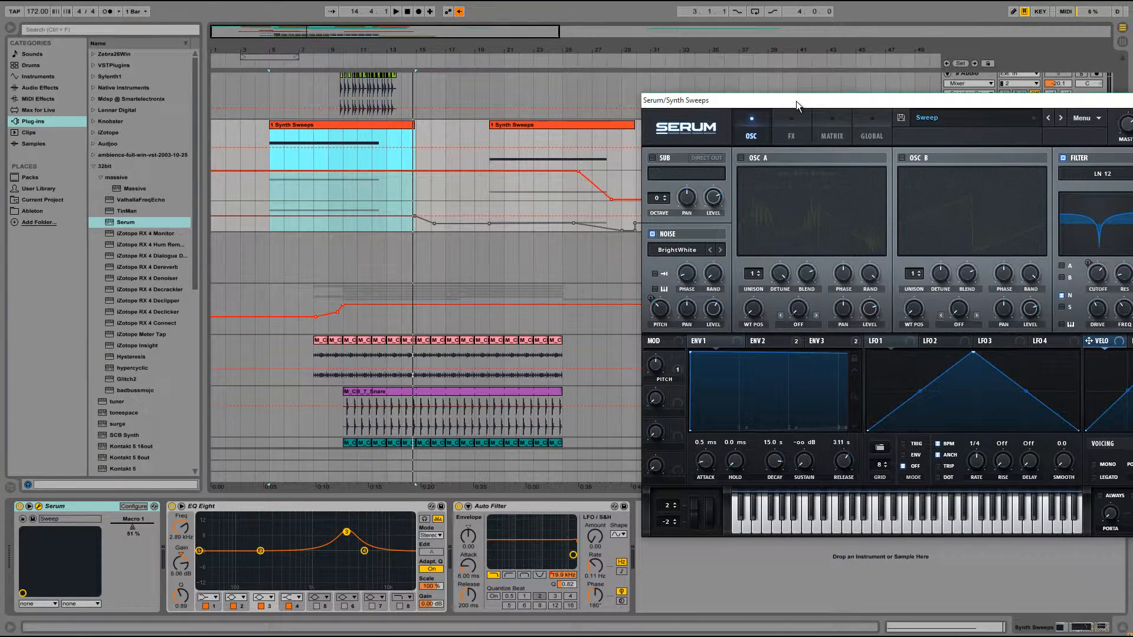
{"action": "left_click_drag", "start_coordinate": [796, 99], "coordinate": [449, 78]}
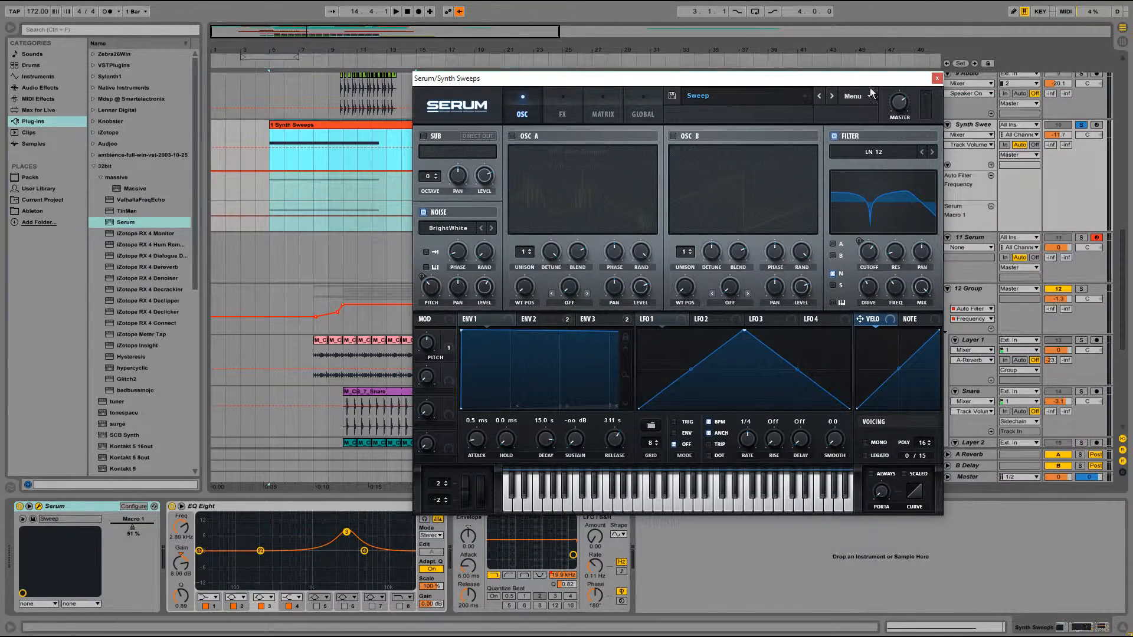
{"action": "mouse_move", "coordinate": [981, 237]}
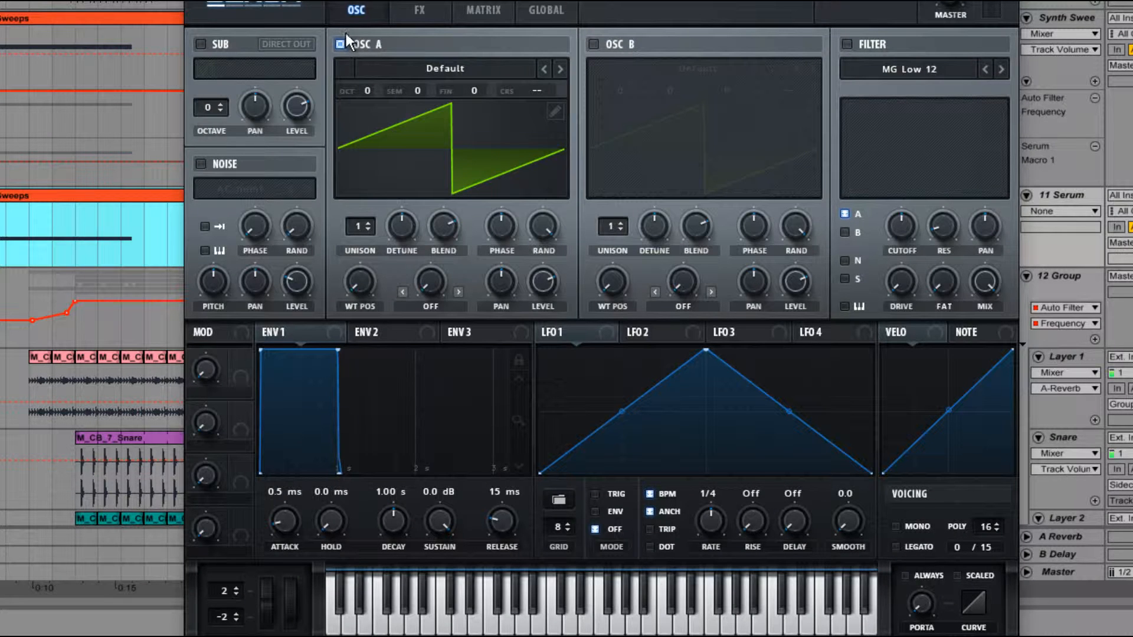
Step: Turn oscillator A off, enable the filter and route the noise through it
{"action": "left_click", "coordinate": [339, 42]}
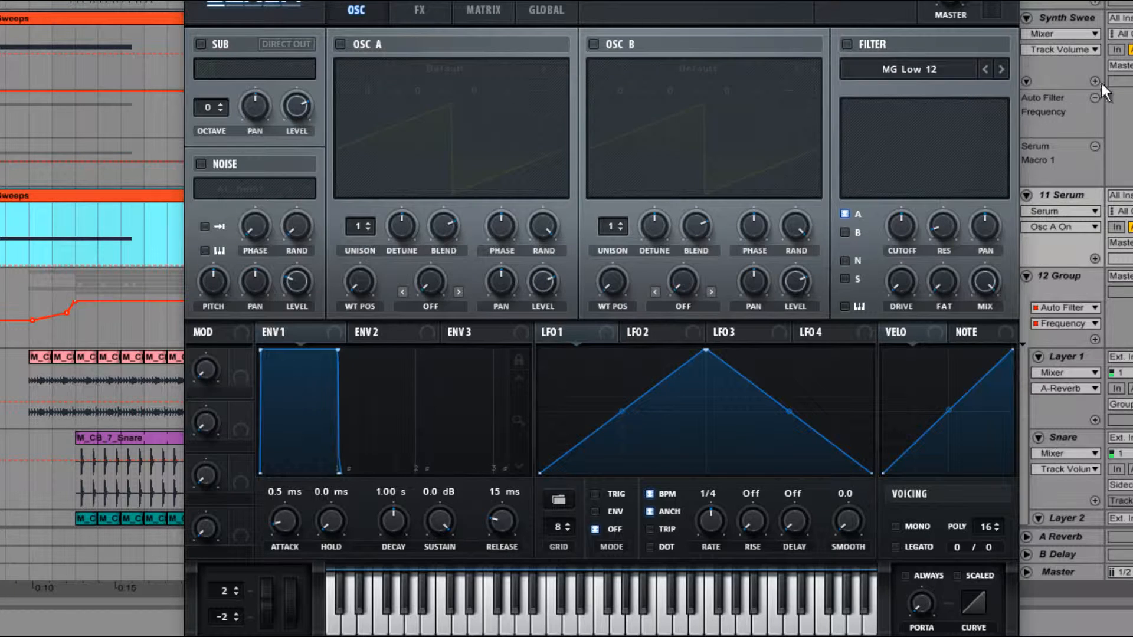
{"action": "left_click", "coordinate": [845, 44]}
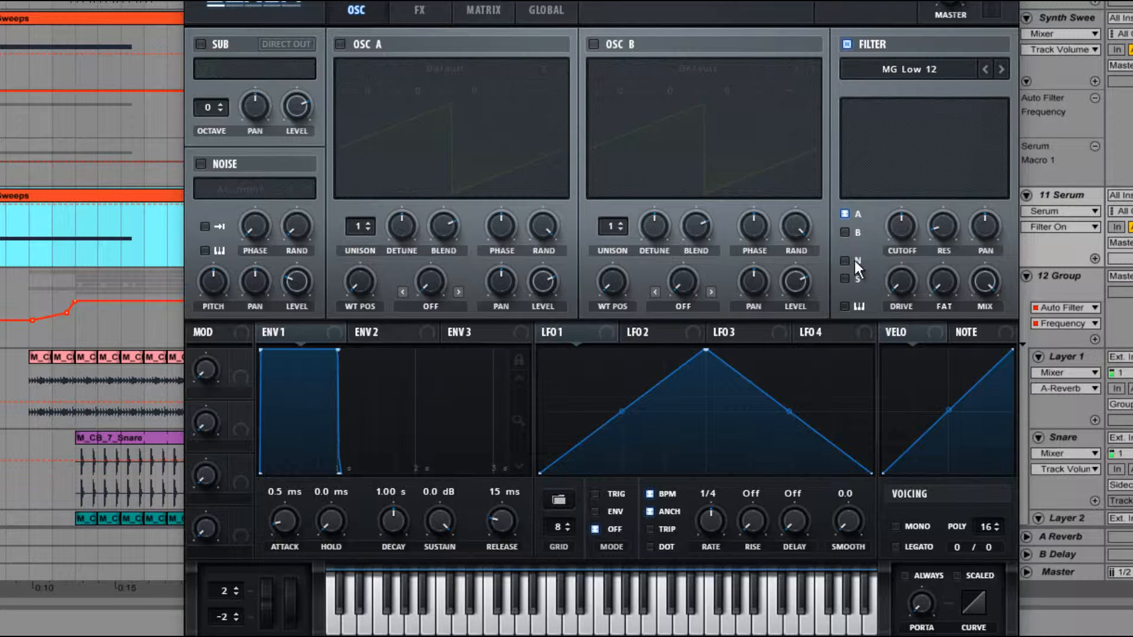
{"action": "left_click", "coordinate": [844, 261]}
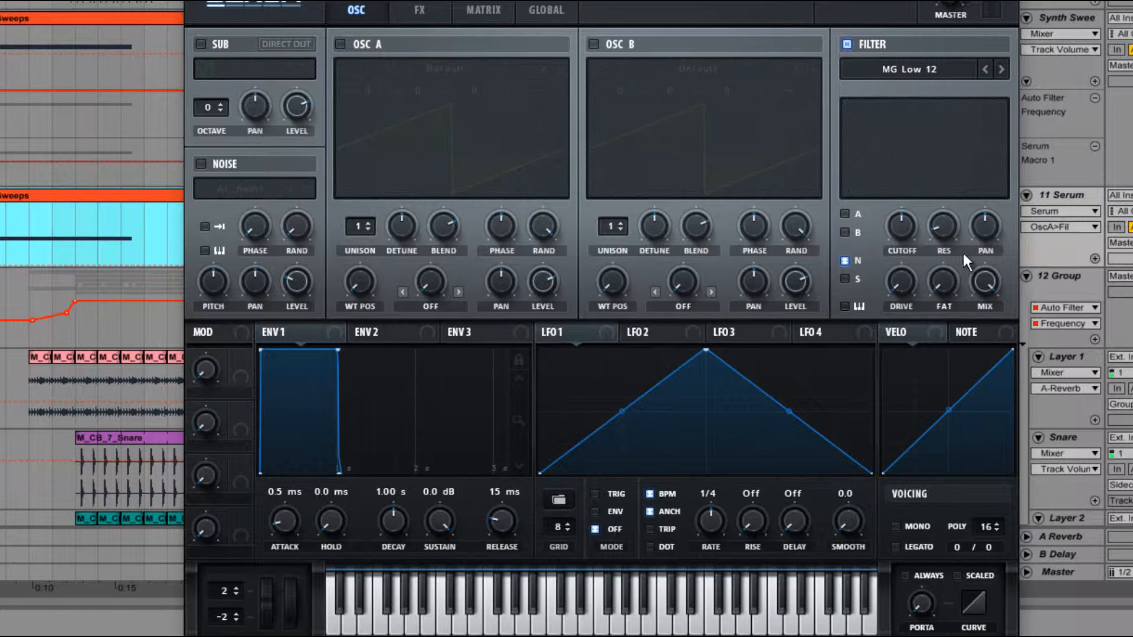
{"action": "mouse_move", "coordinate": [923, 75]}
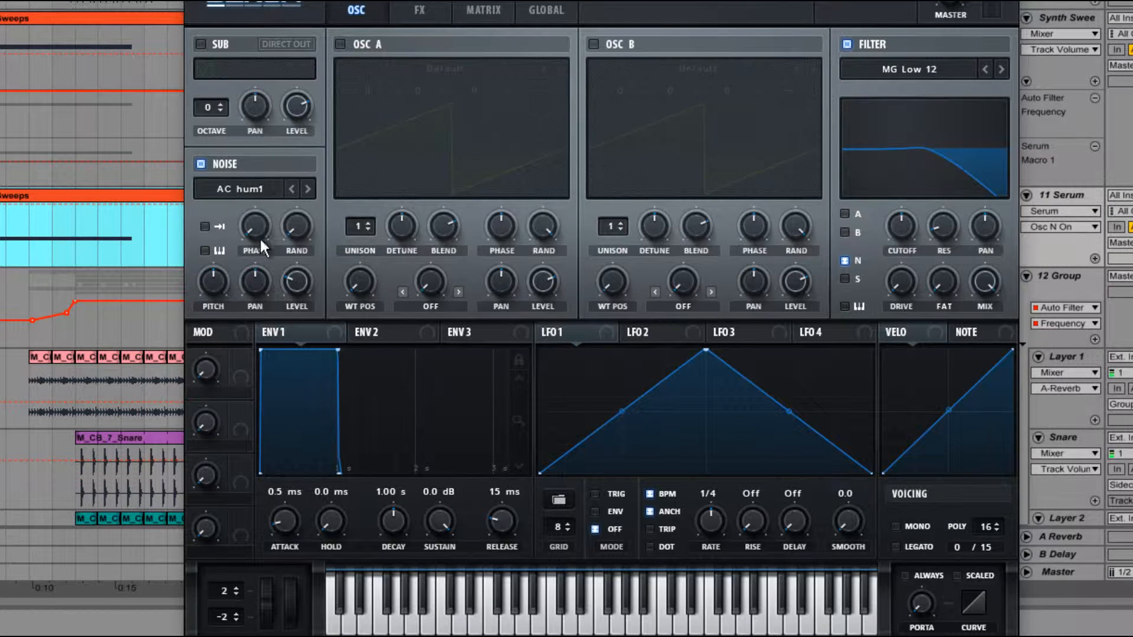
Step: Load the Analog BrightWhite sample as the noise source
{"action": "left_click", "coordinate": [306, 189]}
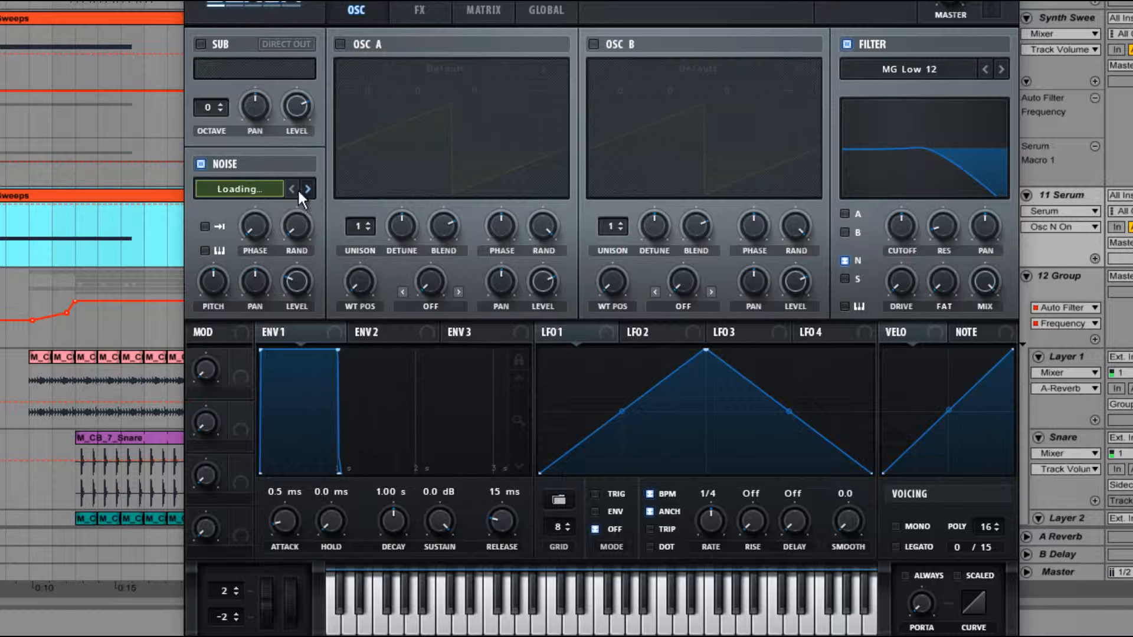
{"action": "left_click", "coordinate": [239, 189]}
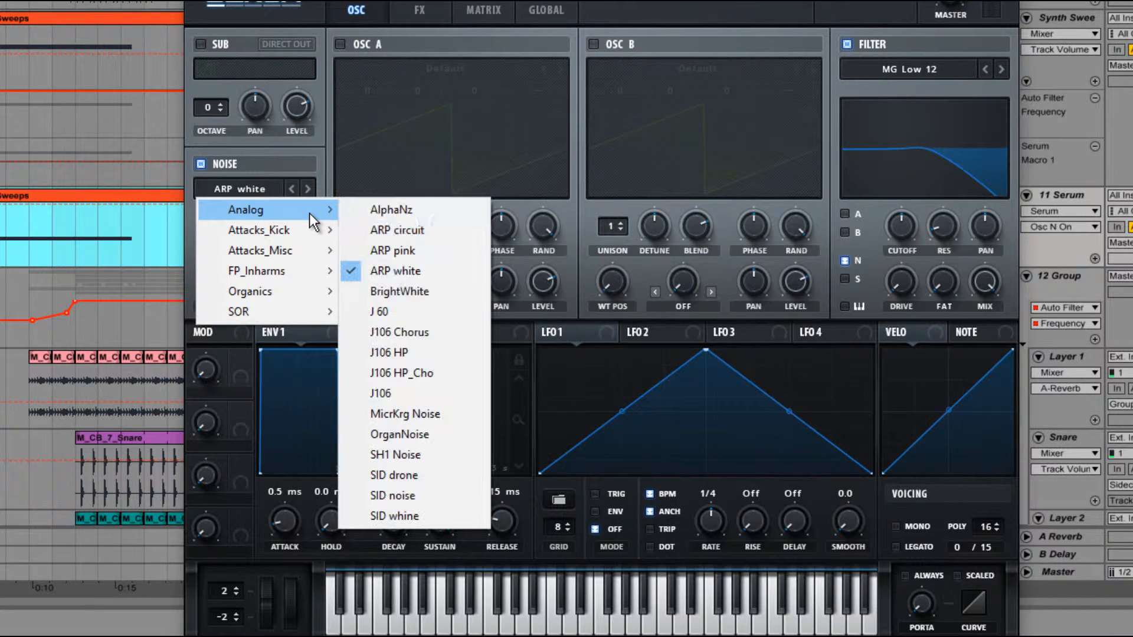
{"action": "left_click", "coordinate": [399, 291]}
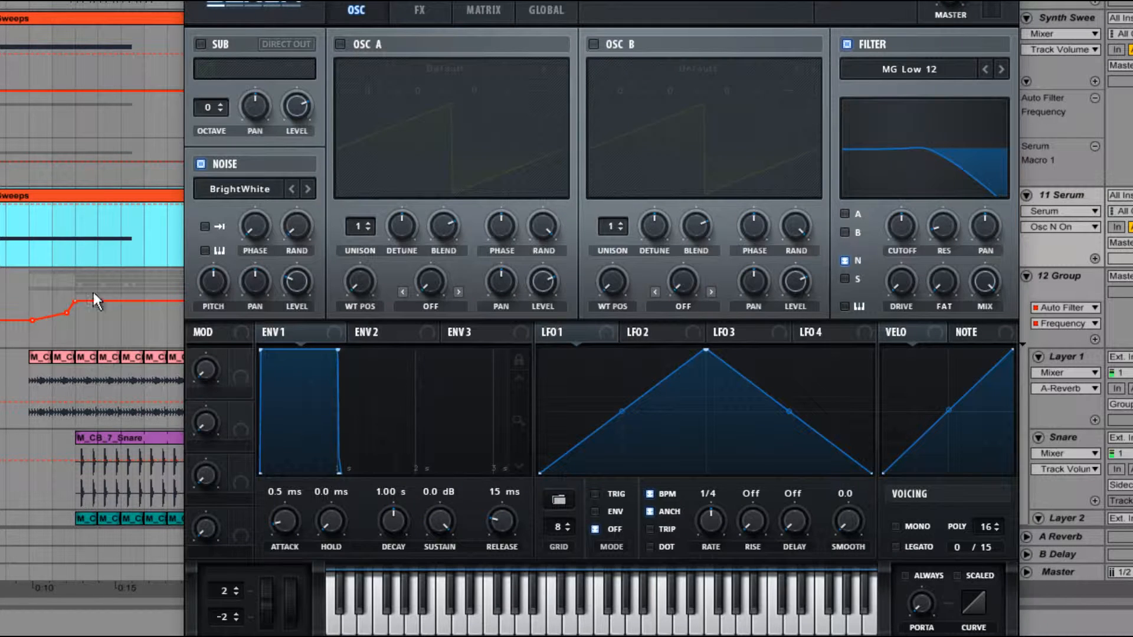
{"action": "mouse_move", "coordinate": [564, 159]}
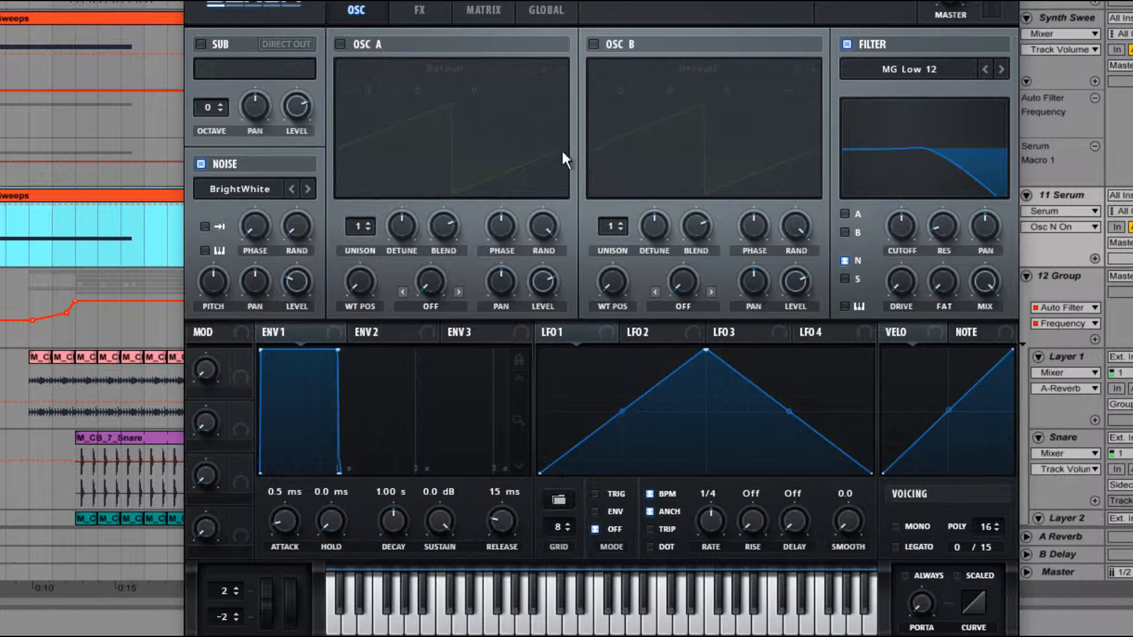
{"action": "mouse_move", "coordinate": [529, 177]}
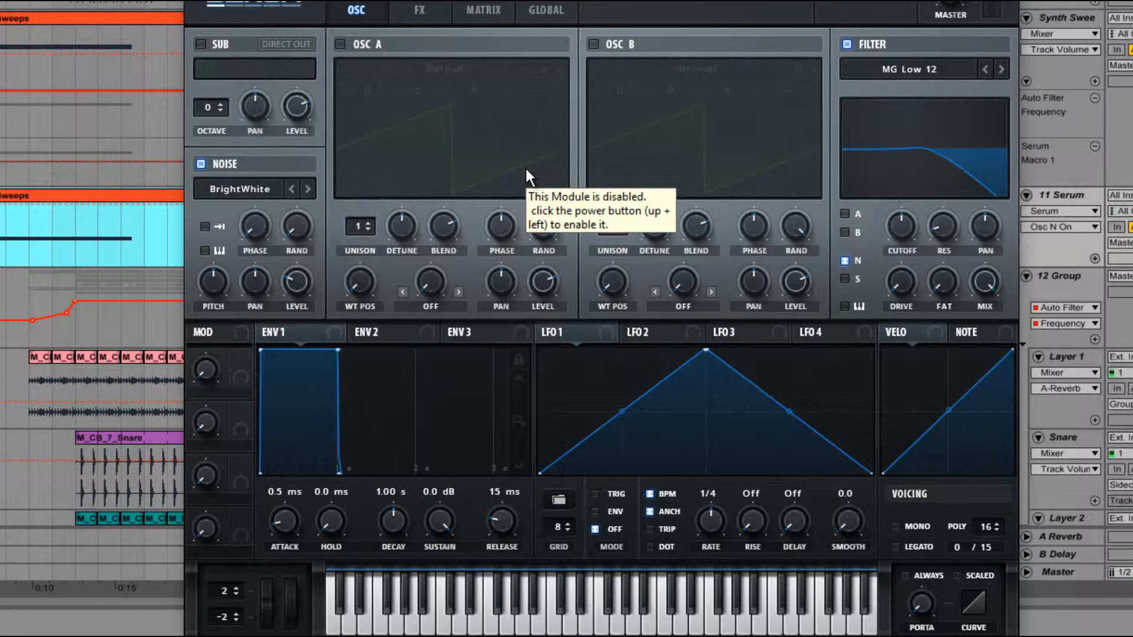
{"action": "left_click", "coordinate": [238, 188]}
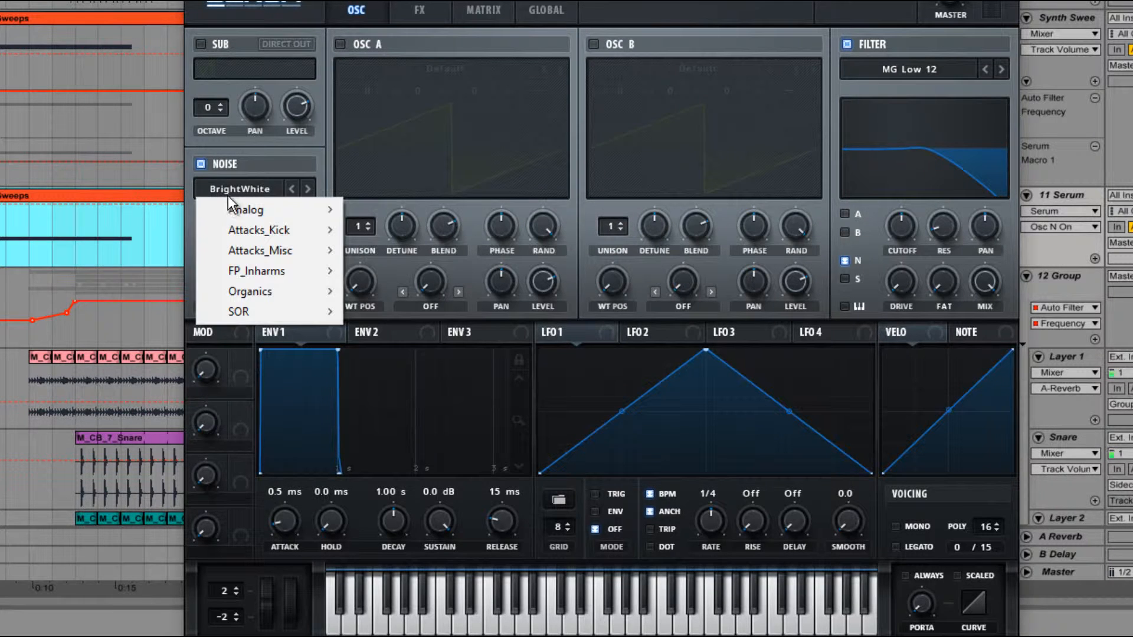
{"action": "mouse_move", "coordinate": [245, 210]}
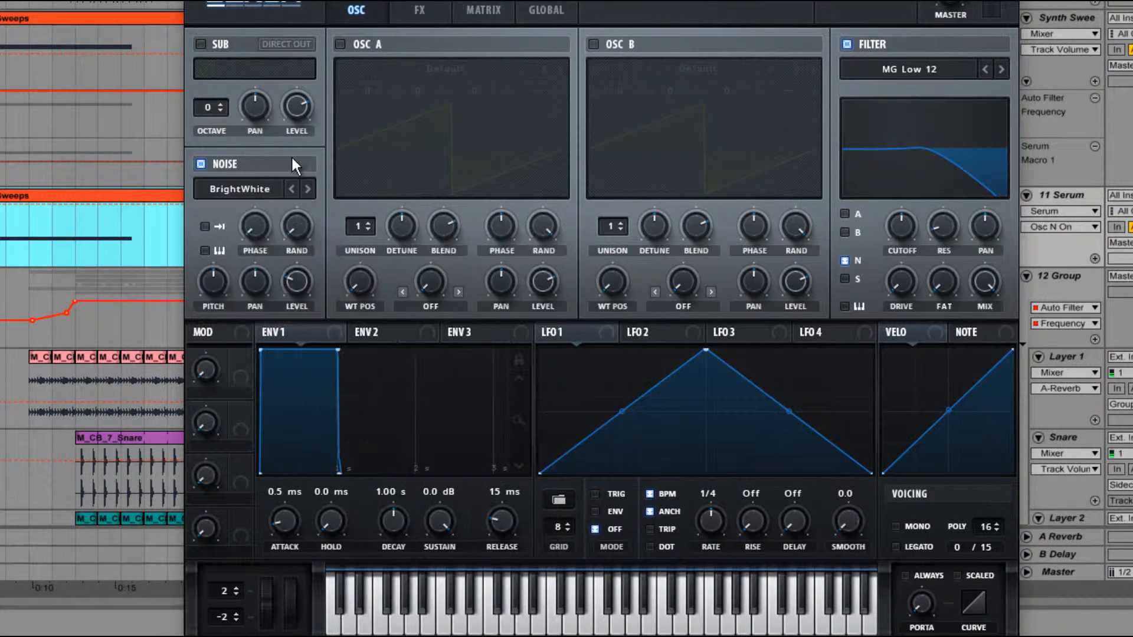
{"action": "mouse_move", "coordinate": [422, 155]}
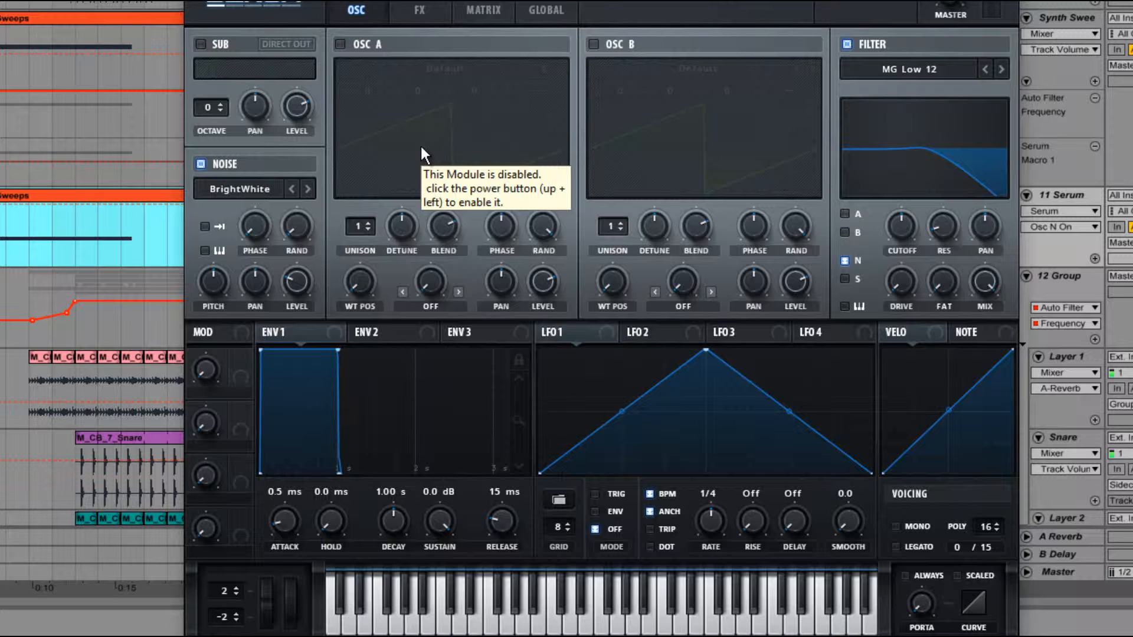
{"action": "mouse_move", "coordinate": [384, 134]}
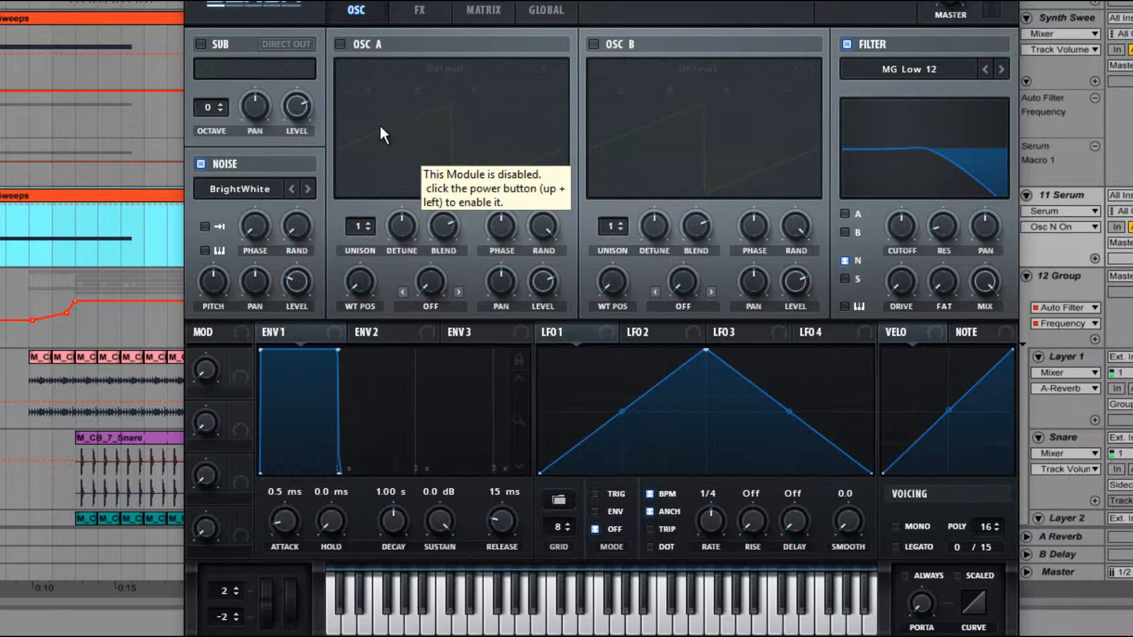
{"action": "mouse_move", "coordinate": [312, 256]}
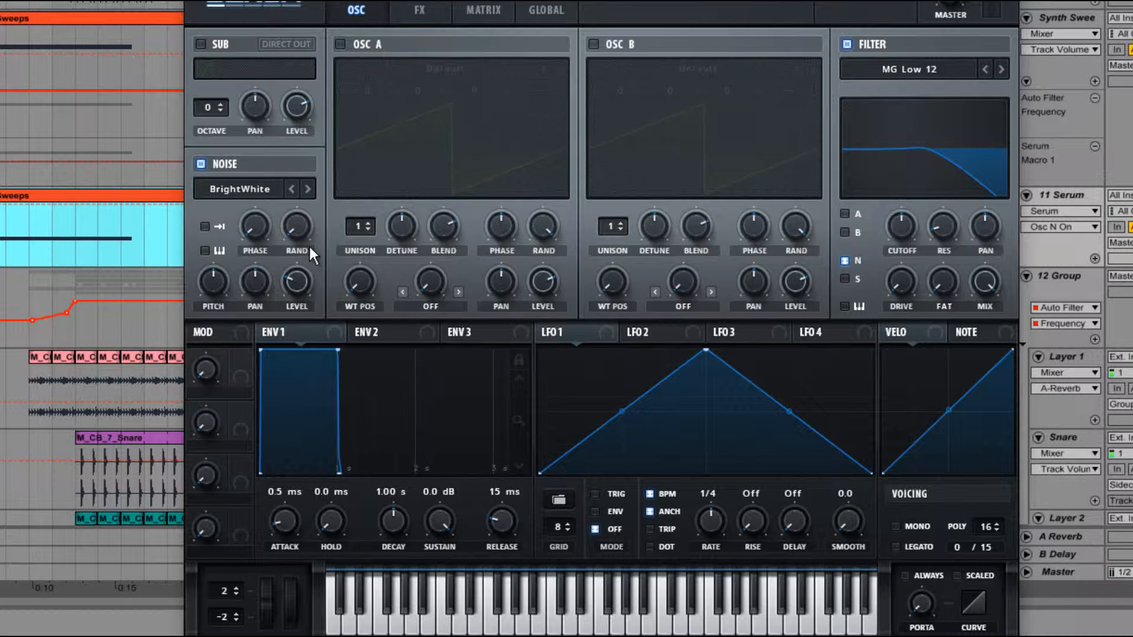
{"action": "mouse_move", "coordinate": [419, 159]}
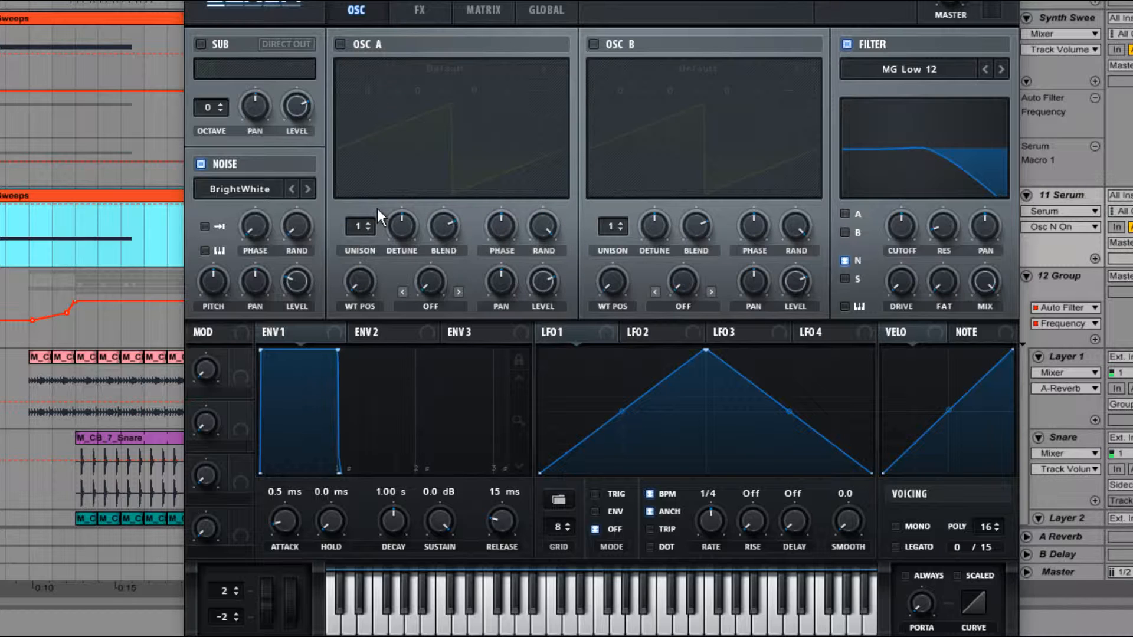
{"action": "mouse_move", "coordinate": [389, 126]}
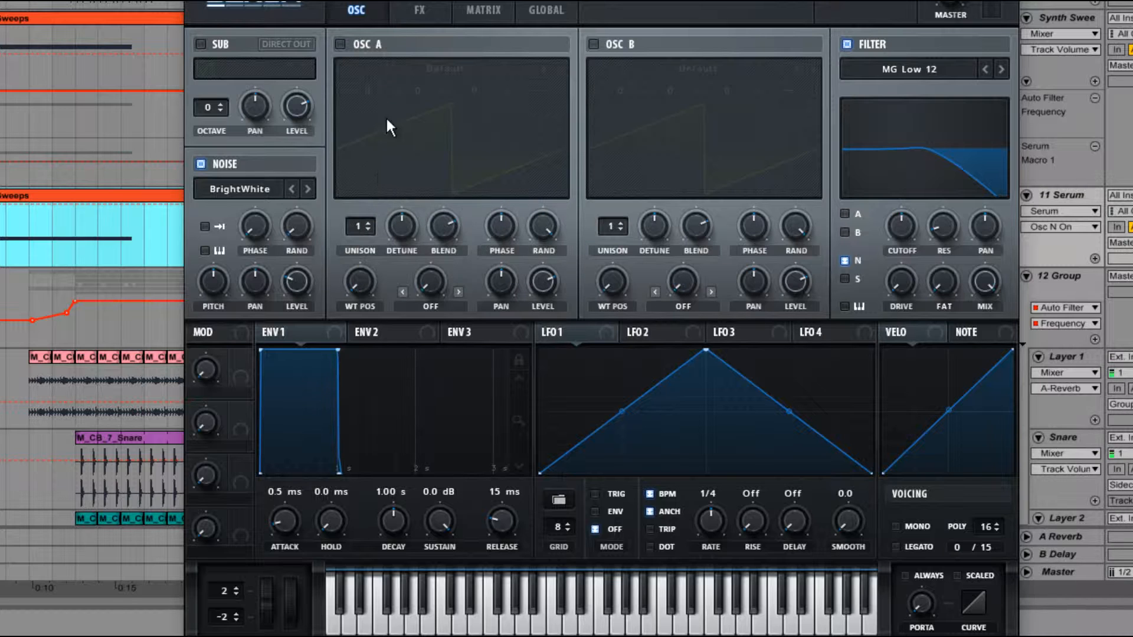
{"action": "mouse_move", "coordinate": [390, 125]}
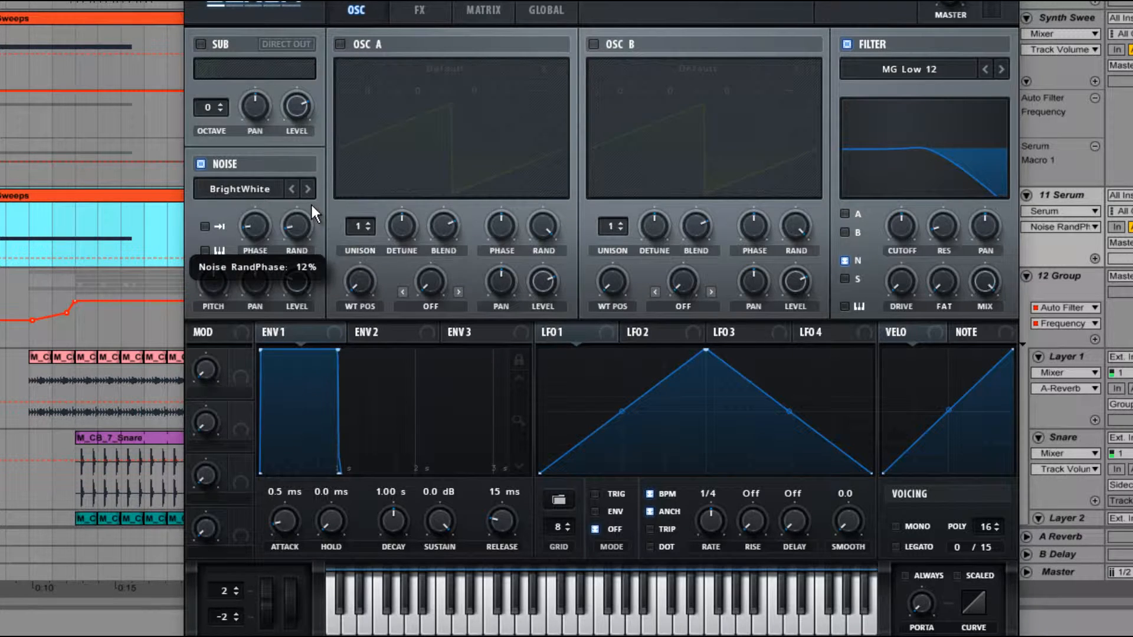
{"action": "mouse_move", "coordinate": [625, 125]}
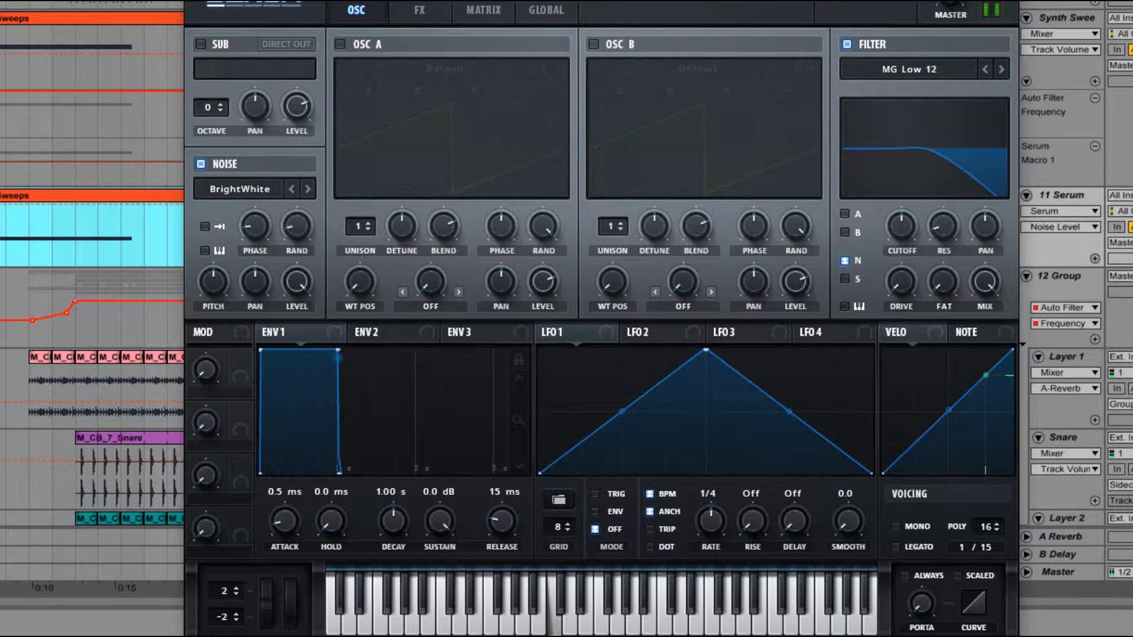
{"action": "mouse_move", "coordinate": [394, 379]}
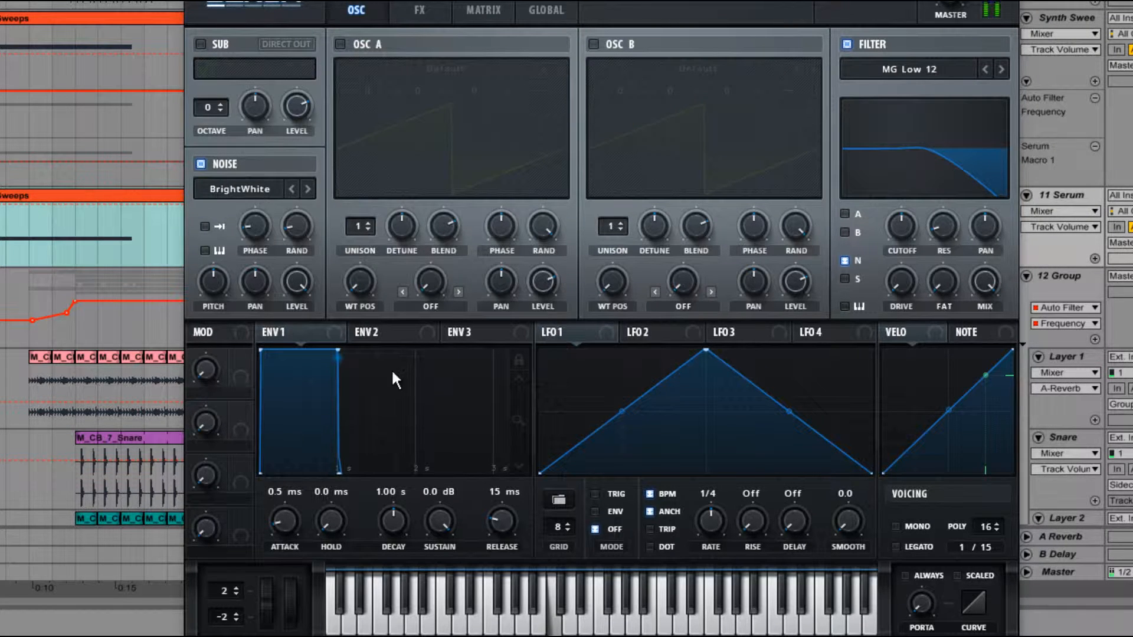
{"action": "mouse_move", "coordinate": [256, 283]}
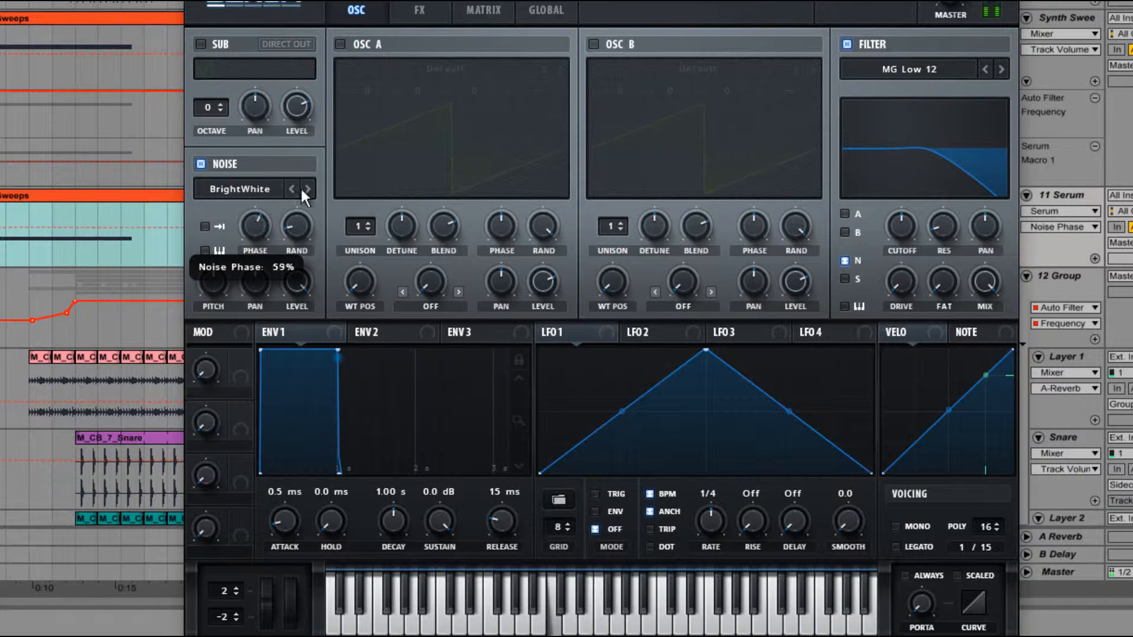
Step: Raise the noise phase to about 67% and assign envelope 3 to the noise pitch
{"action": "left_click_drag", "start_coordinate": [211, 285], "coordinate": [238, 279]}
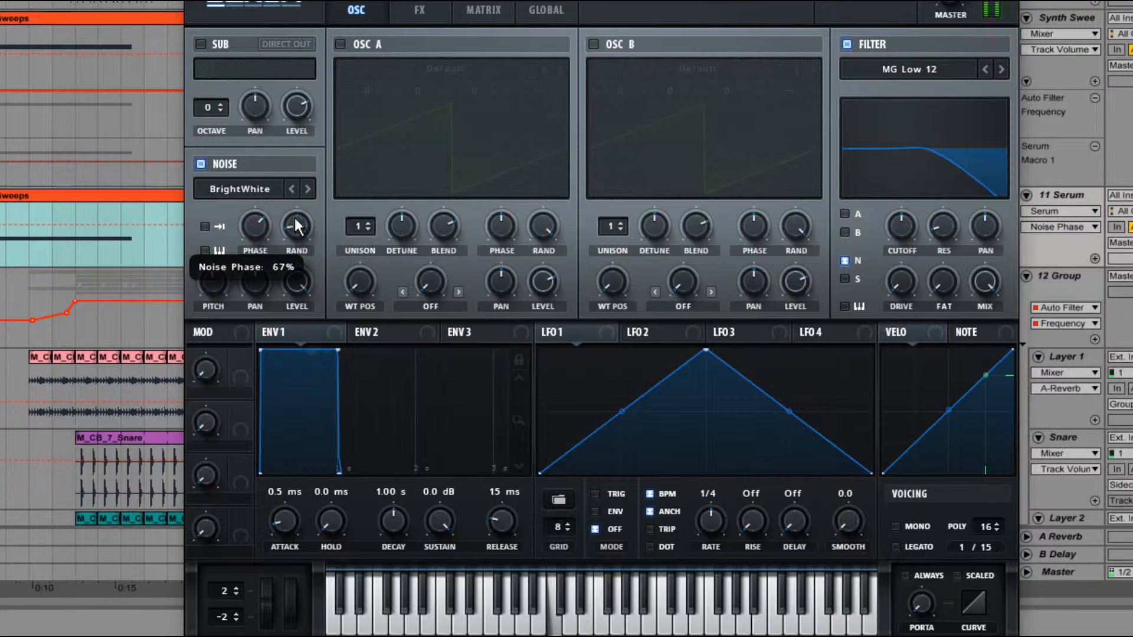
{"action": "left_click_drag", "start_coordinate": [297, 227], "coordinate": [252, 340]}
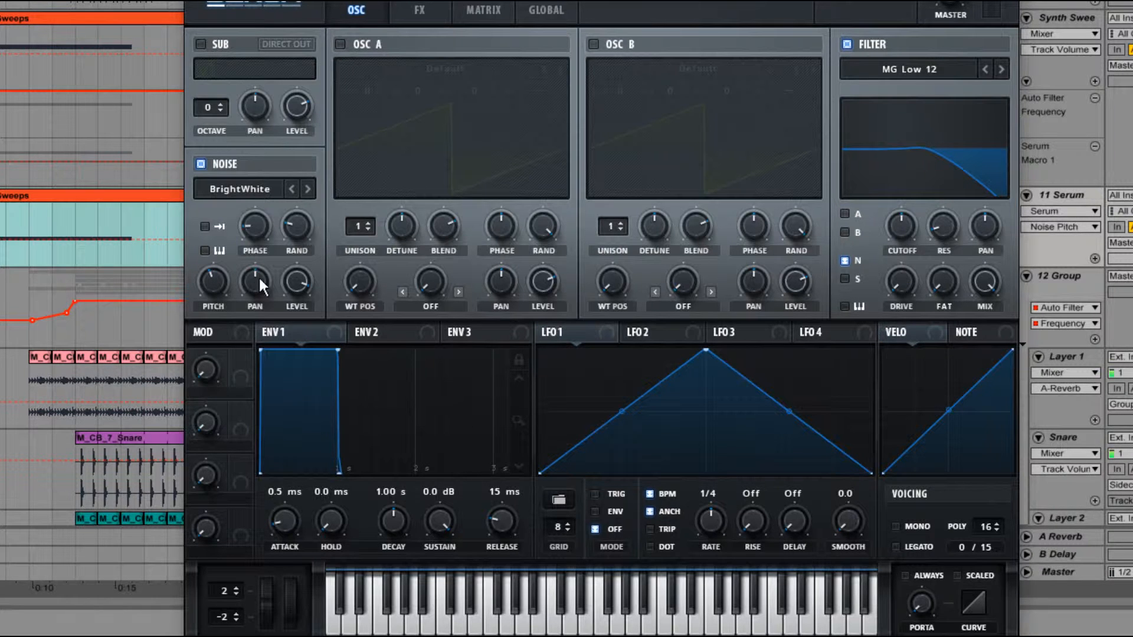
{"action": "mouse_move", "coordinate": [359, 284]}
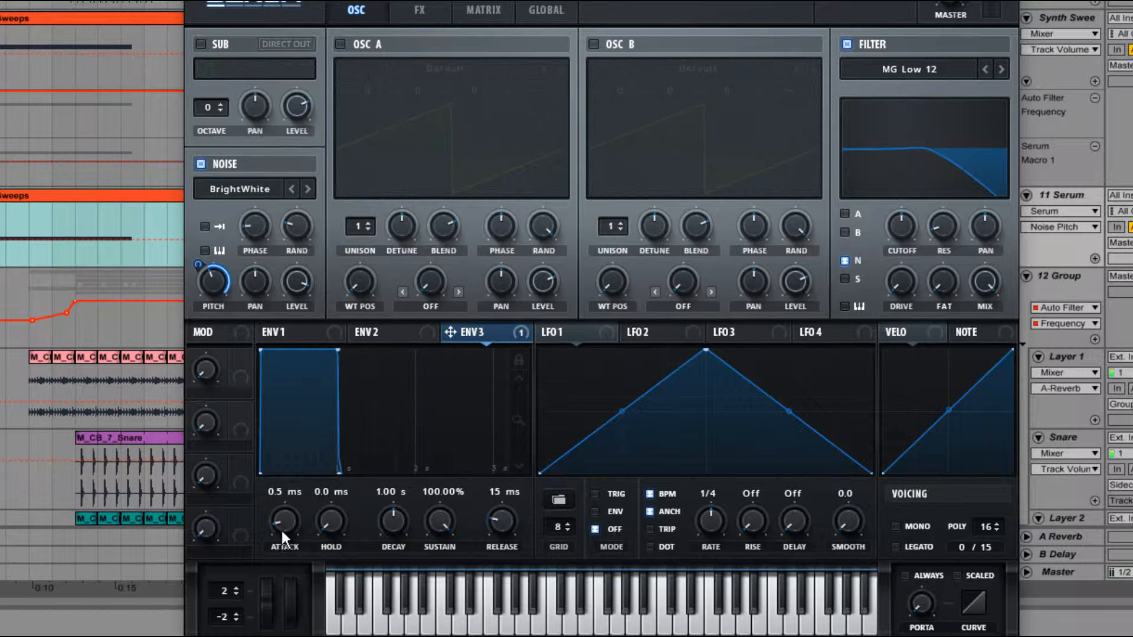
Step: Lengthen envelope 3's attack to about 8.54 s, then move to envelope 2
{"action": "left_click_drag", "start_coordinate": [284, 520], "coordinate": [314, 449]}
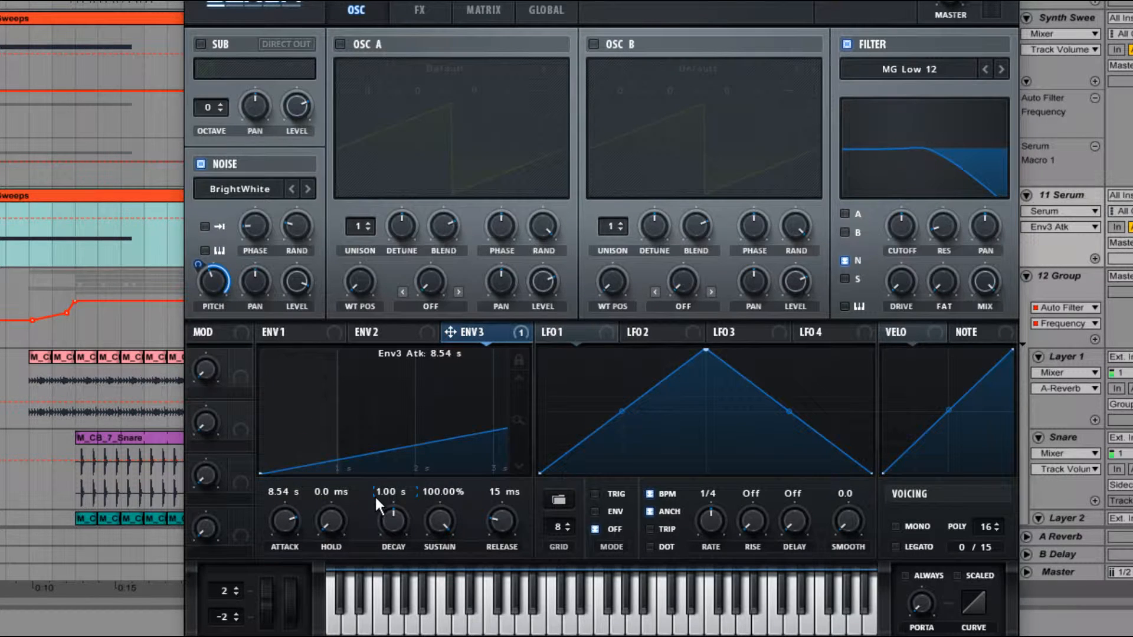
{"action": "mouse_move", "coordinate": [358, 531]}
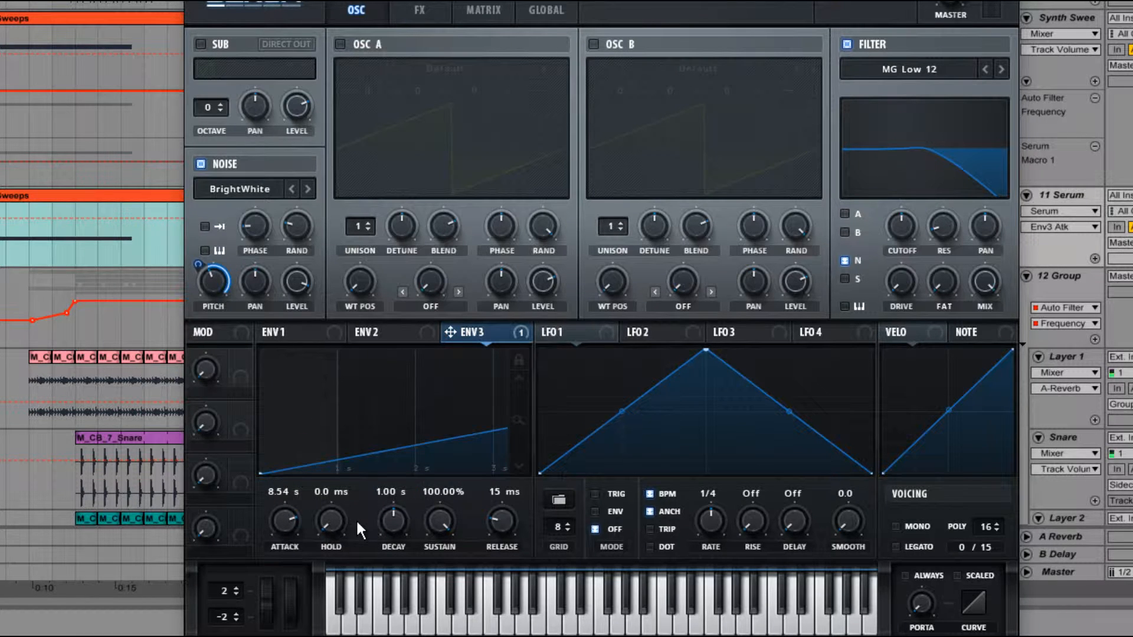
{"action": "mouse_move", "coordinate": [397, 539]}
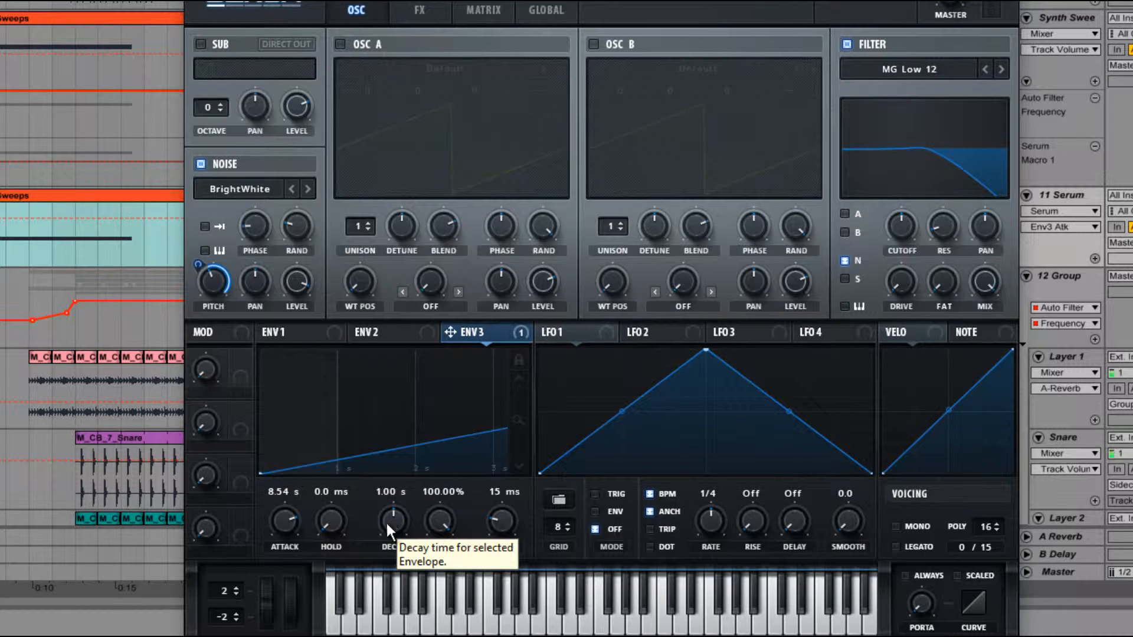
{"action": "mouse_move", "coordinate": [414, 531]}
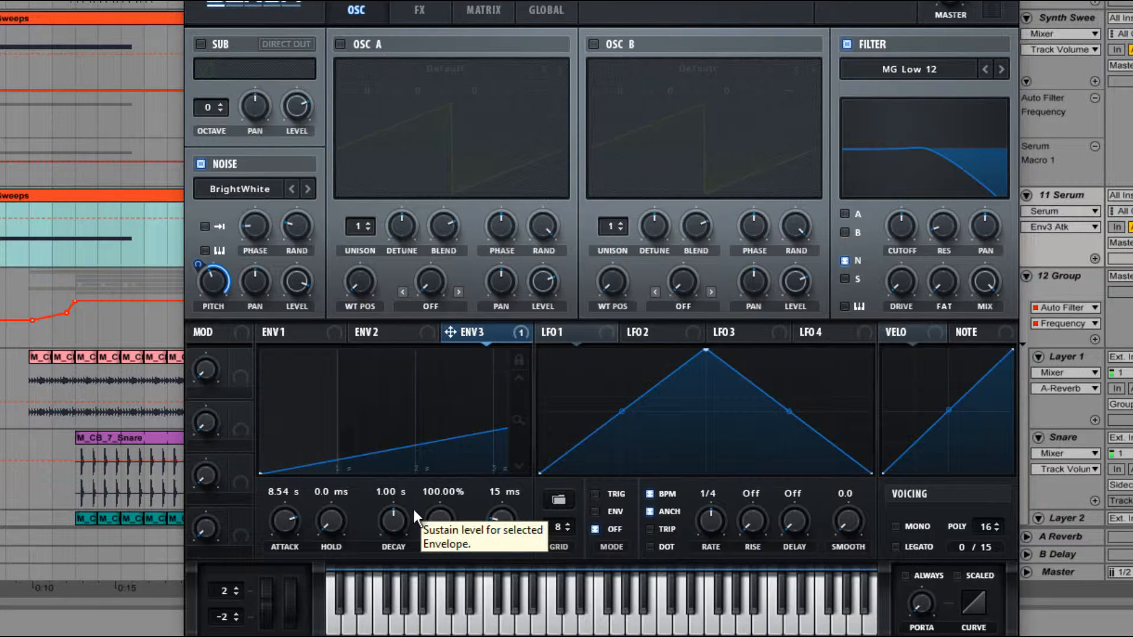
{"action": "mouse_move", "coordinate": [409, 538]}
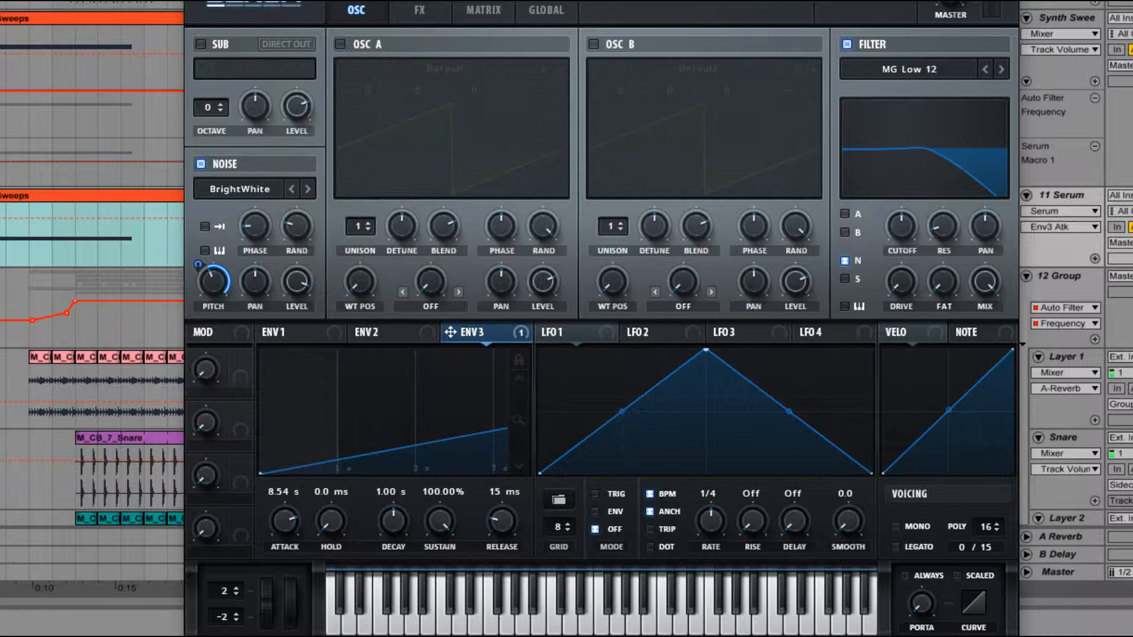
{"action": "mouse_move", "coordinate": [137, 379]}
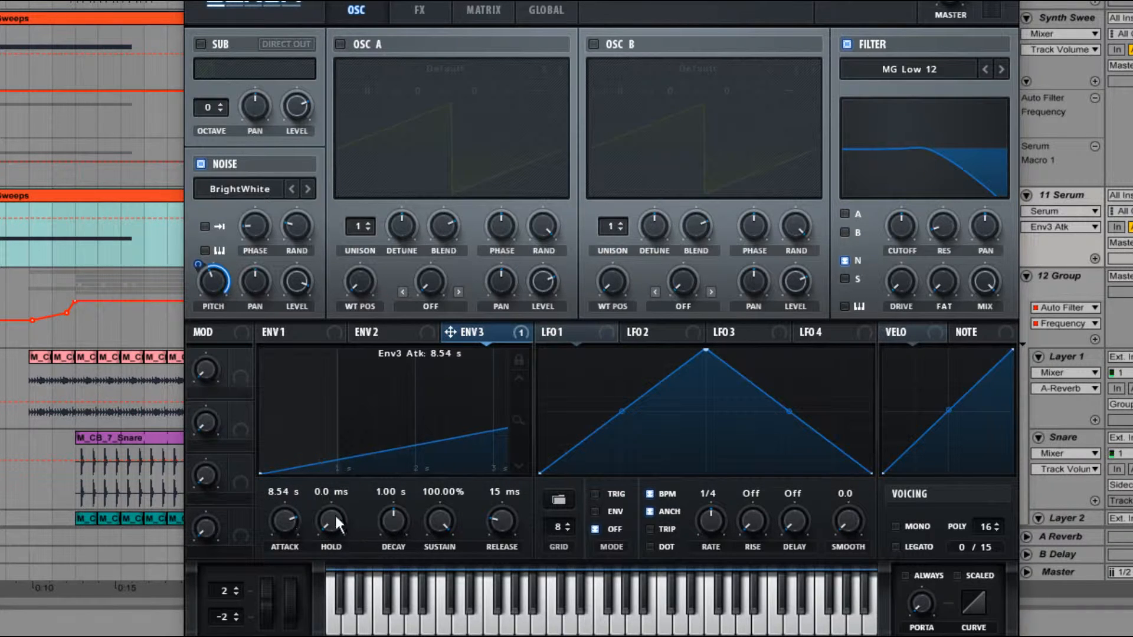
{"action": "mouse_move", "coordinate": [393, 525]}
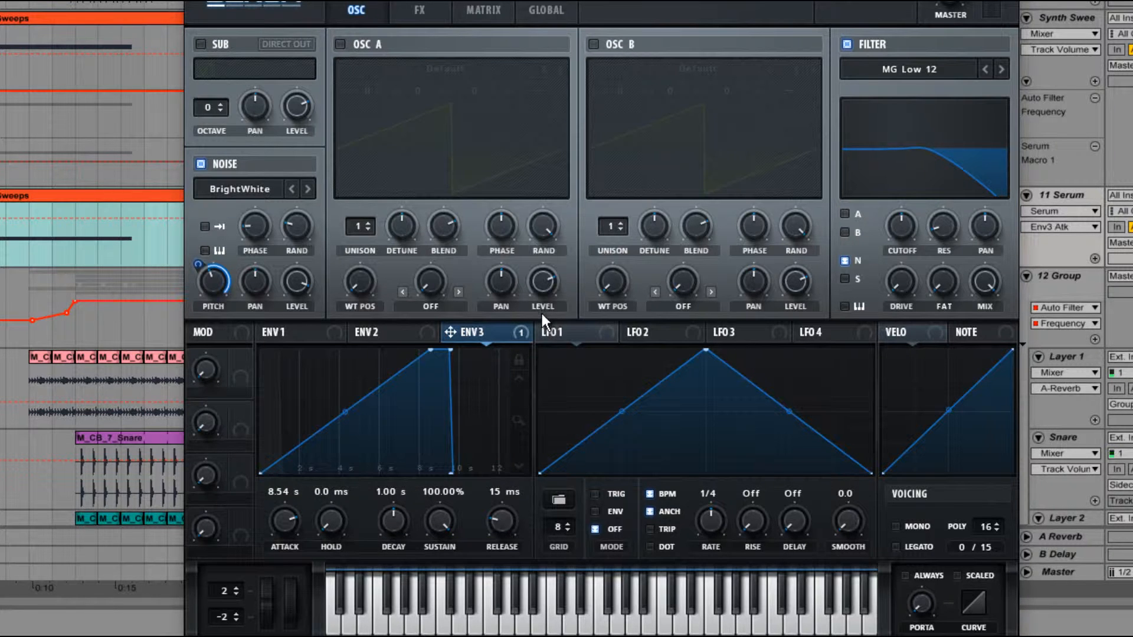
{"action": "mouse_move", "coordinate": [522, 330]}
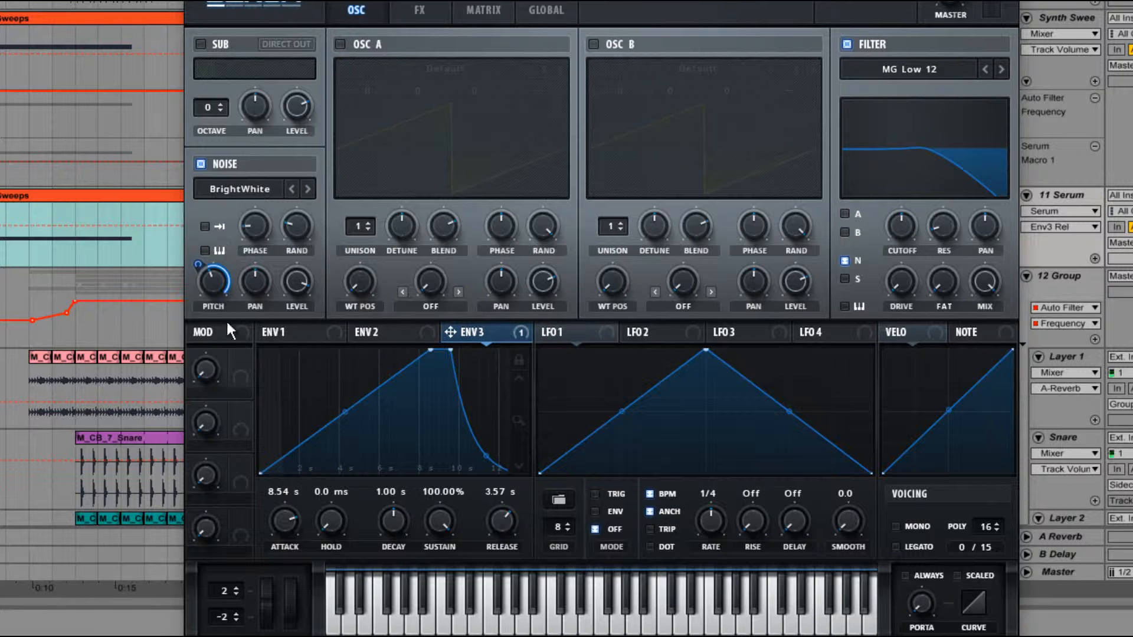
{"action": "mouse_move", "coordinate": [429, 411]}
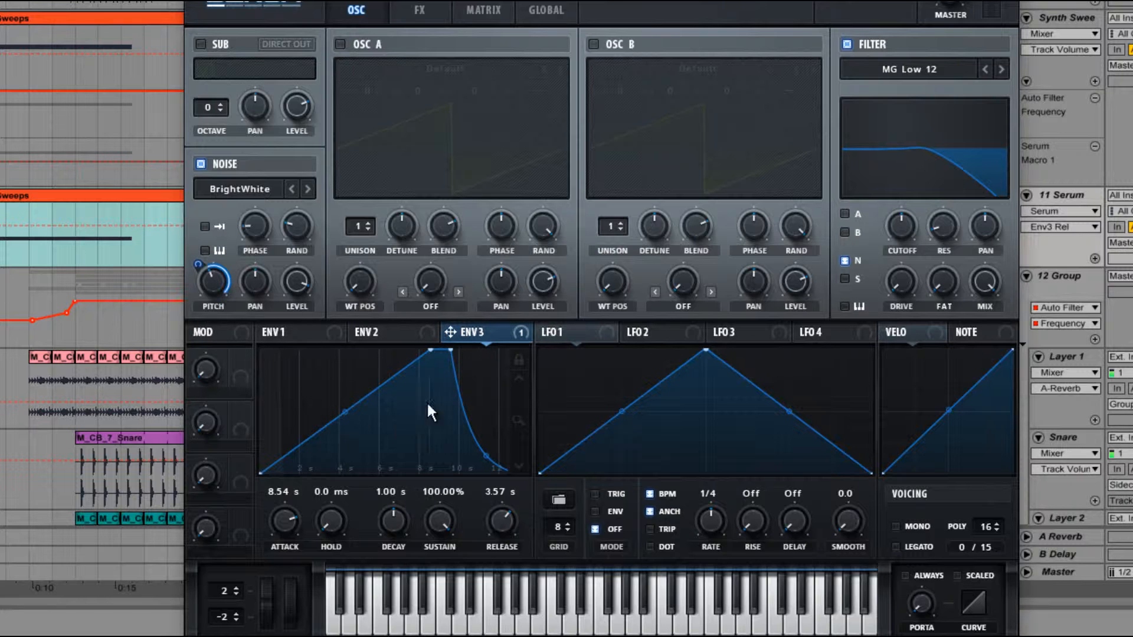
{"action": "left_click", "coordinate": [372, 333]}
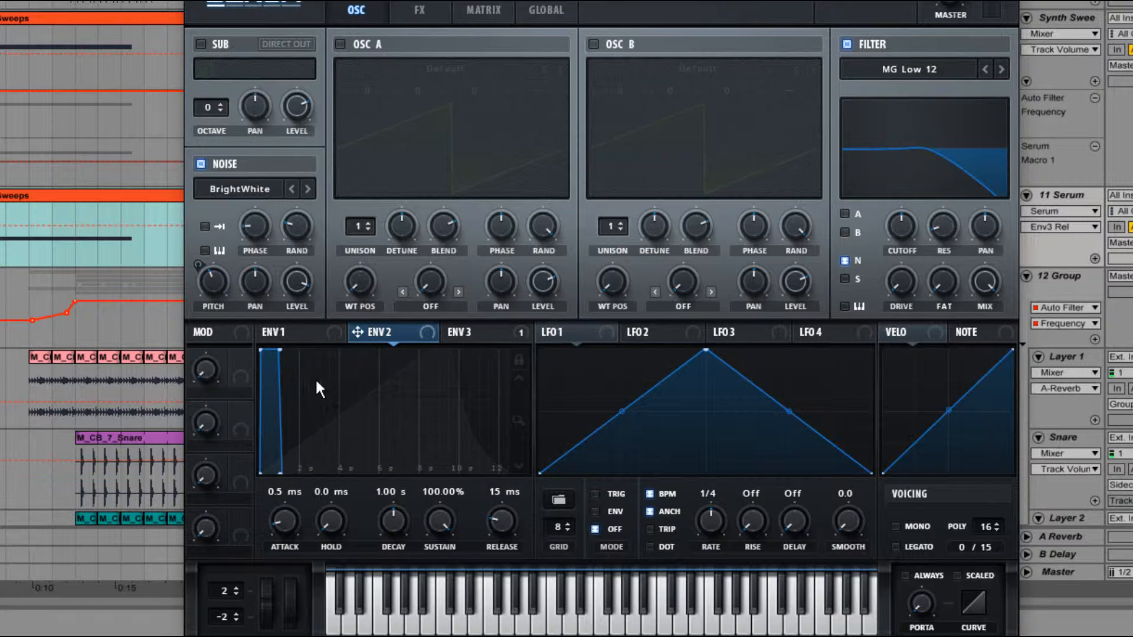
{"action": "mouse_move", "coordinate": [367, 303]}
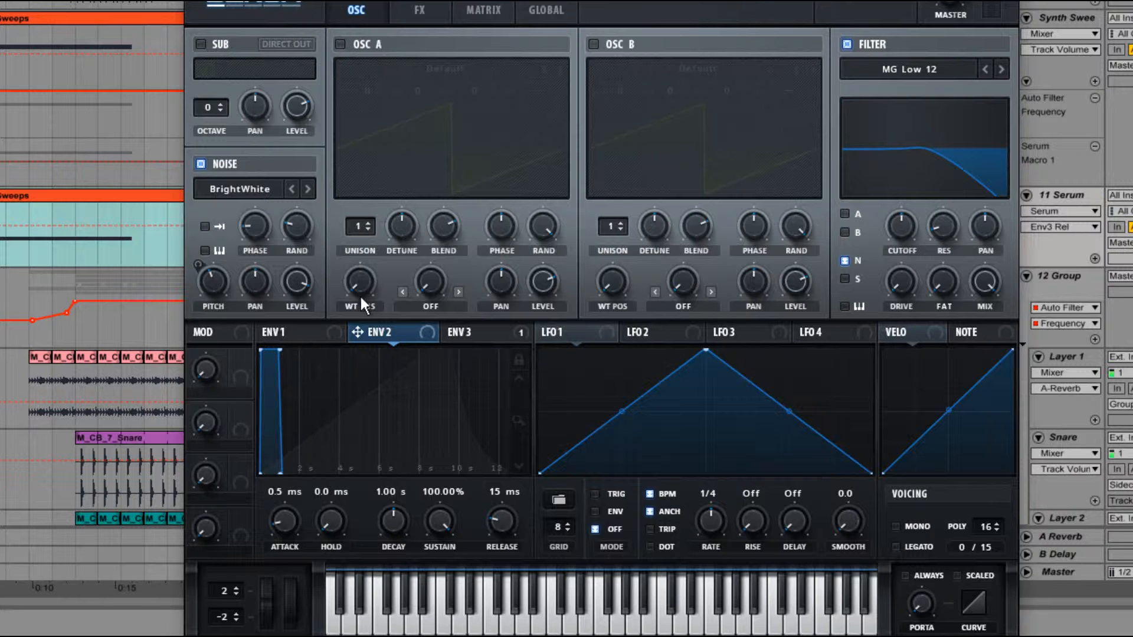
{"action": "mouse_move", "coordinate": [318, 387]}
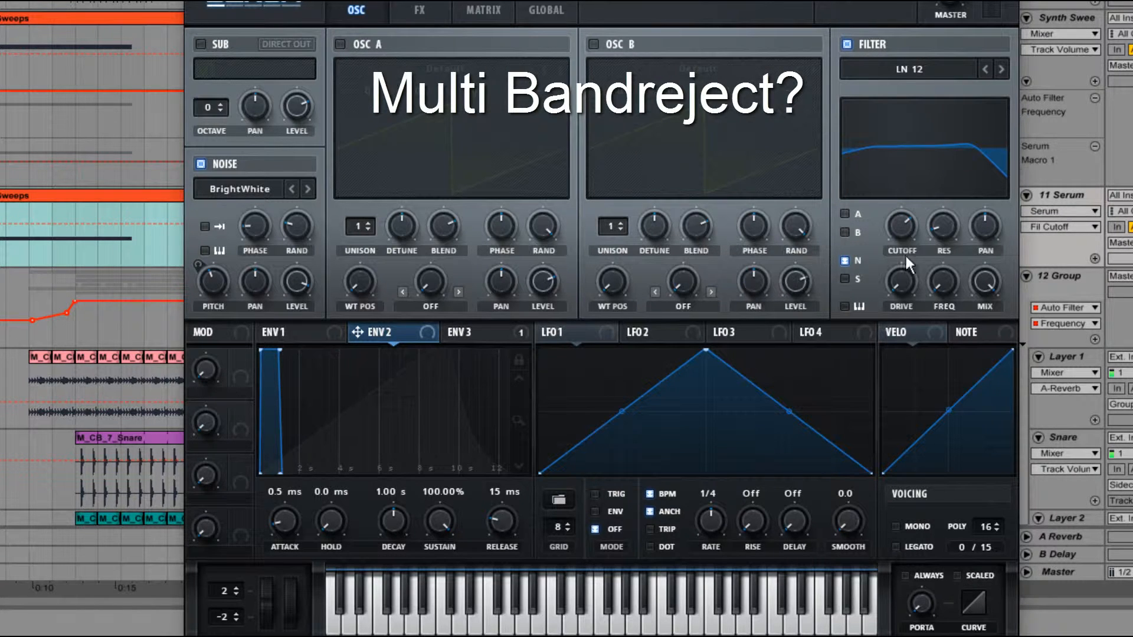
{"action": "mouse_move", "coordinate": [904, 290]}
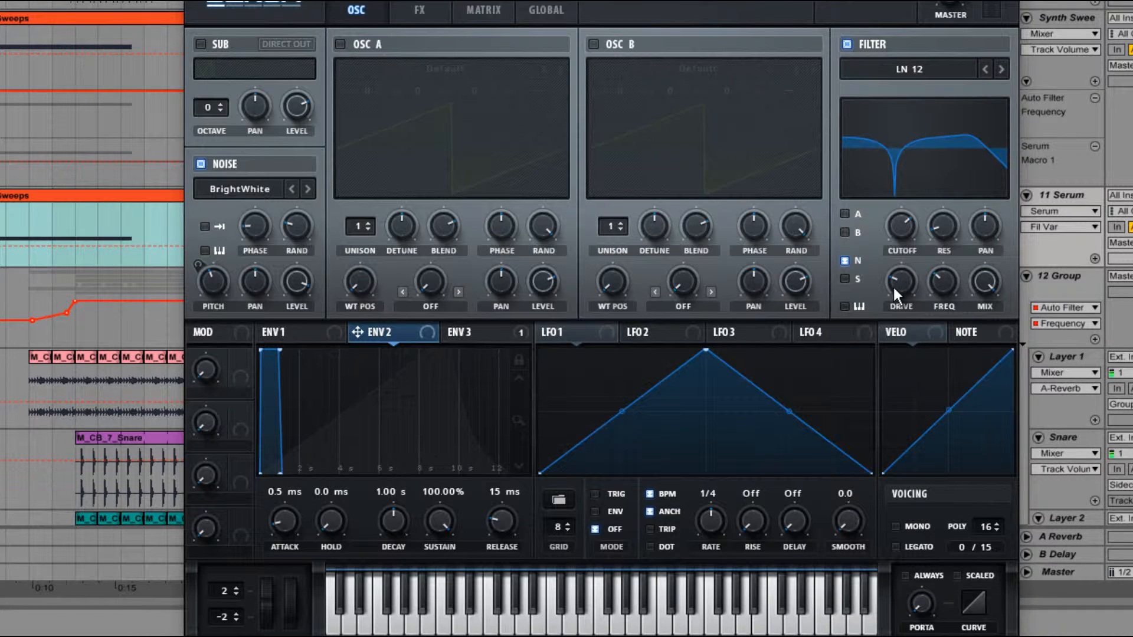
Step: Raise the filter drive to about 42%
{"action": "left_click_drag", "start_coordinate": [902, 279], "coordinate": [910, 269]}
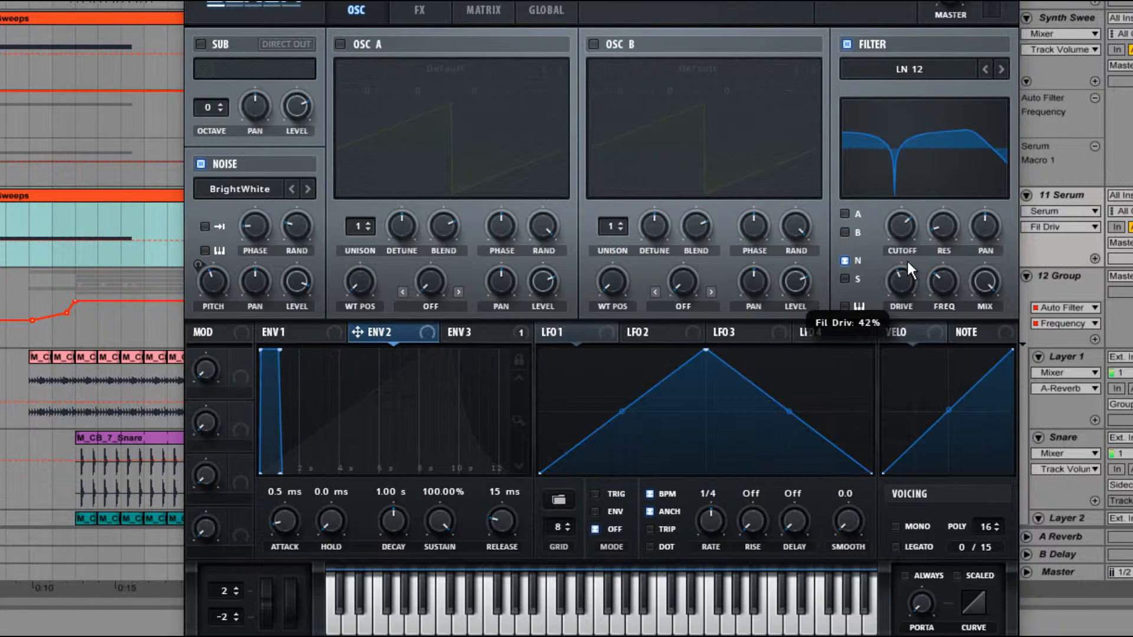
{"action": "mouse_move", "coordinate": [910, 158]}
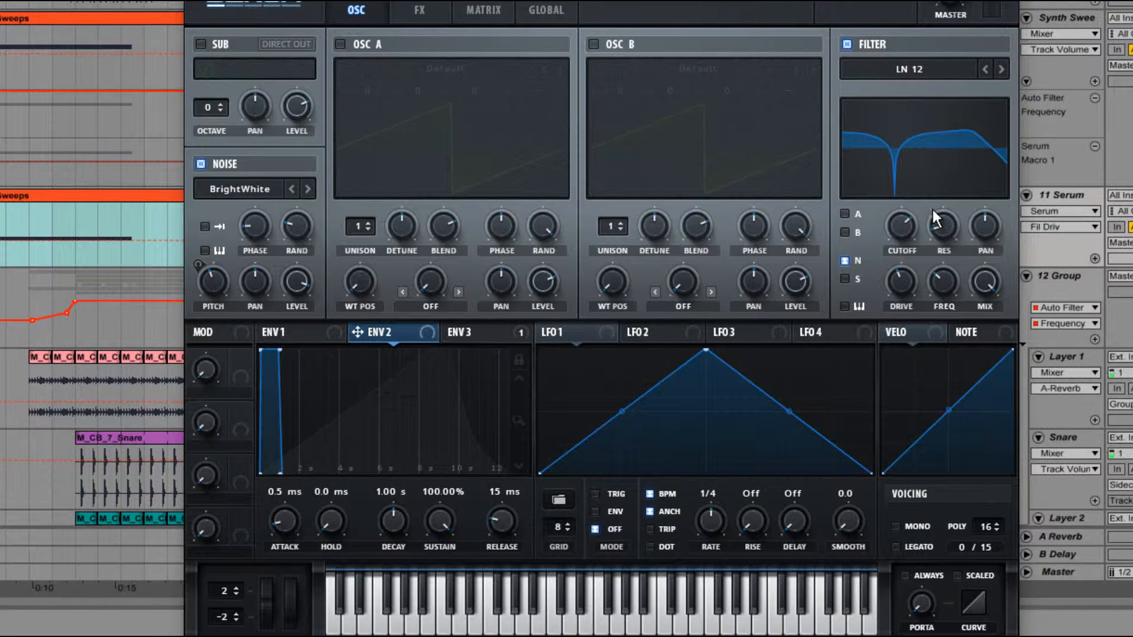
{"action": "mouse_move", "coordinate": [1057, 78]}
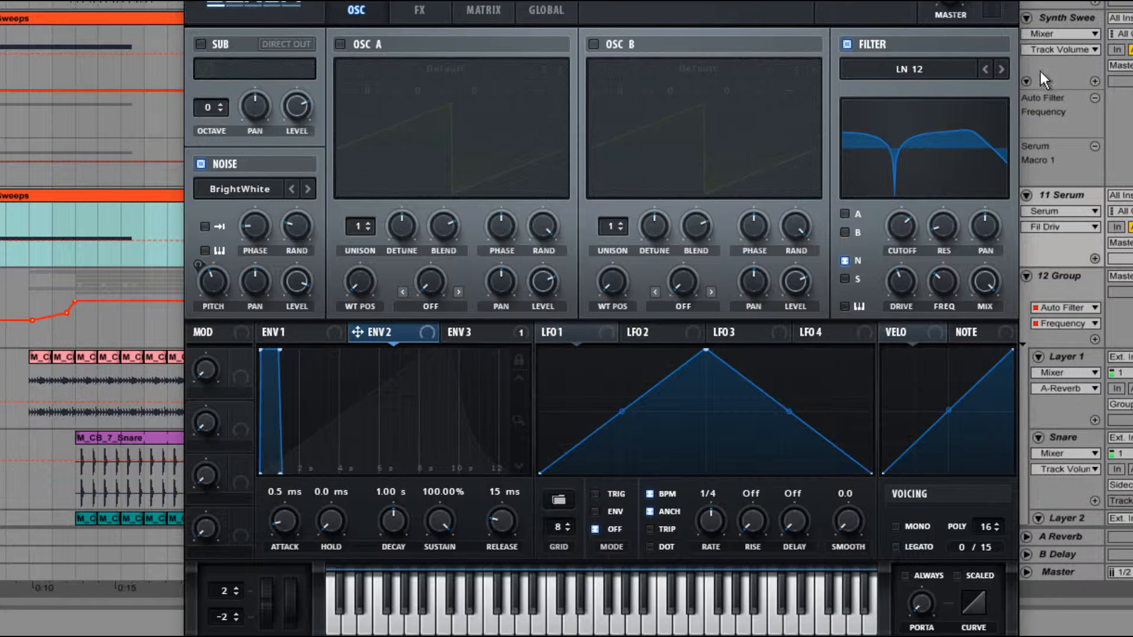
{"action": "mouse_move", "coordinate": [894, 118]}
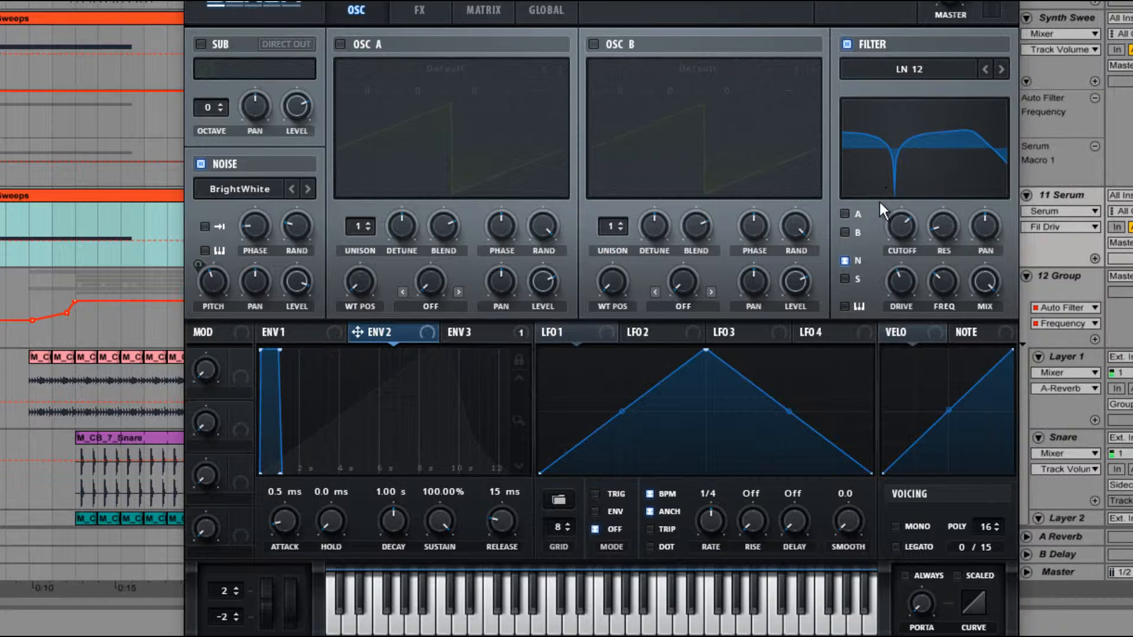
{"action": "mouse_move", "coordinate": [906, 250]}
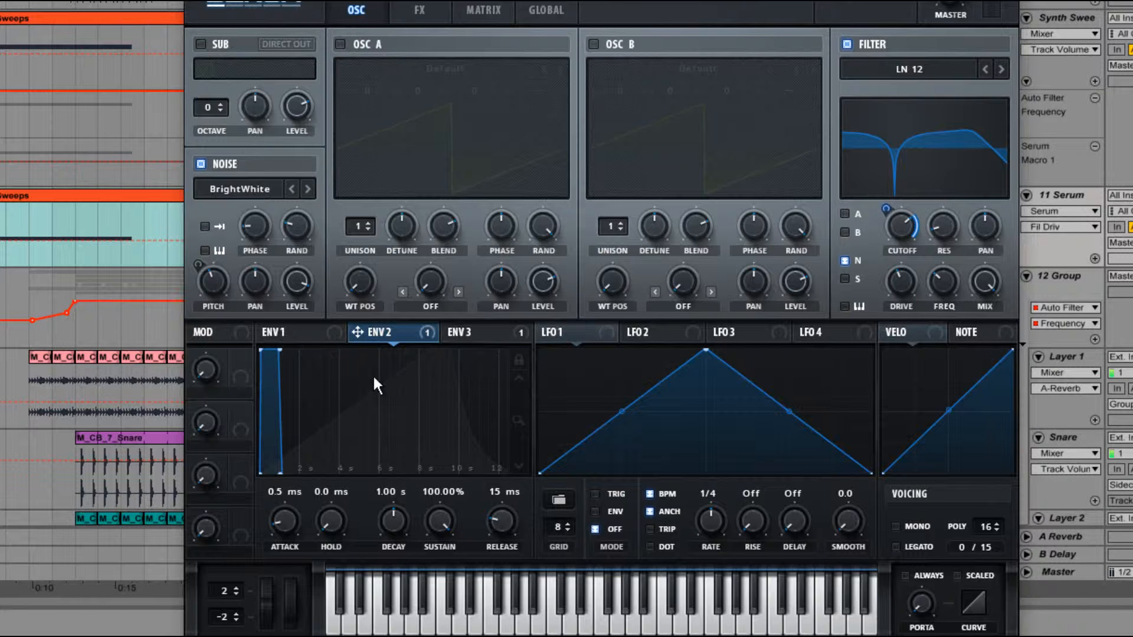
{"action": "mouse_move", "coordinate": [293, 538]}
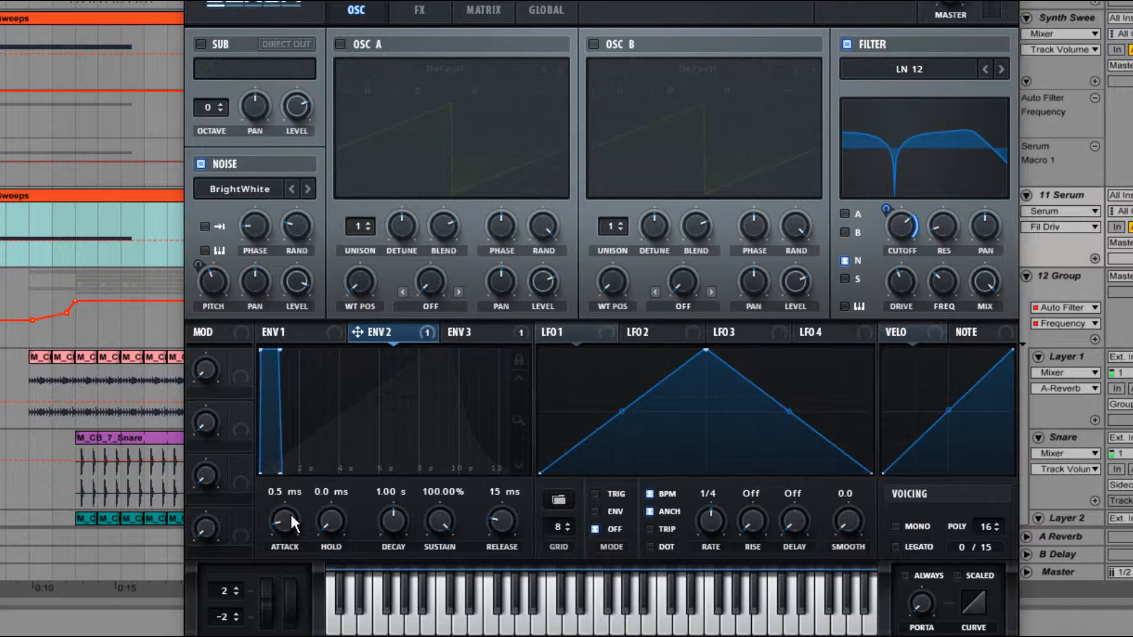
{"action": "mouse_move", "coordinate": [303, 533]}
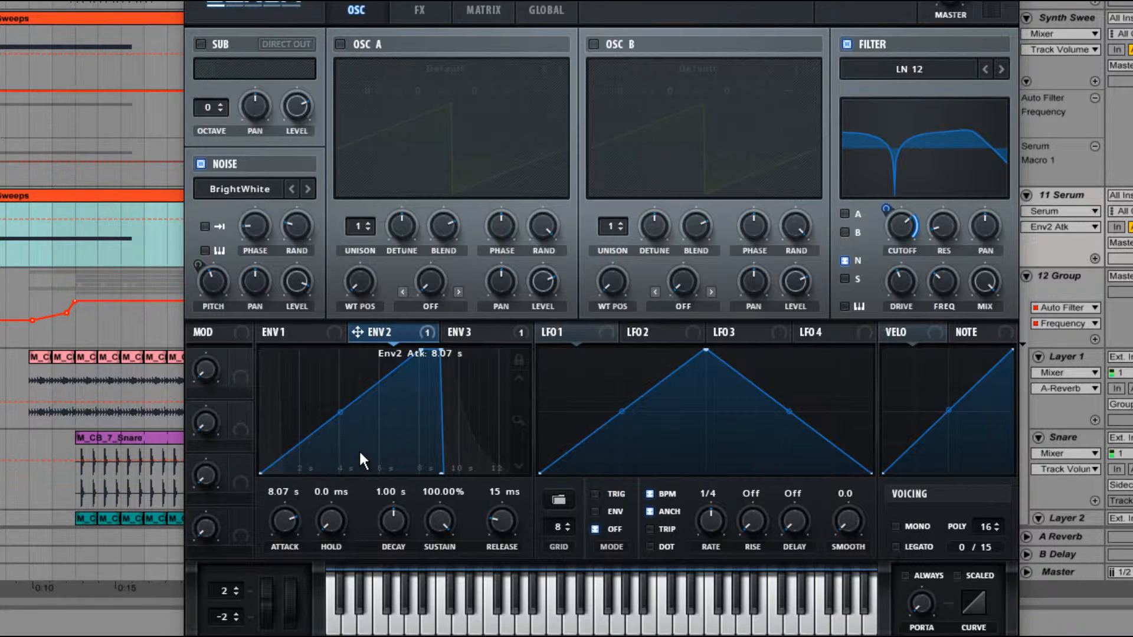
{"action": "mouse_move", "coordinate": [467, 411]}
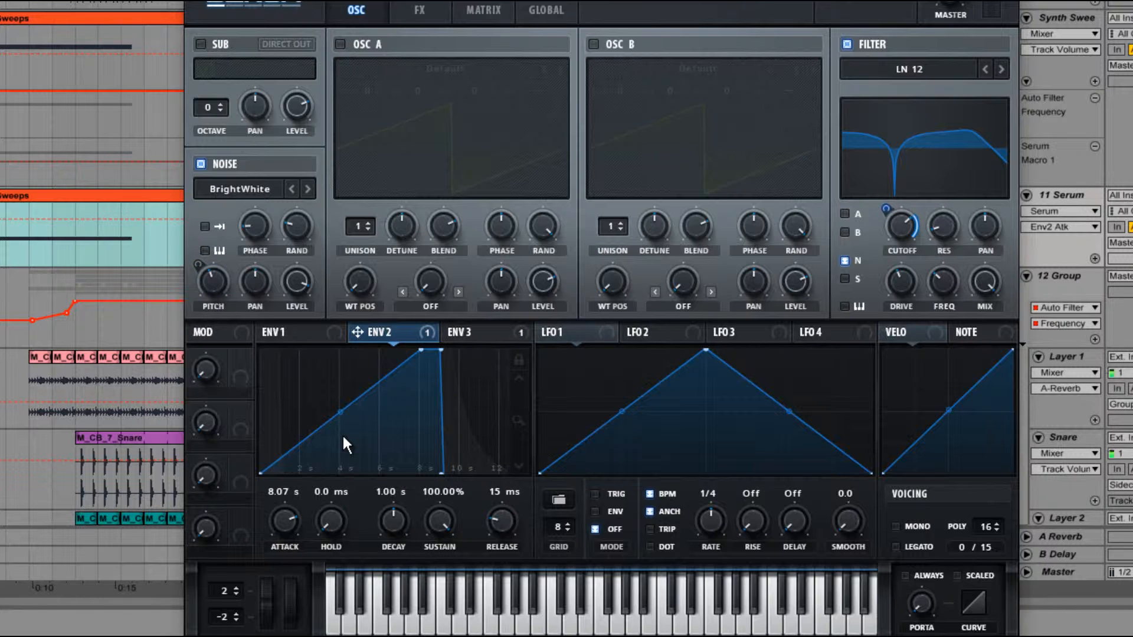
{"action": "mouse_move", "coordinate": [307, 241]}
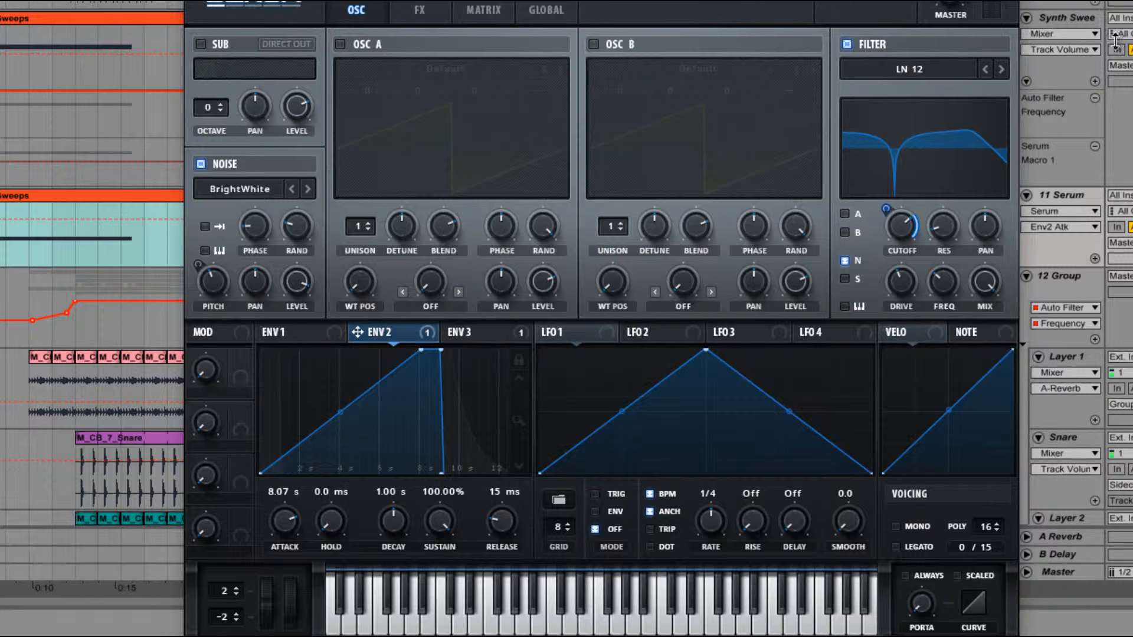
{"action": "mouse_move", "coordinate": [1028, 190]}
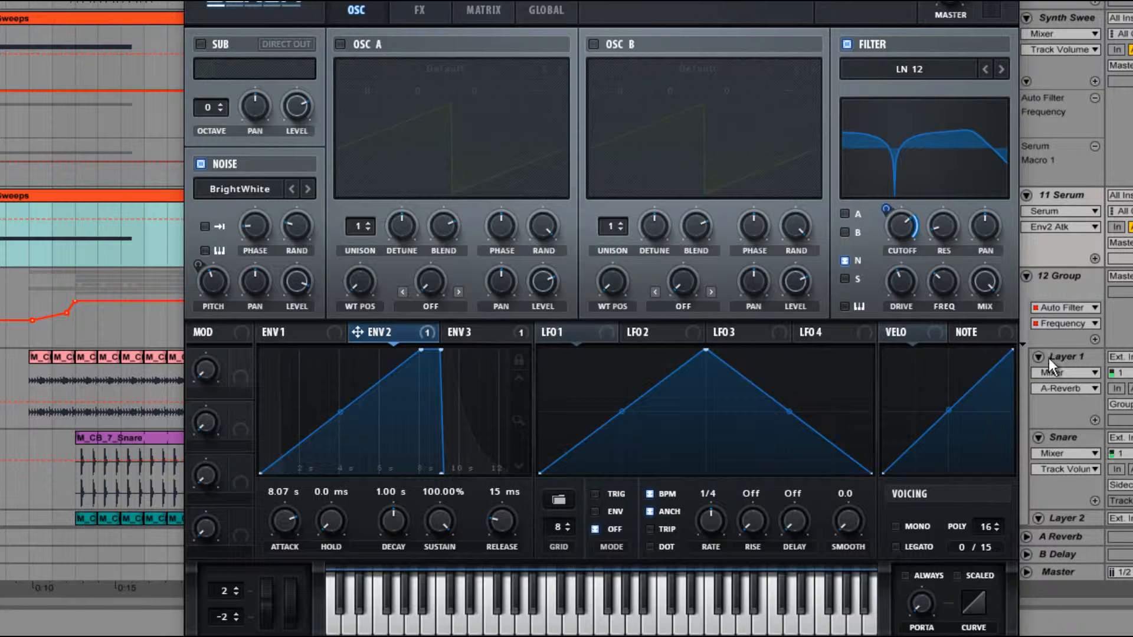
Step: Trim envelope 2's attack to about 7.84 s
{"action": "left_click_drag", "start_coordinate": [285, 520], "coordinate": [284, 538]}
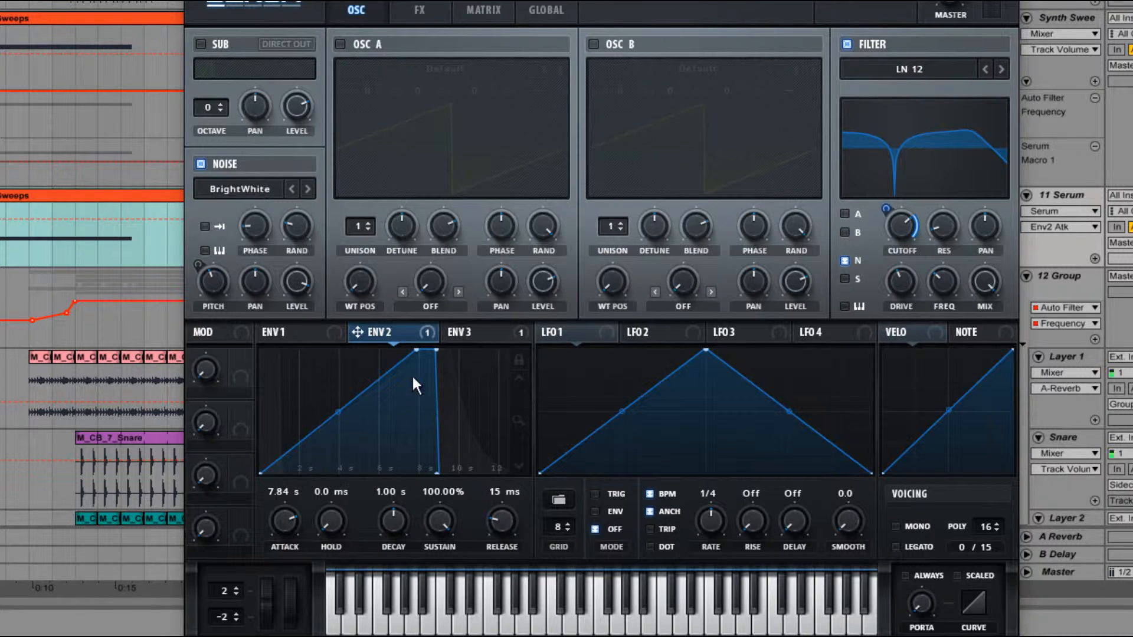
{"action": "mouse_move", "coordinate": [424, 406]}
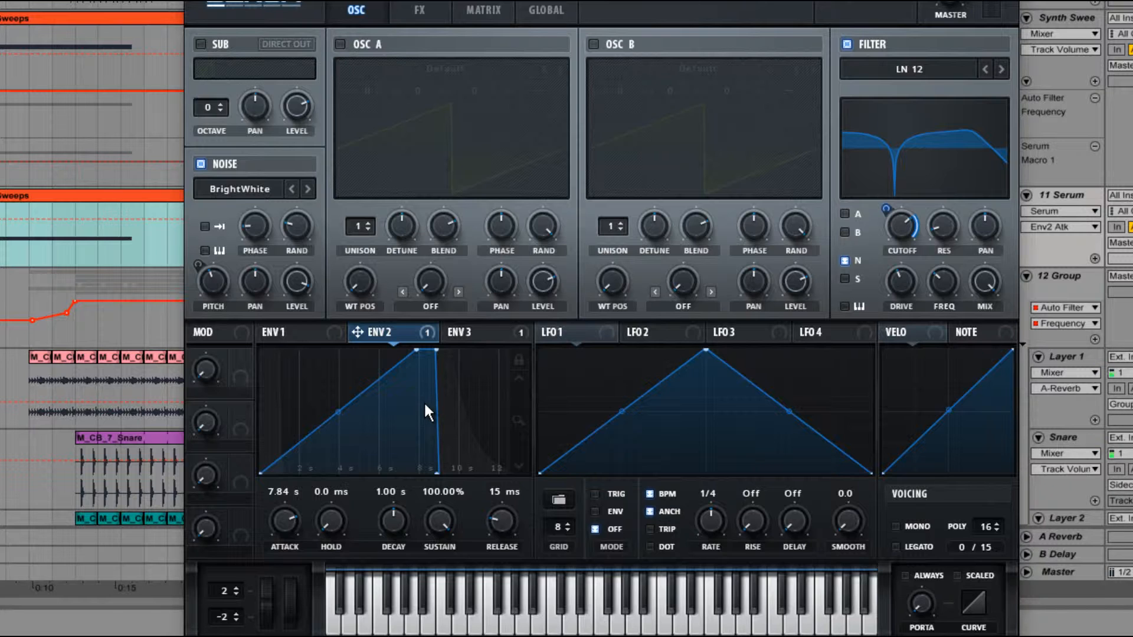
{"action": "mouse_move", "coordinate": [406, 543]}
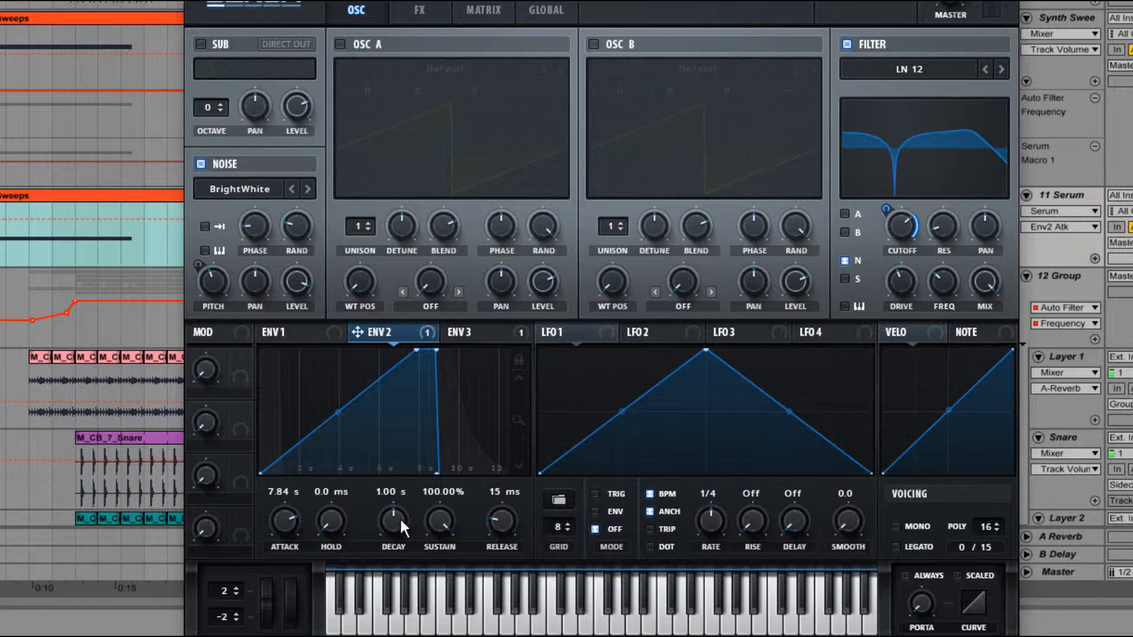
Step: Give envelope 2 a 7.16 s decay, about 37% sustain and an outward-bowed decay curve
{"action": "left_click_drag", "start_coordinate": [394, 519], "coordinate": [411, 498]}
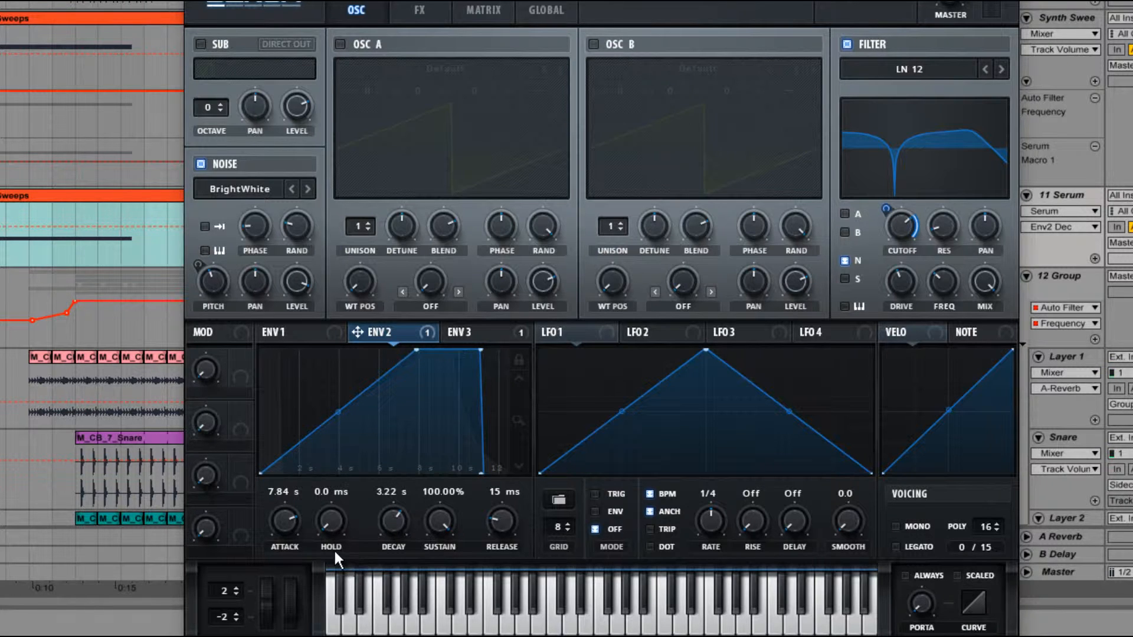
{"action": "left_click_drag", "start_coordinate": [393, 519], "coordinate": [404, 506]}
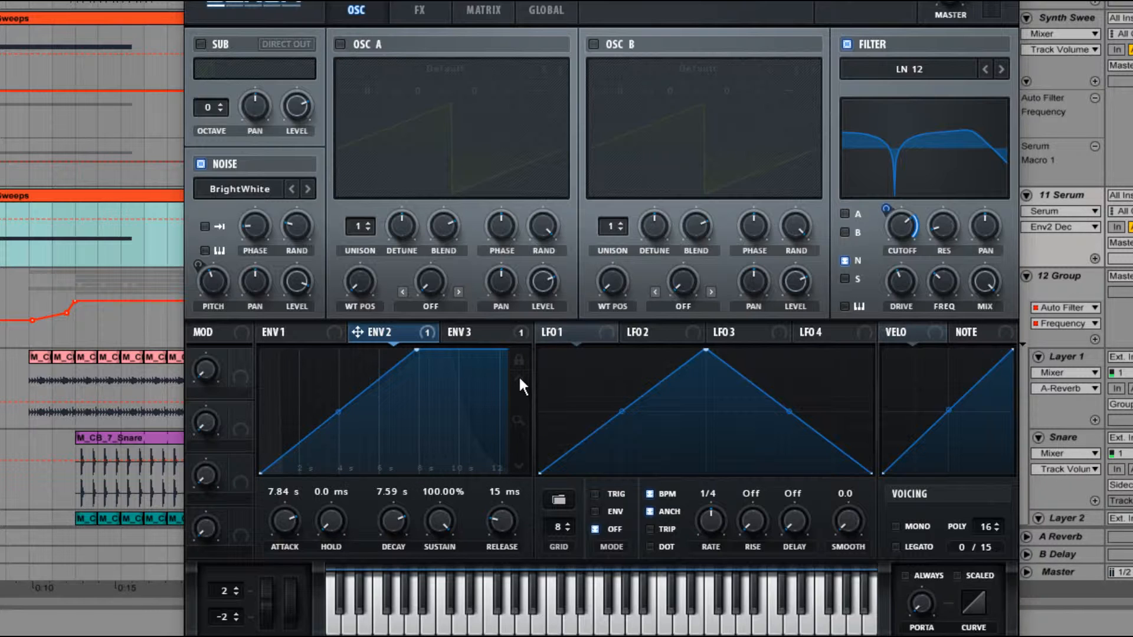
{"action": "mouse_move", "coordinate": [398, 531]}
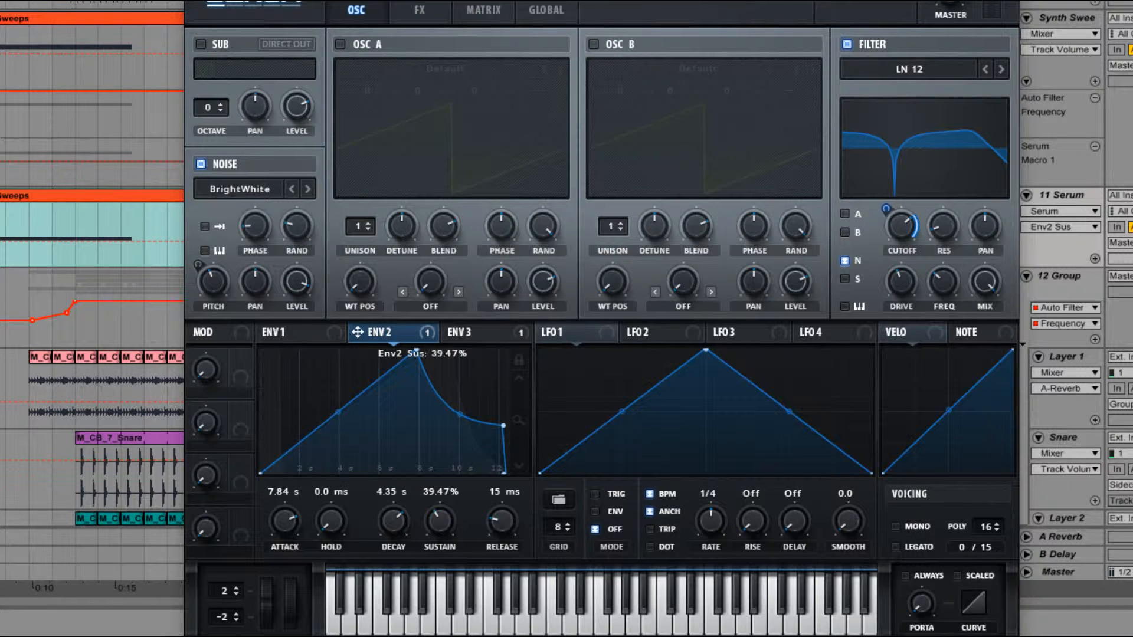
{"action": "left_click_drag", "start_coordinate": [439, 519], "coordinate": [439, 506]}
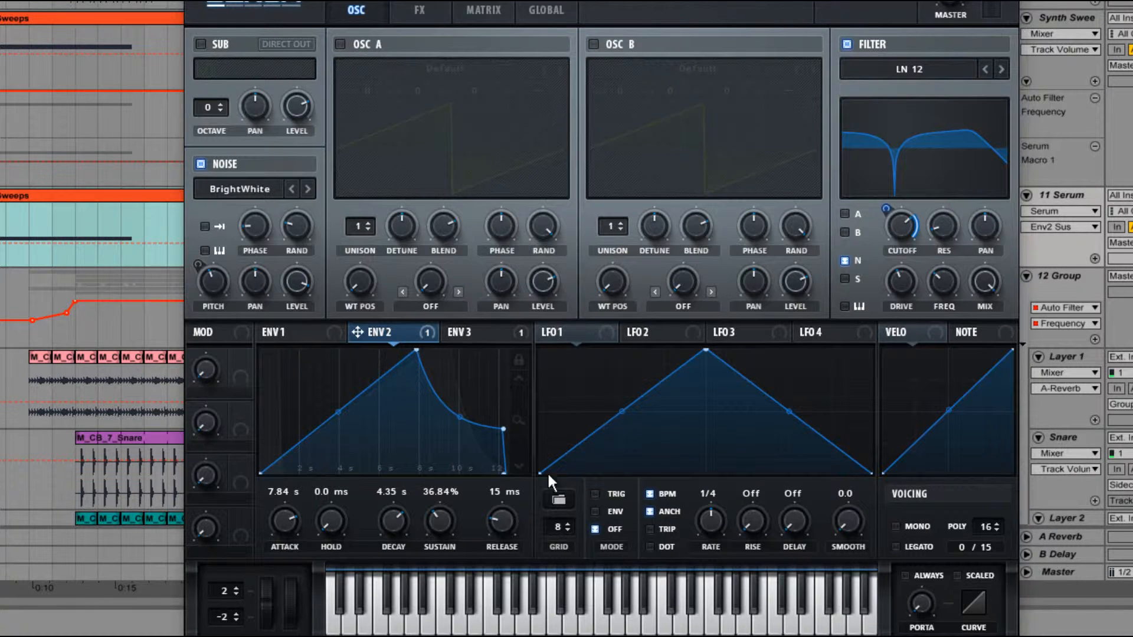
{"action": "mouse_move", "coordinate": [469, 409]}
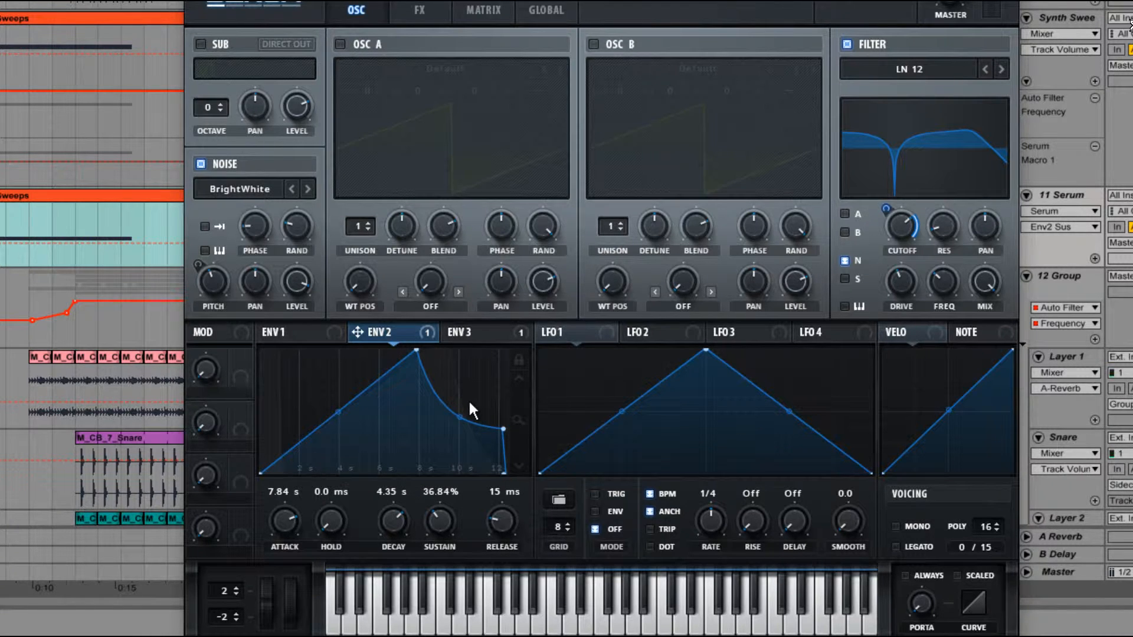
{"action": "left_click_drag", "start_coordinate": [484, 415], "coordinate": [485, 376]}
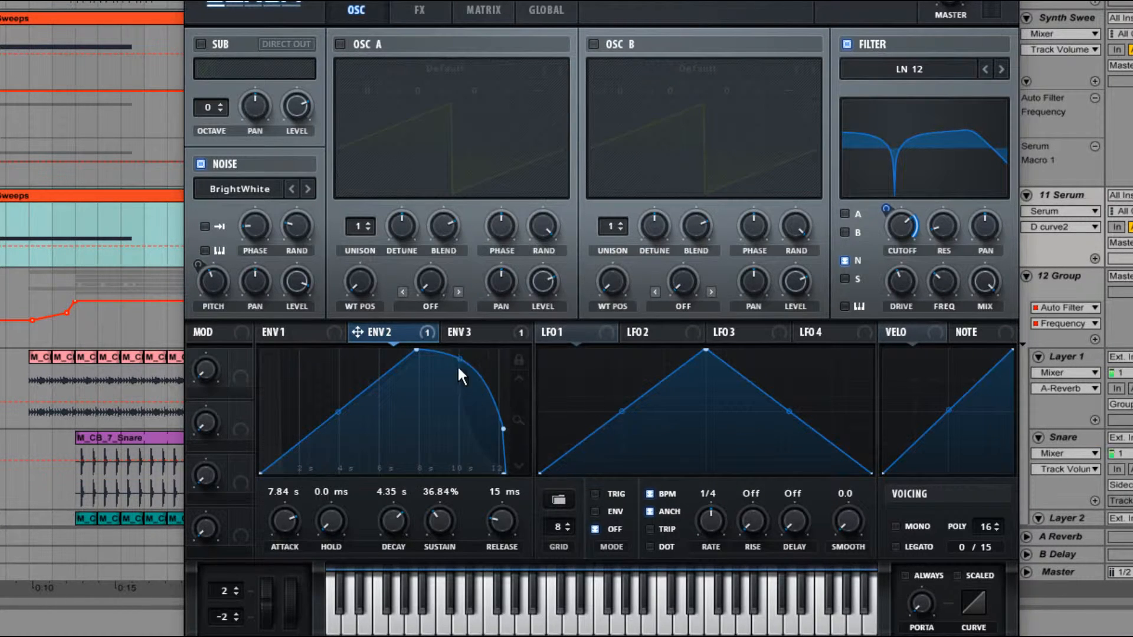
{"action": "left_click_drag", "start_coordinate": [391, 519], "coordinate": [405, 506]}
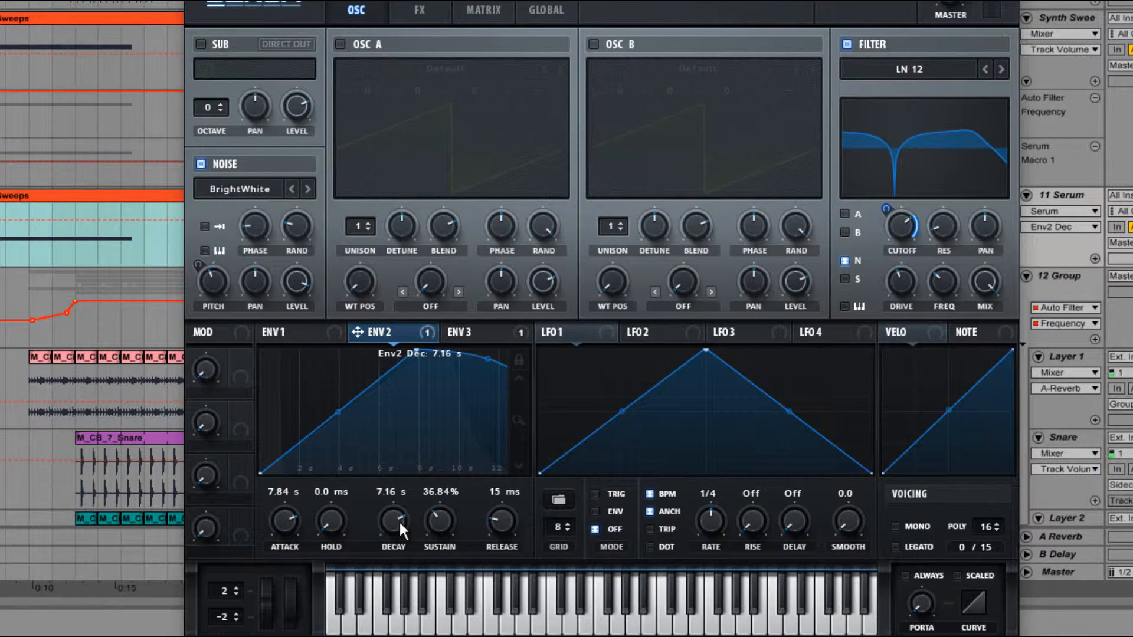
{"action": "mouse_move", "coordinate": [864, 209]}
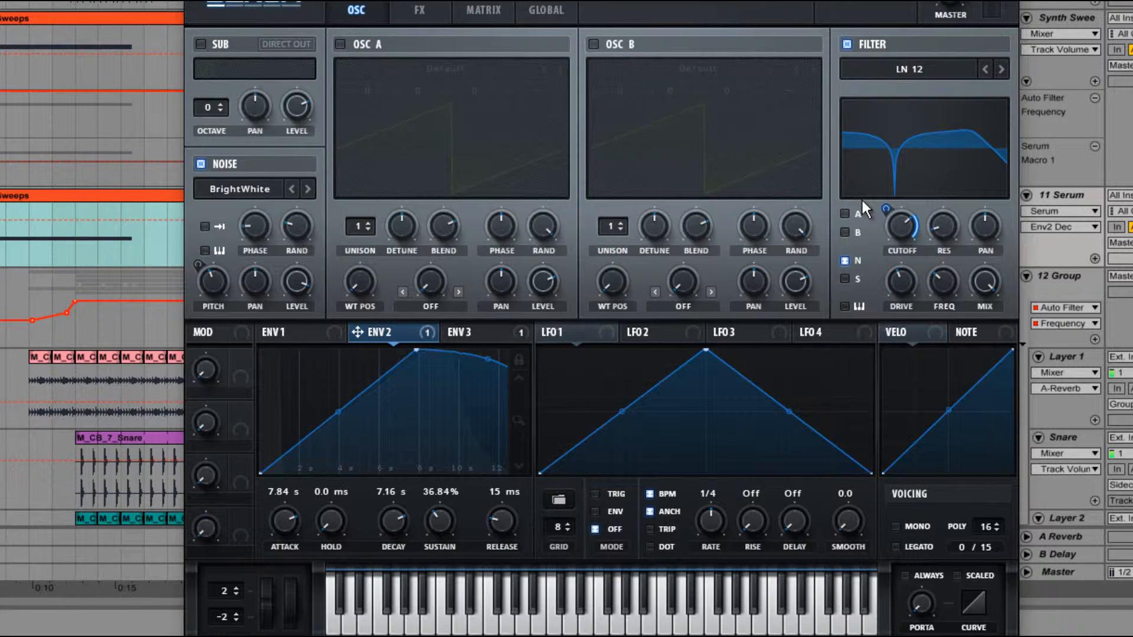
{"action": "mouse_move", "coordinate": [488, 398]}
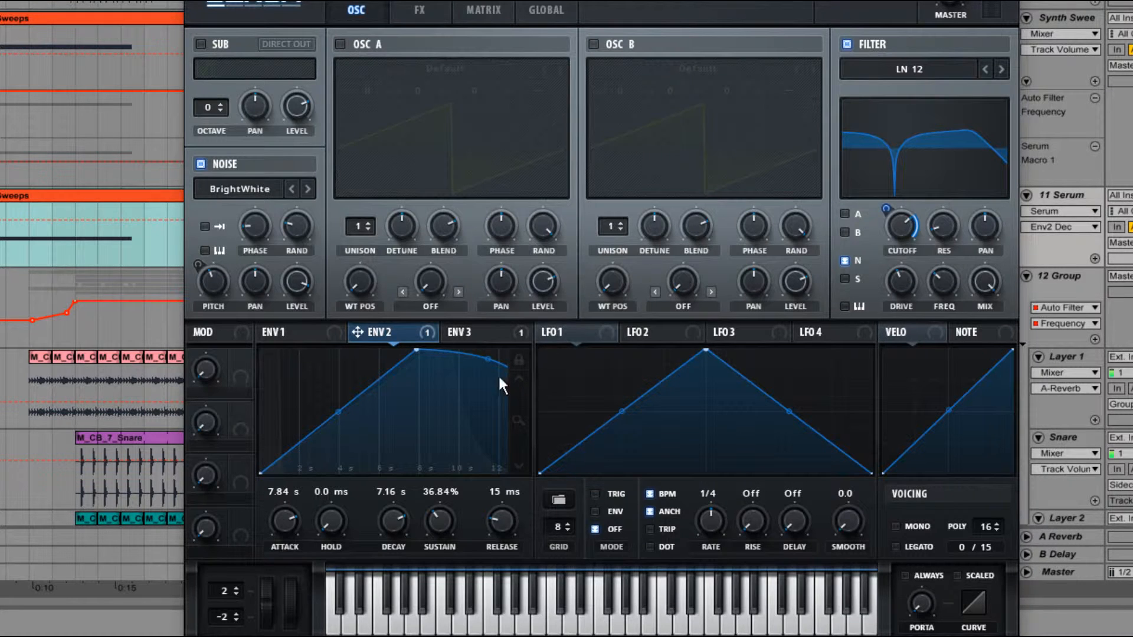
{"action": "mouse_move", "coordinate": [708, 224]}
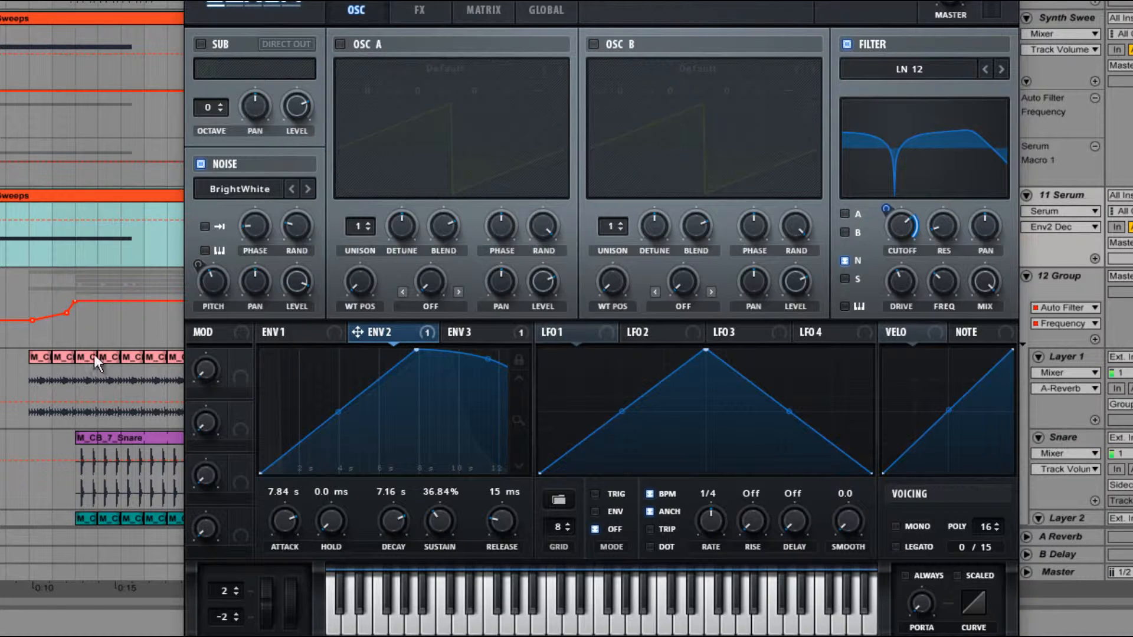
{"action": "mouse_move", "coordinate": [503, 390]}
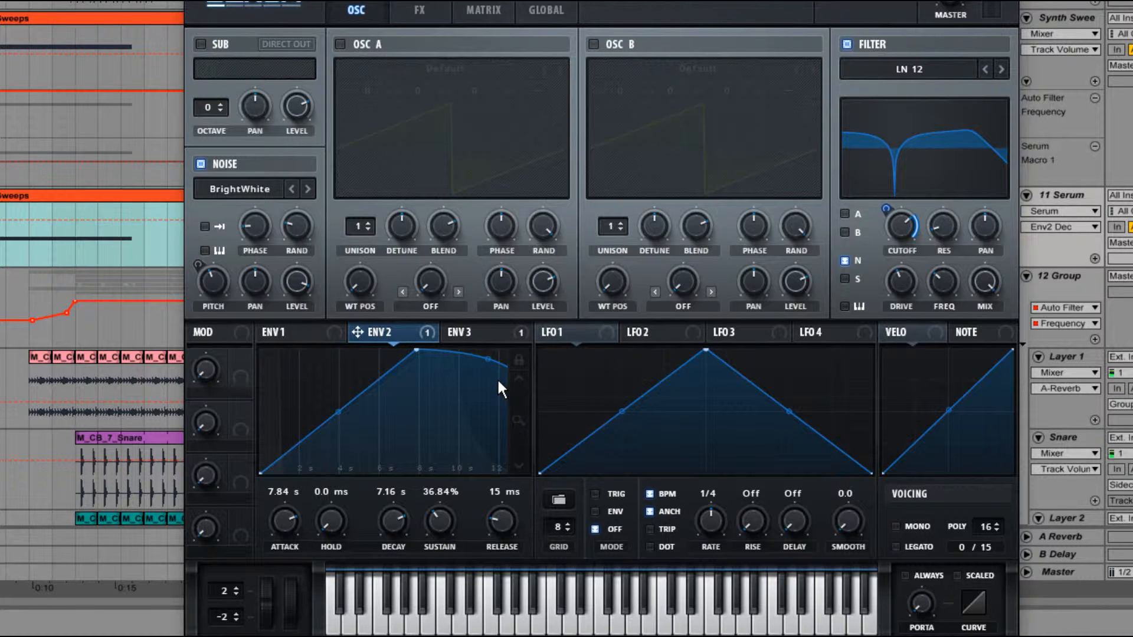
{"action": "mouse_move", "coordinate": [342, 256]}
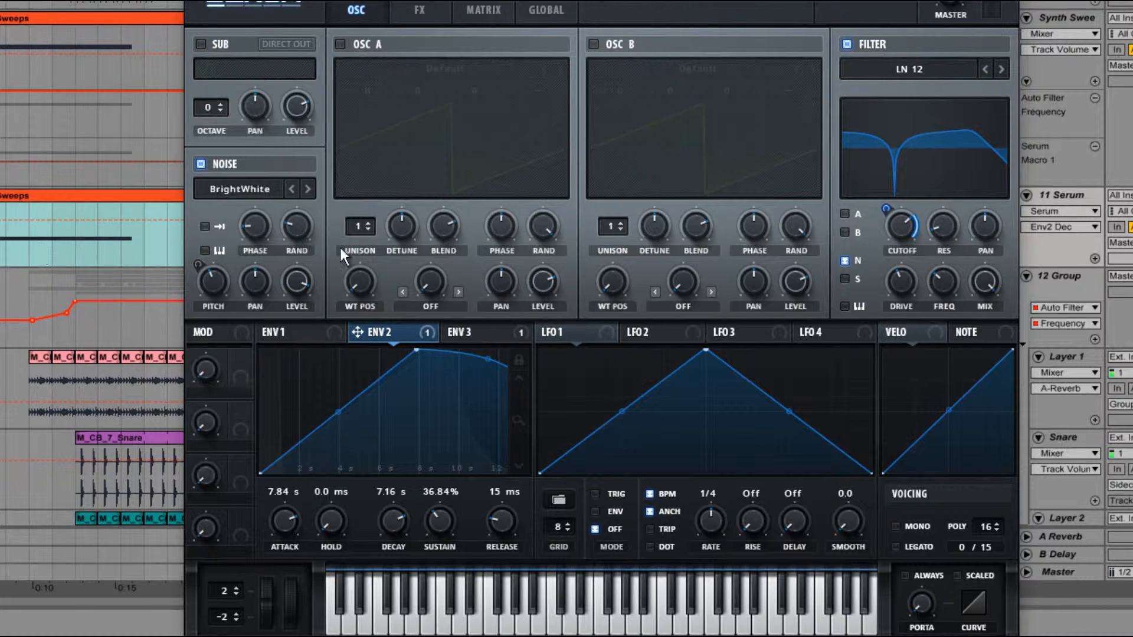
{"action": "mouse_move", "coordinate": [920, 195]}
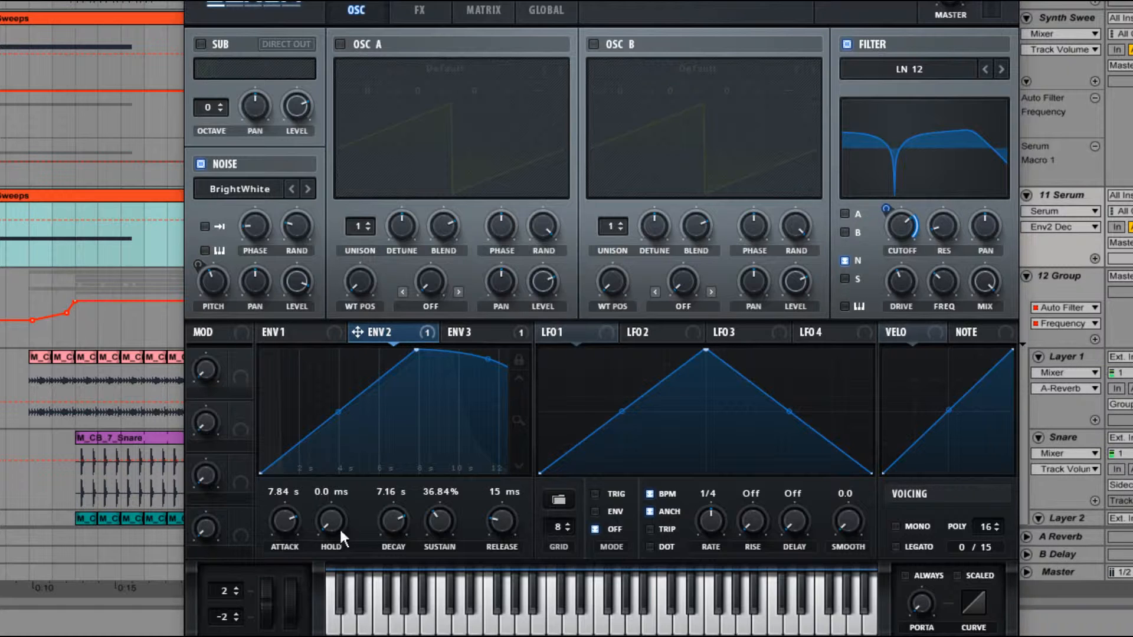
{"action": "mouse_move", "coordinate": [961, 325]}
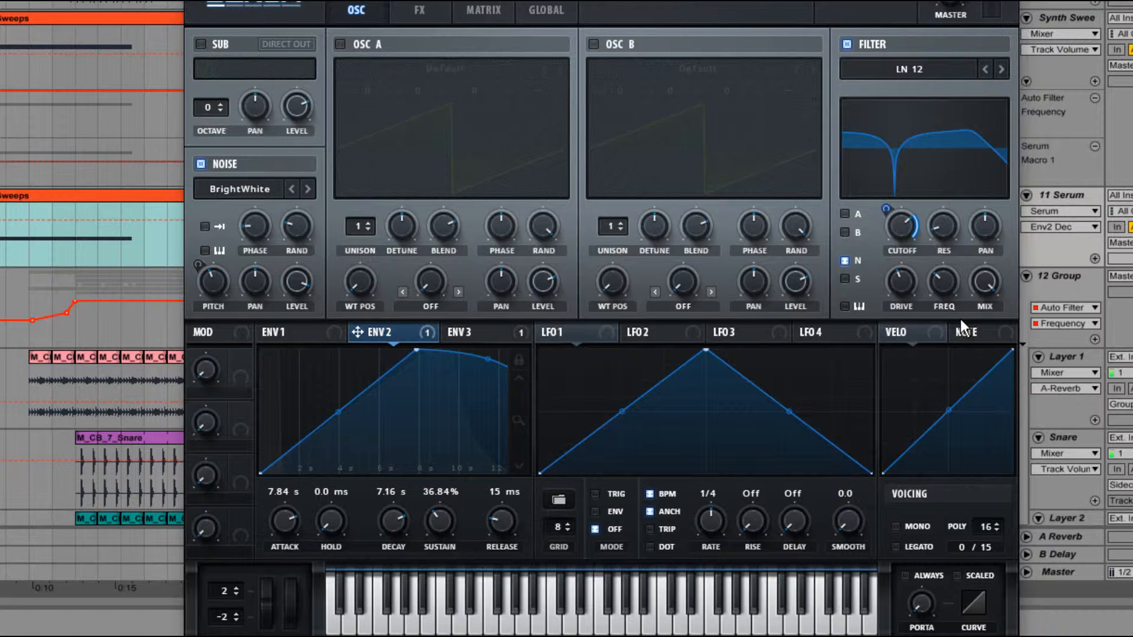
{"action": "mouse_move", "coordinate": [481, 338]}
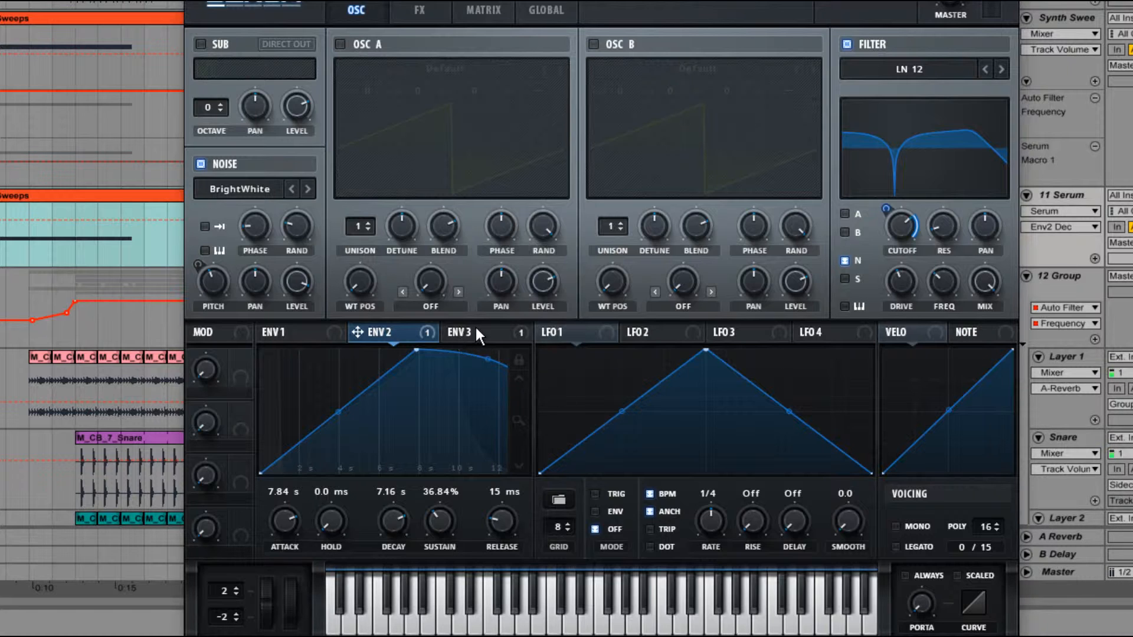
{"action": "mouse_move", "coordinate": [536, 366]}
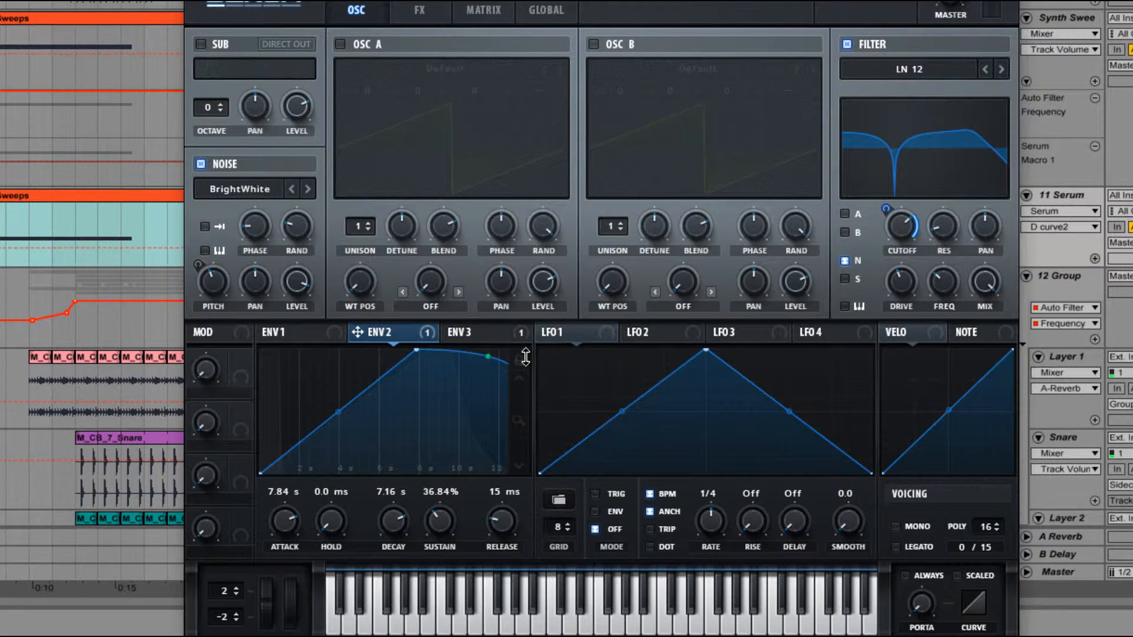
Step: Check envelope 3, then bring up envelope 1's settings
{"action": "left_click", "coordinate": [469, 333]}
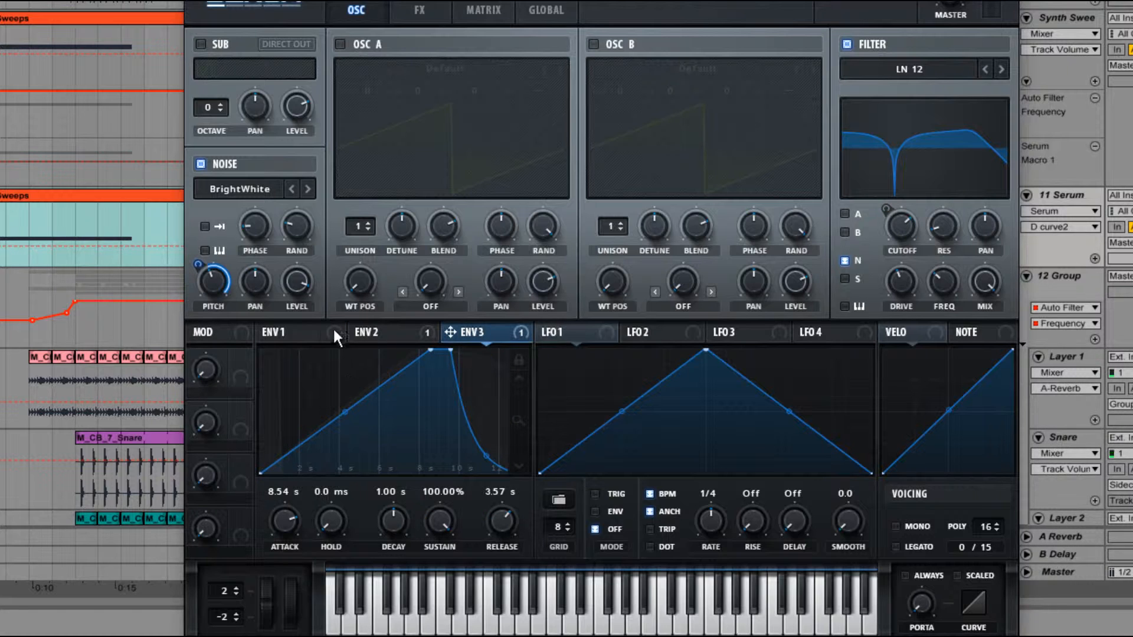
{"action": "left_click", "coordinate": [281, 333]}
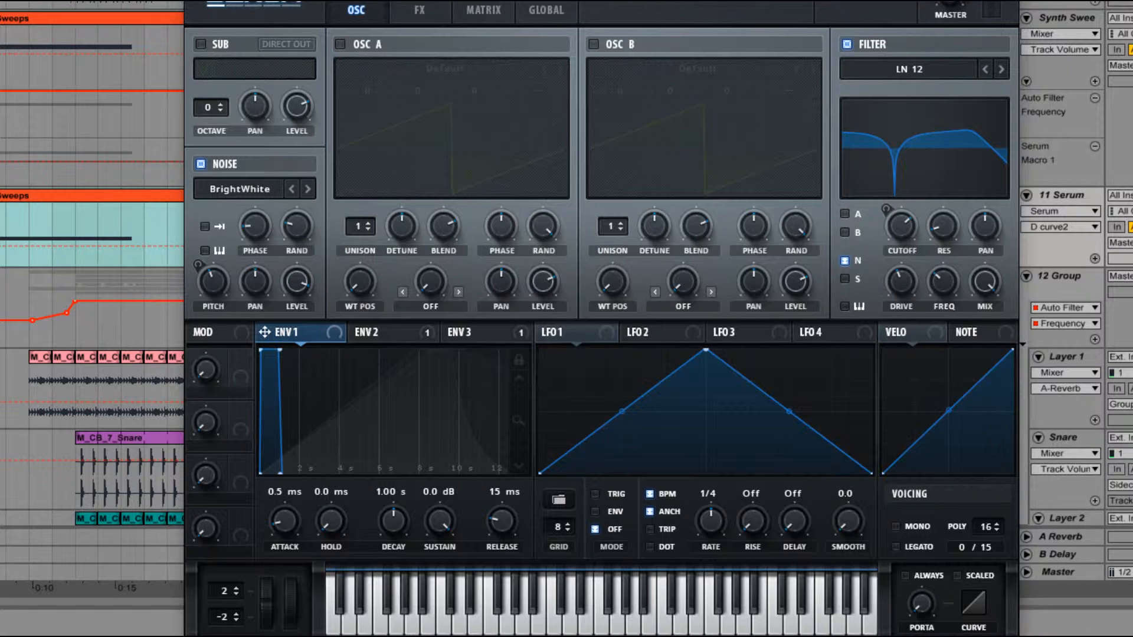
{"action": "mouse_move", "coordinate": [368, 517]}
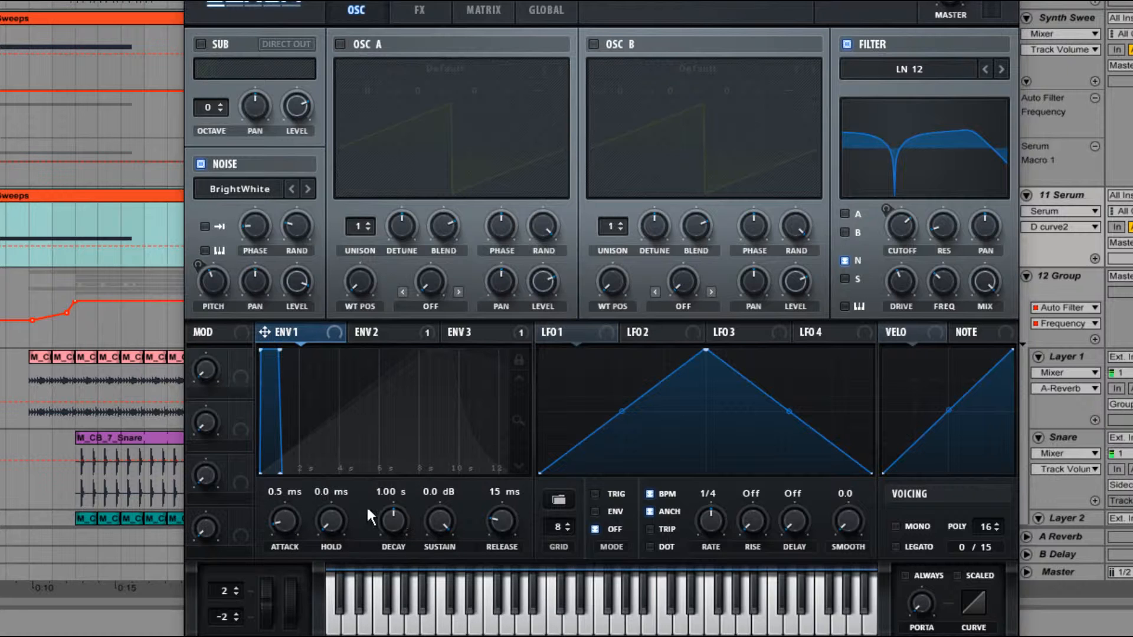
{"action": "mouse_move", "coordinate": [426, 525]}
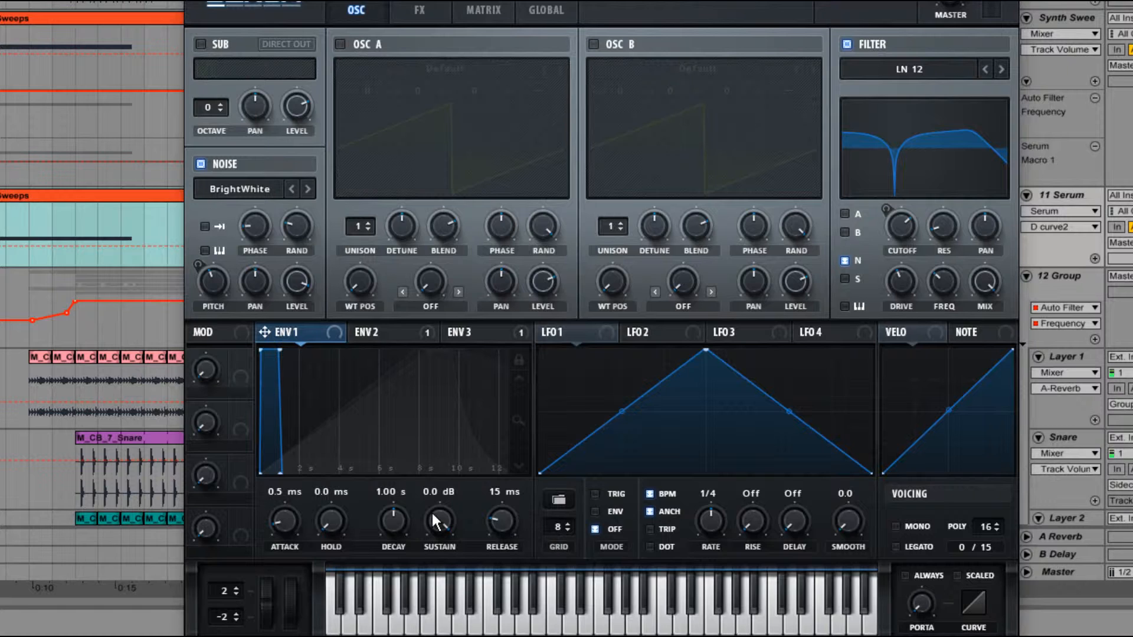
{"action": "mouse_move", "coordinate": [512, 427]}
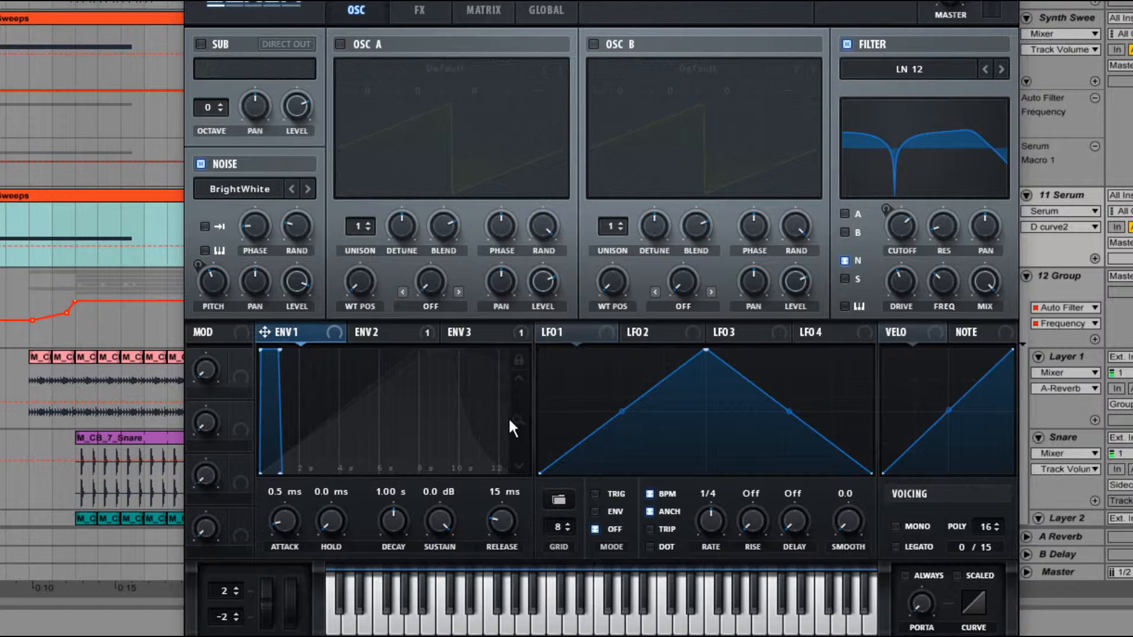
{"action": "mouse_move", "coordinate": [517, 422]}
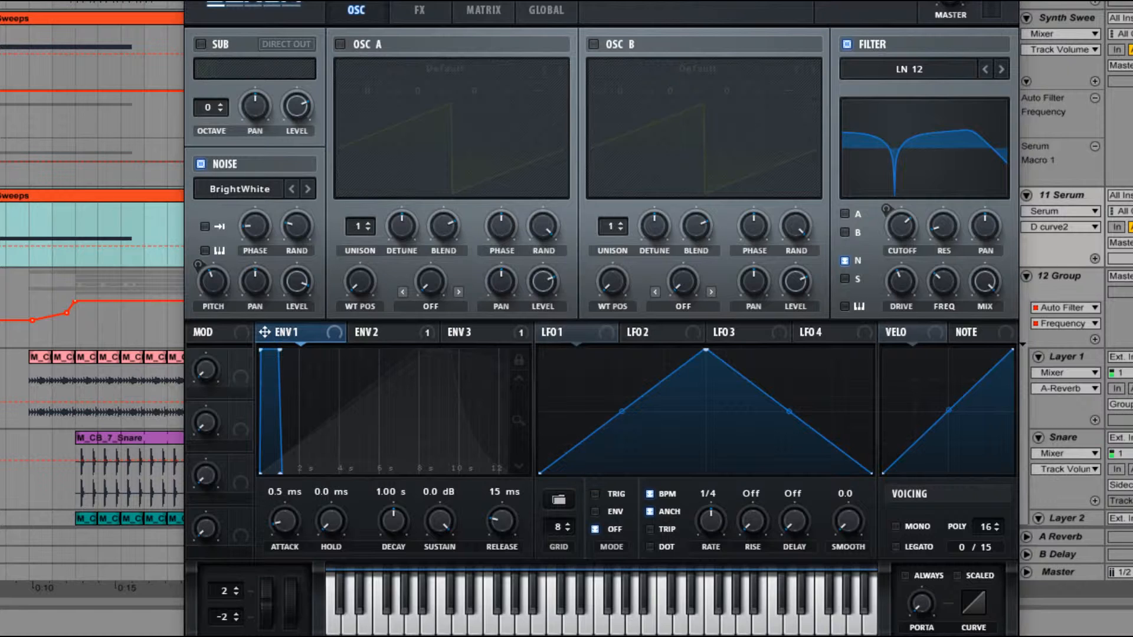
{"action": "mouse_move", "coordinate": [526, 377]}
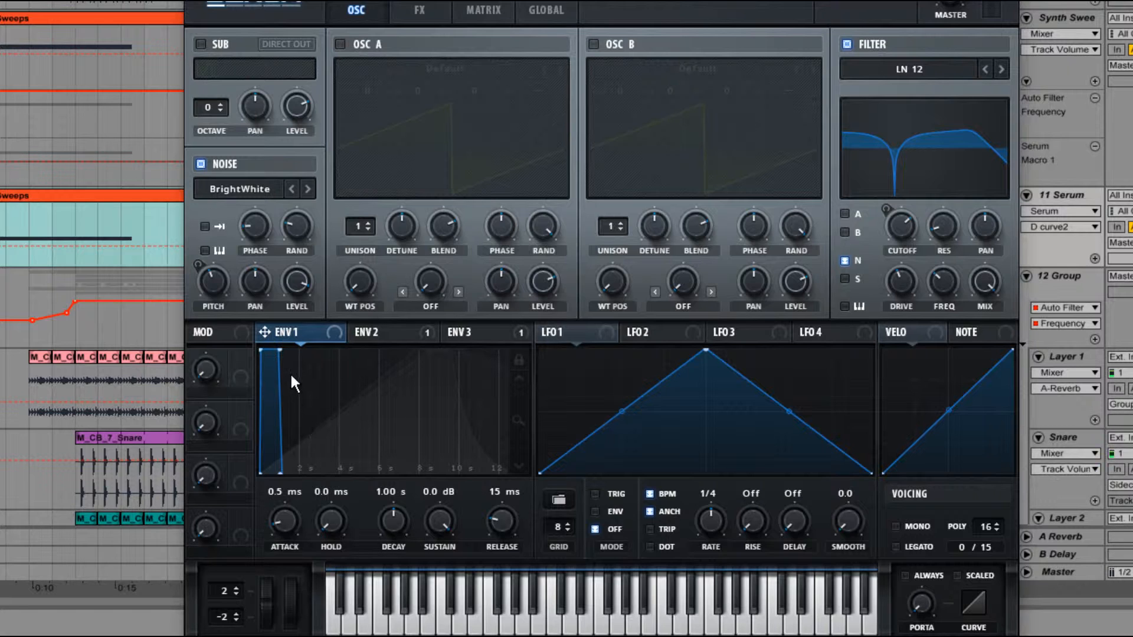
{"action": "mouse_move", "coordinate": [469, 357]}
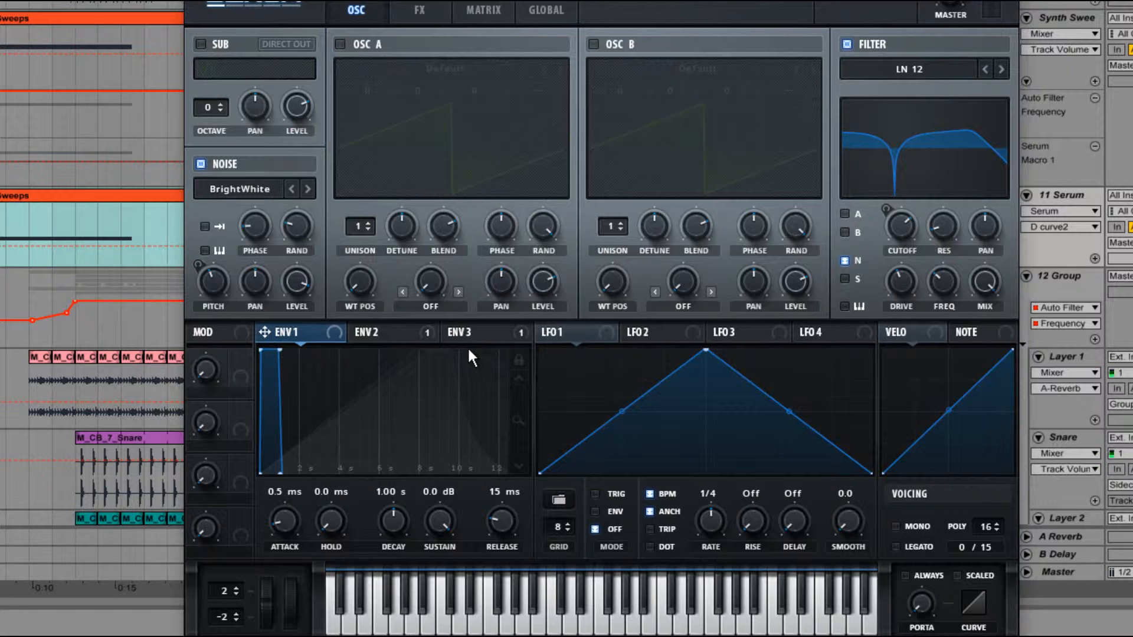
{"action": "mouse_move", "coordinate": [217, 297]}
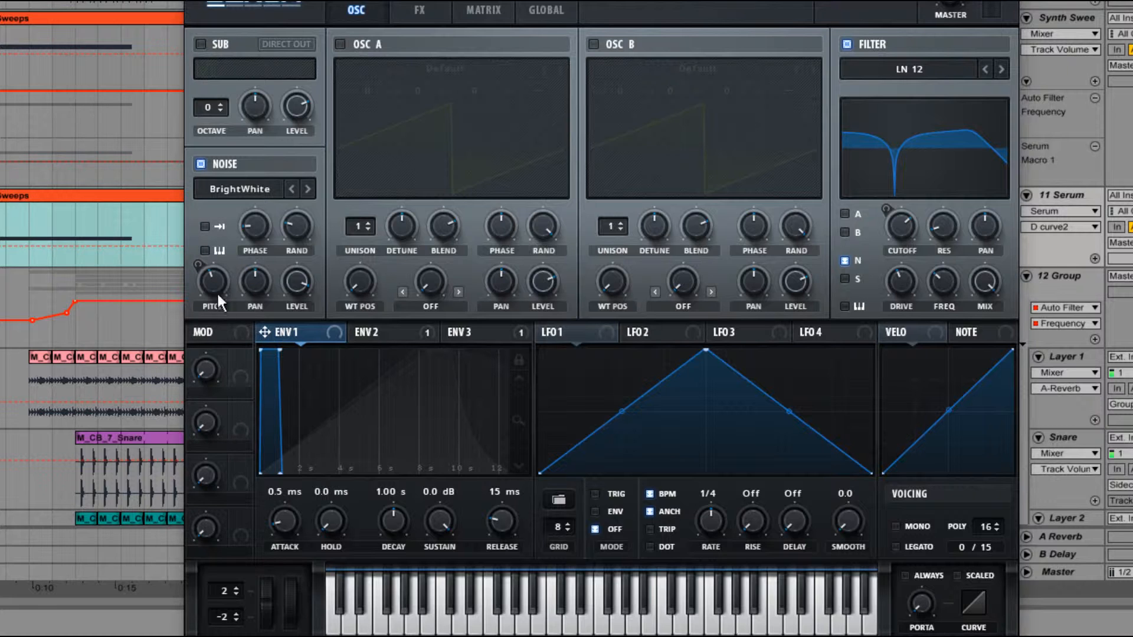
{"action": "mouse_move", "coordinate": [236, 271]}
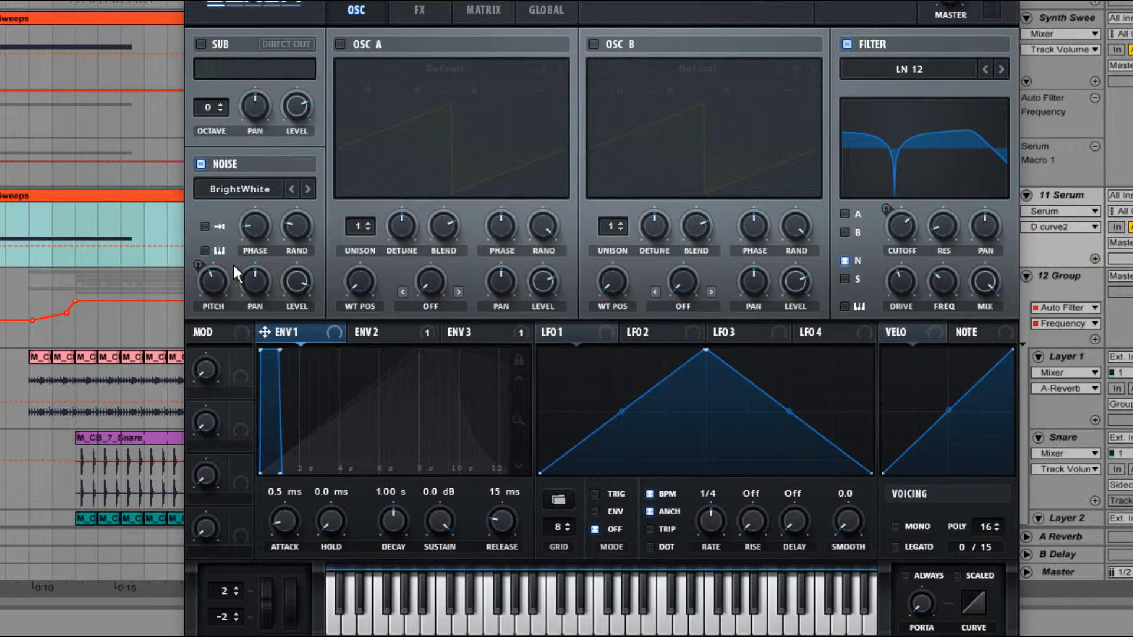
{"action": "mouse_move", "coordinate": [234, 273]}
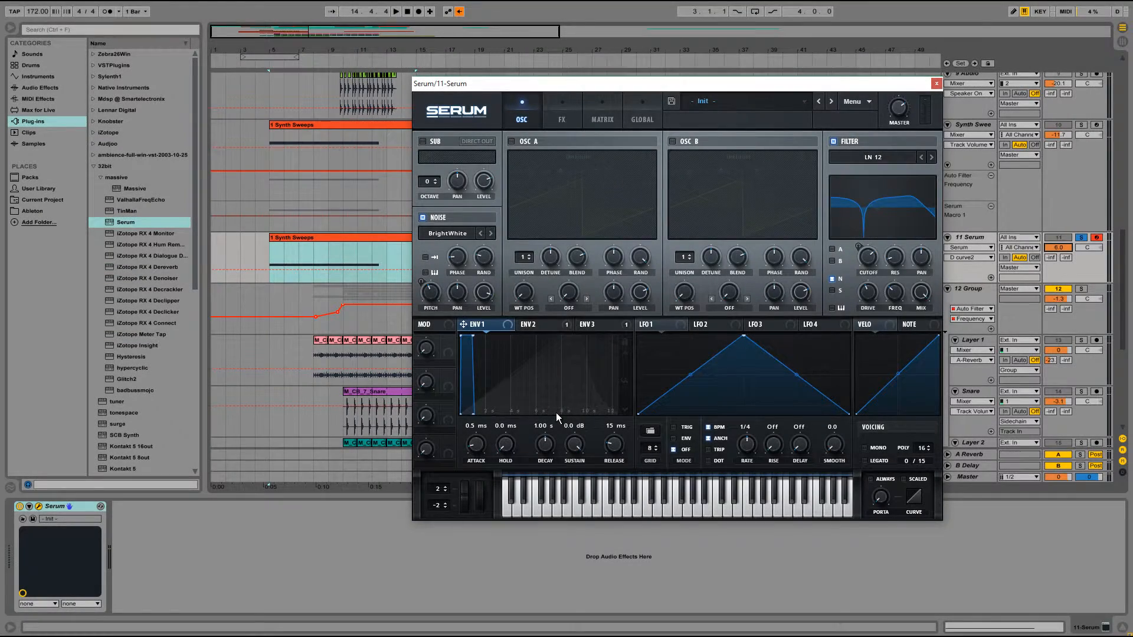
Step: Shape envelope 1 to a curved 15 s decay to silence with a 3.11 s release
{"action": "left_click_drag", "start_coordinate": [544, 445], "coordinate": [544, 347]}
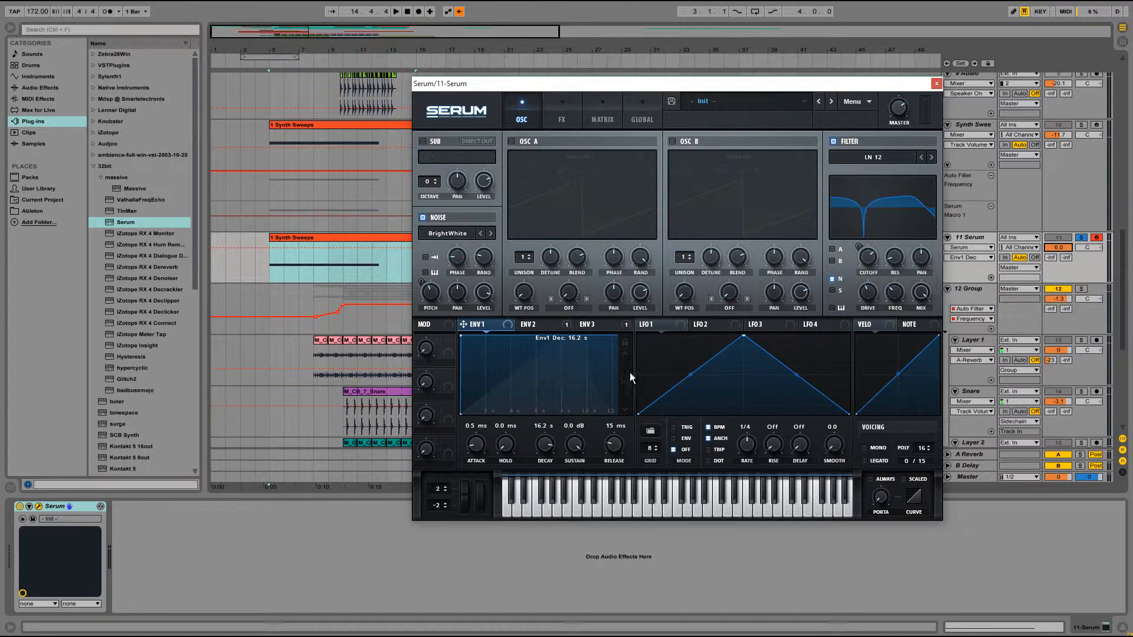
{"action": "mouse_move", "coordinate": [494, 347]}
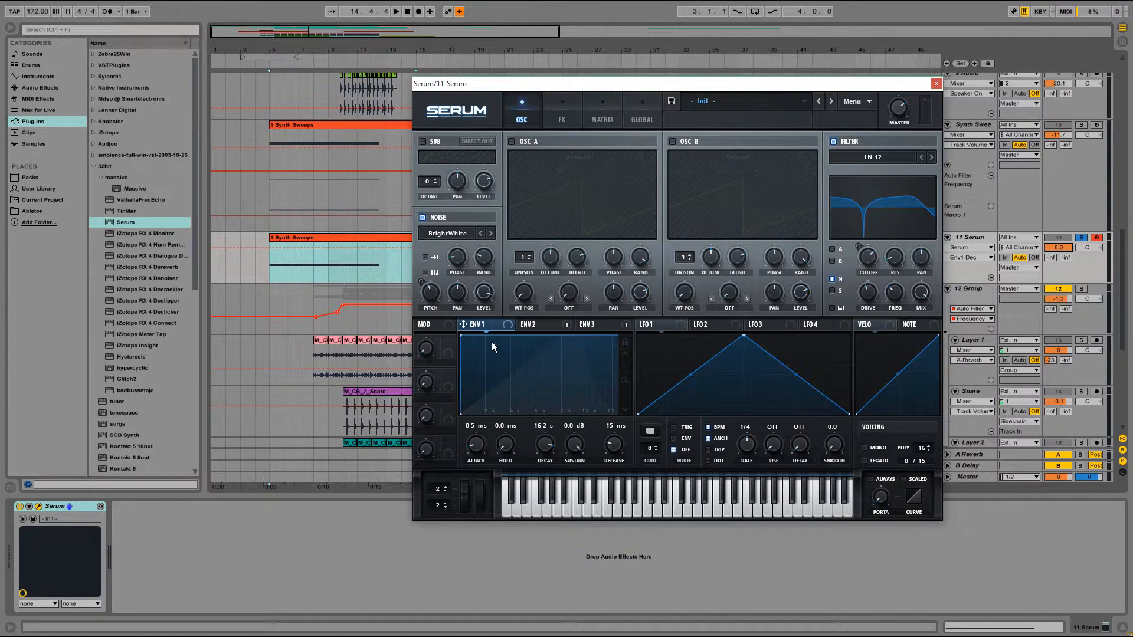
{"action": "left_click_drag", "start_coordinate": [545, 442], "coordinate": [545, 466]}
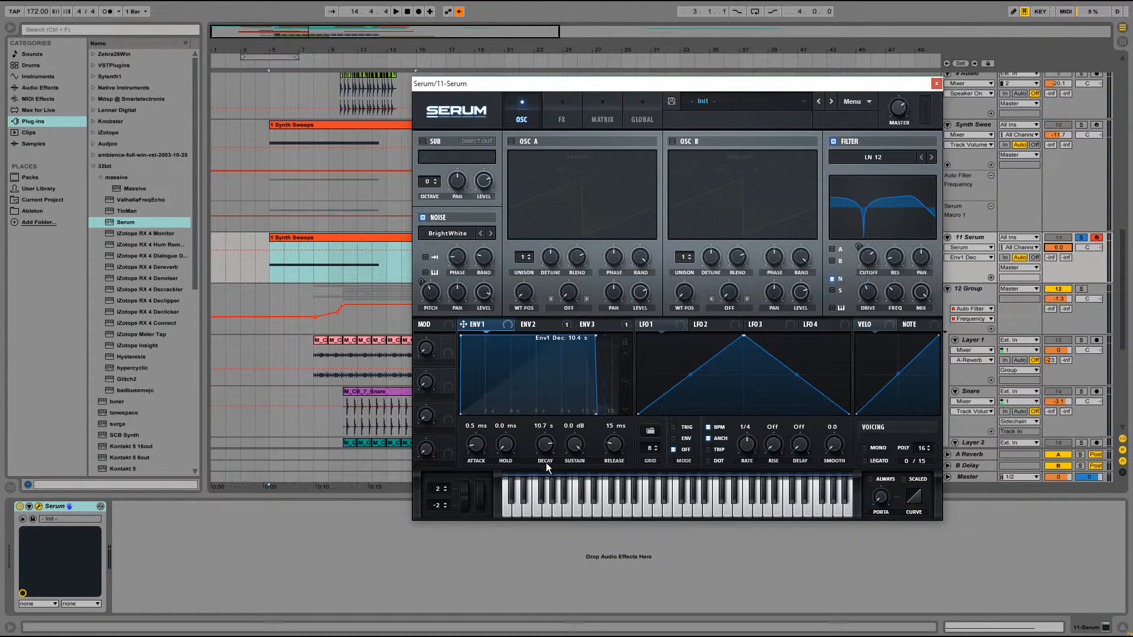
{"action": "left_click_drag", "start_coordinate": [545, 442], "coordinate": [578, 449]}
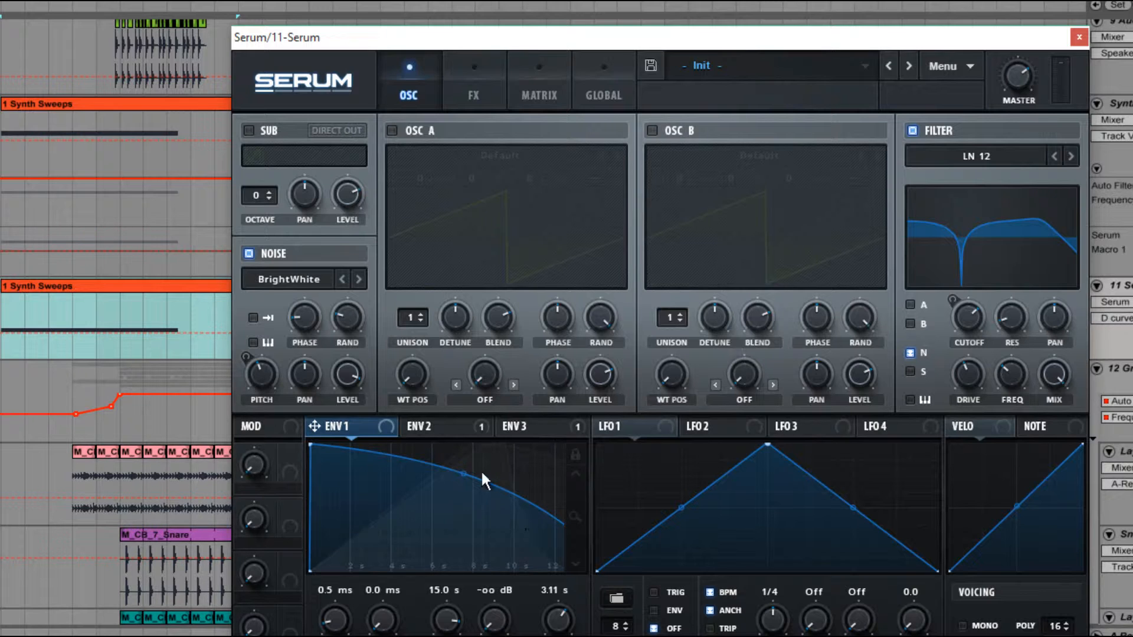
{"action": "left_click_drag", "start_coordinate": [462, 469], "coordinate": [492, 433]}
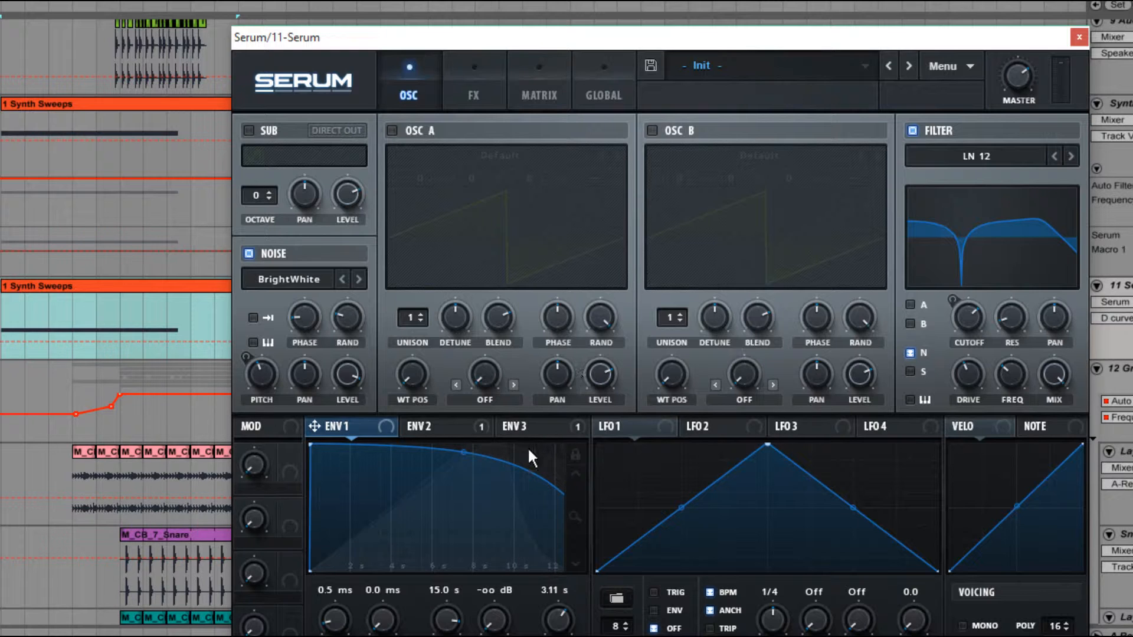
{"action": "mouse_move", "coordinate": [694, 494]}
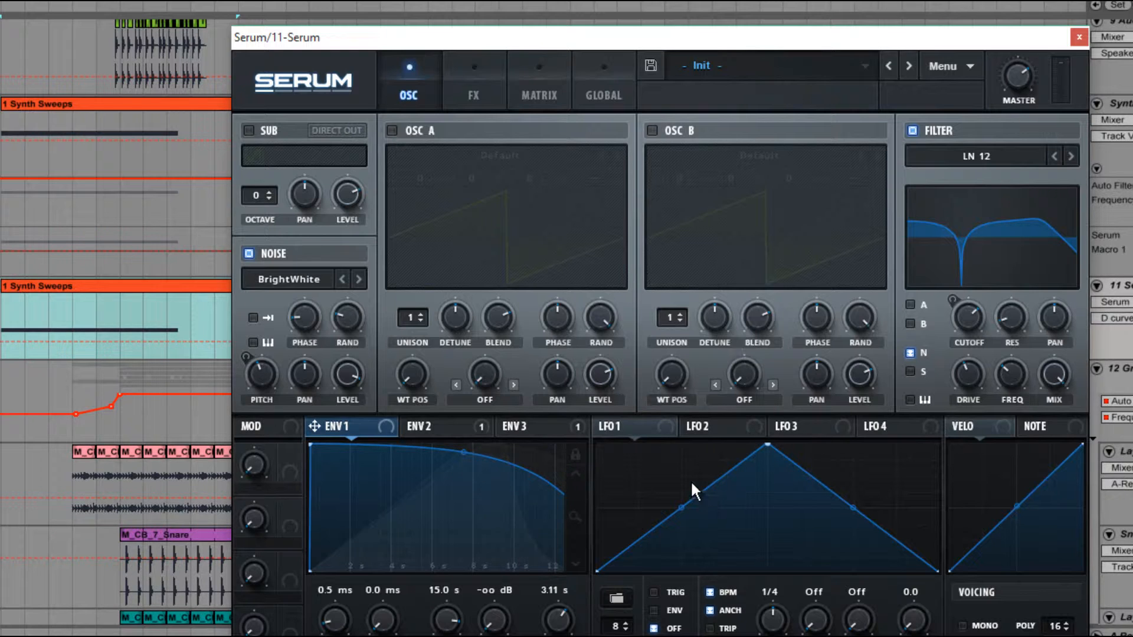
{"action": "mouse_move", "coordinate": [531, 458]}
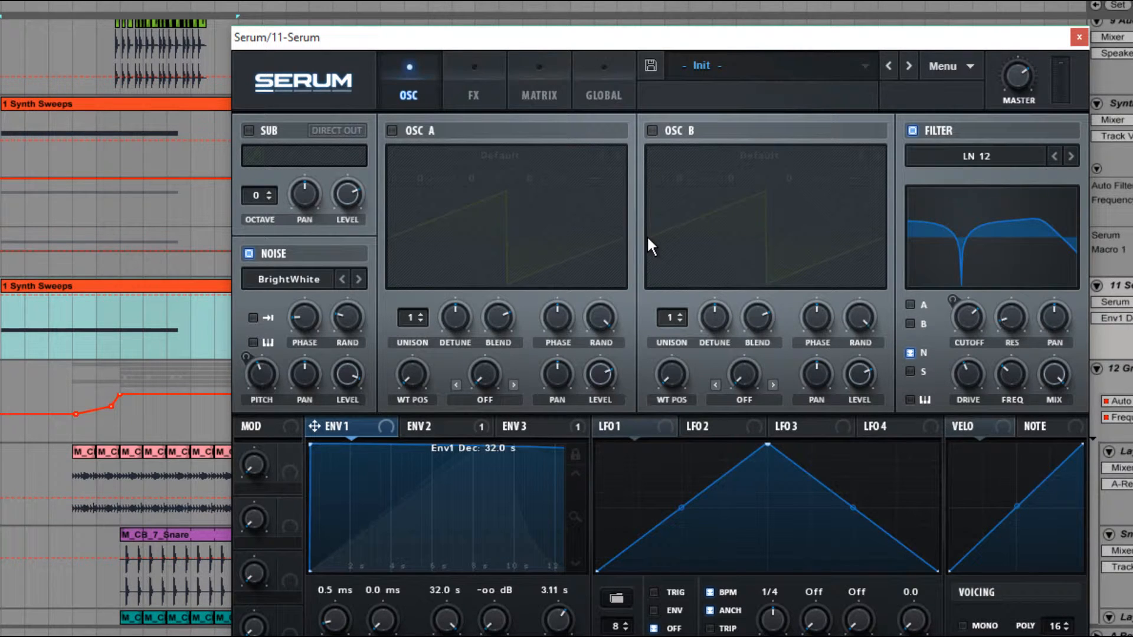
{"action": "mouse_move", "coordinate": [608, 314]}
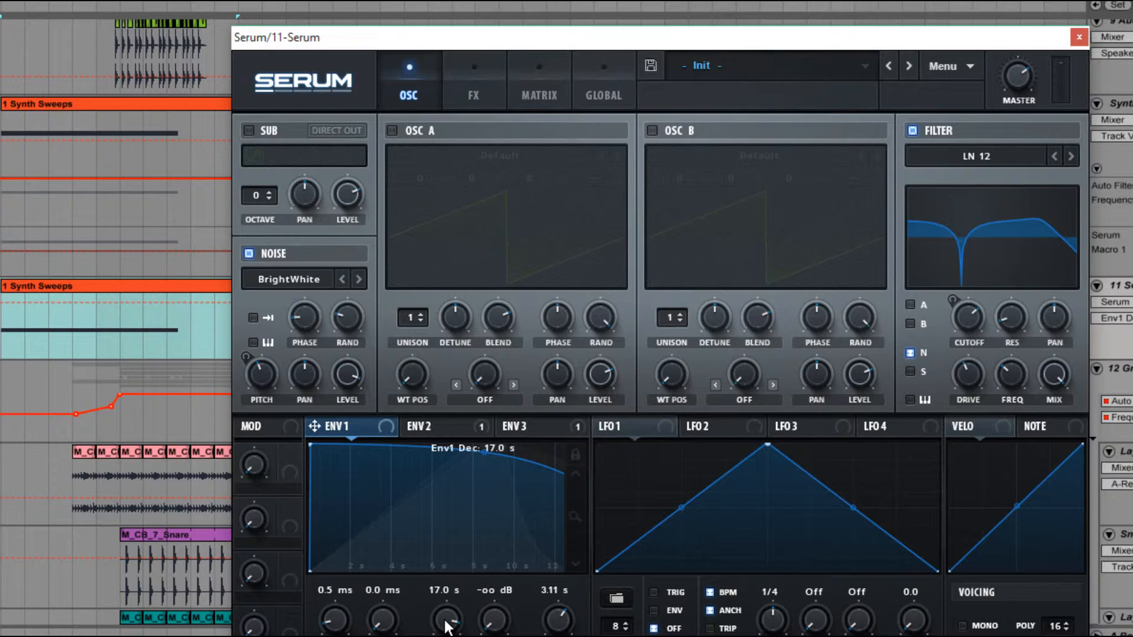
{"action": "left_click_drag", "start_coordinate": [446, 617], "coordinate": [446, 592]}
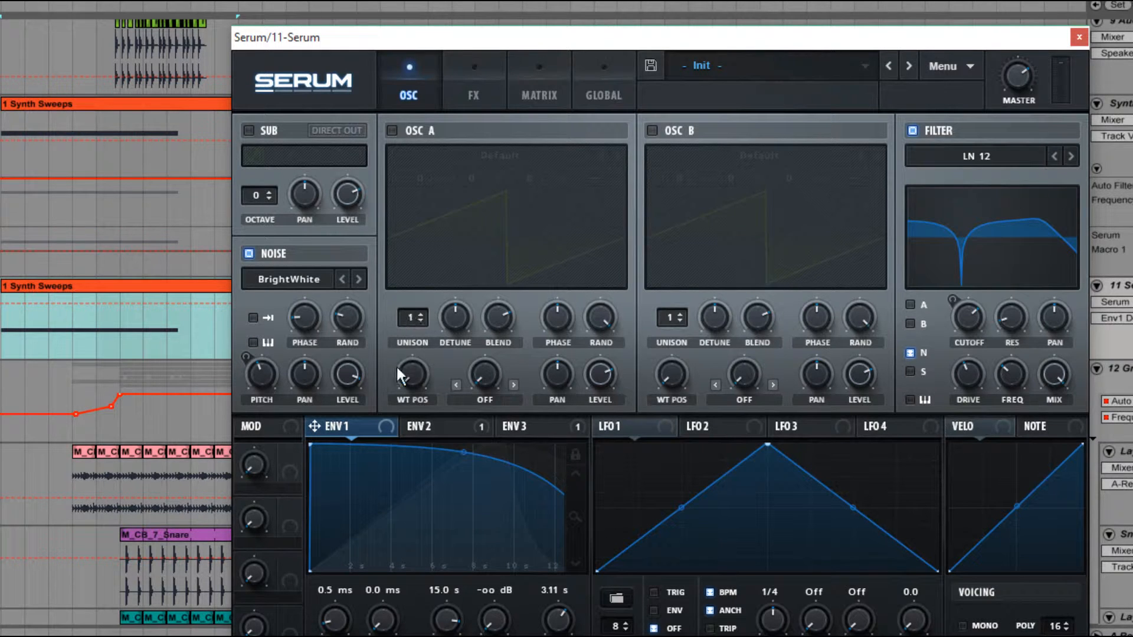
{"action": "mouse_move", "coordinate": [446, 575]}
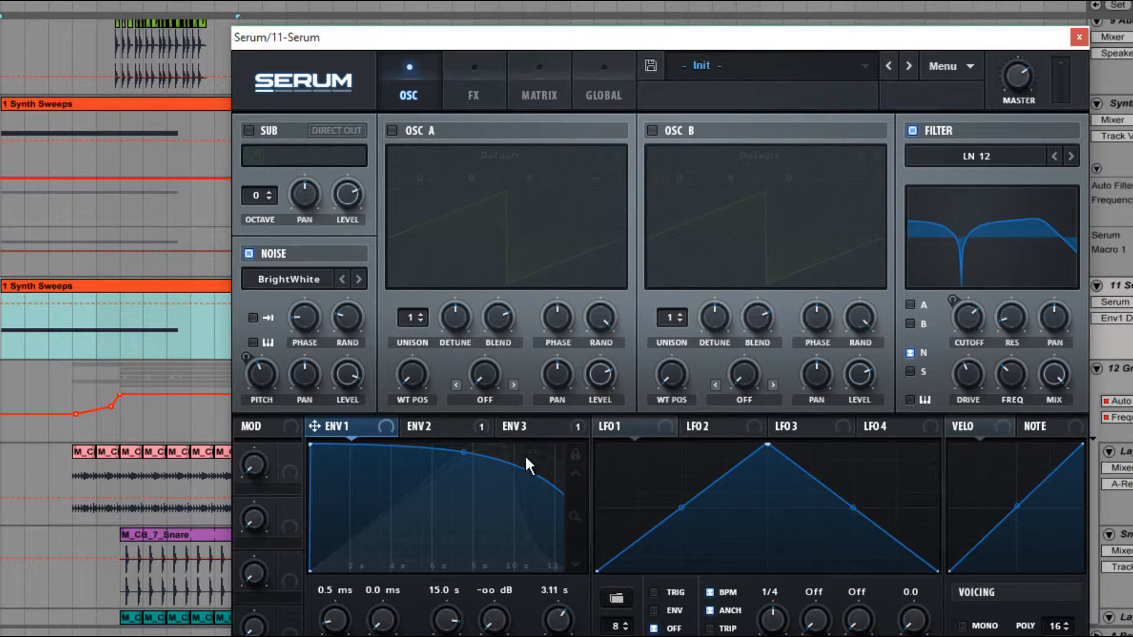
{"action": "mouse_move", "coordinate": [639, 110]}
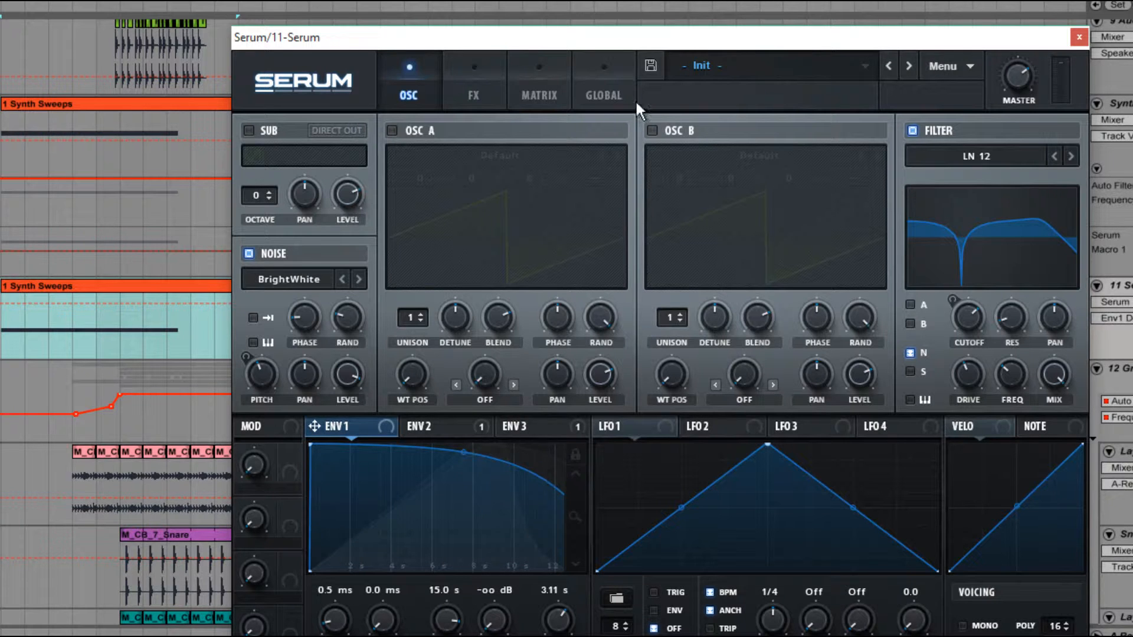
Step: Check the noise pitch routings in the modulation matrix and return to the oscillator page
{"action": "left_click", "coordinate": [473, 80]}
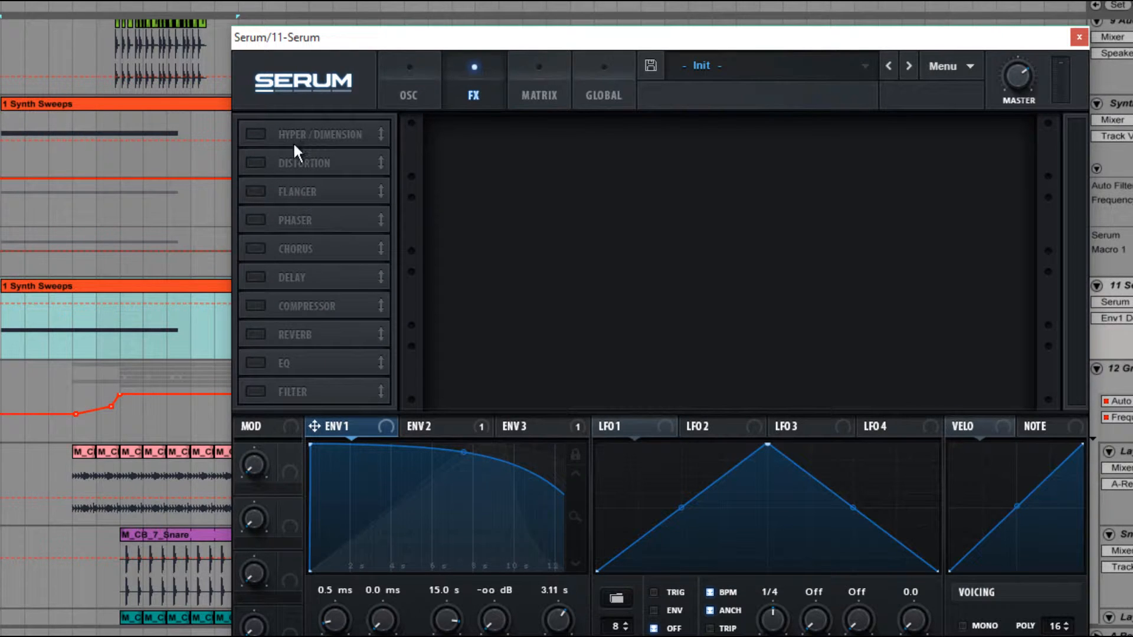
{"action": "mouse_move", "coordinate": [285, 368]}
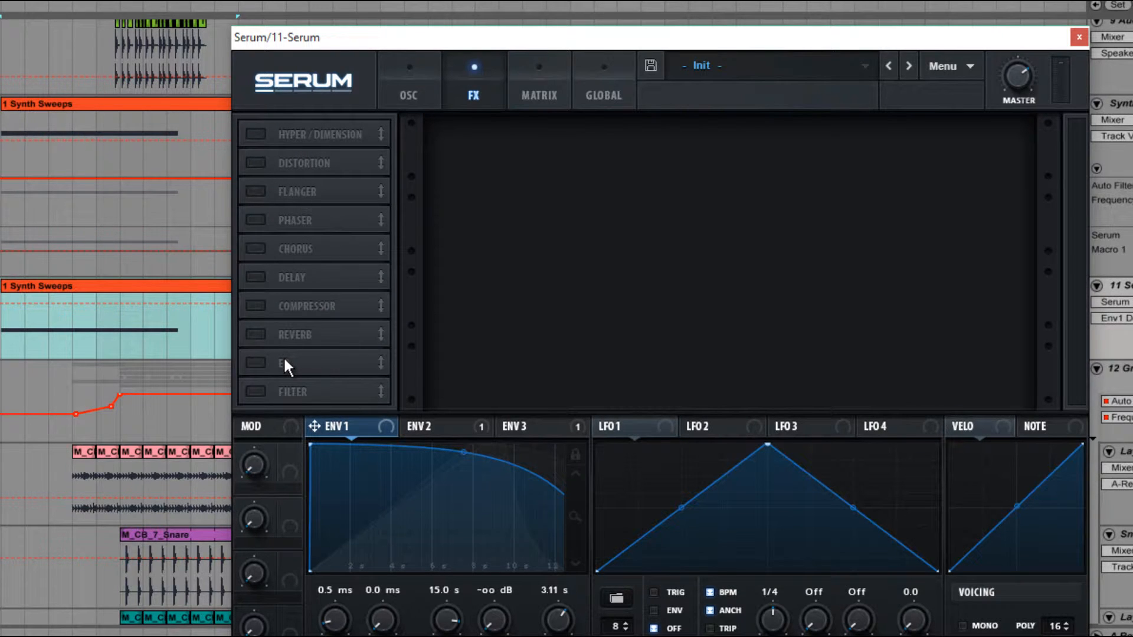
{"action": "left_click", "coordinate": [410, 81]}
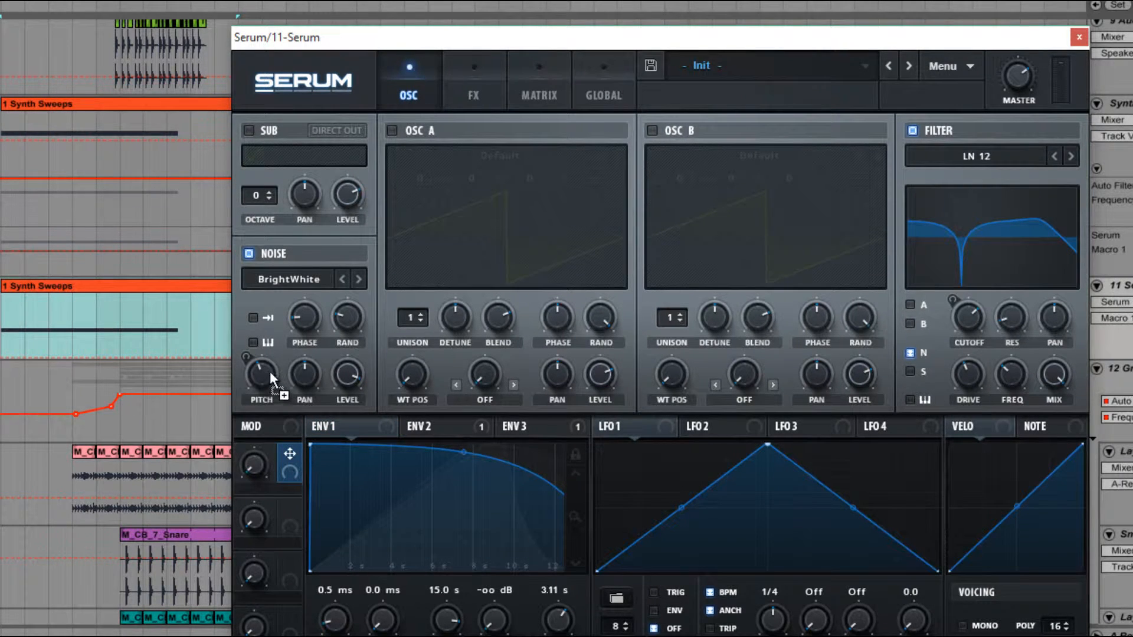
{"action": "left_click", "coordinate": [538, 81]}
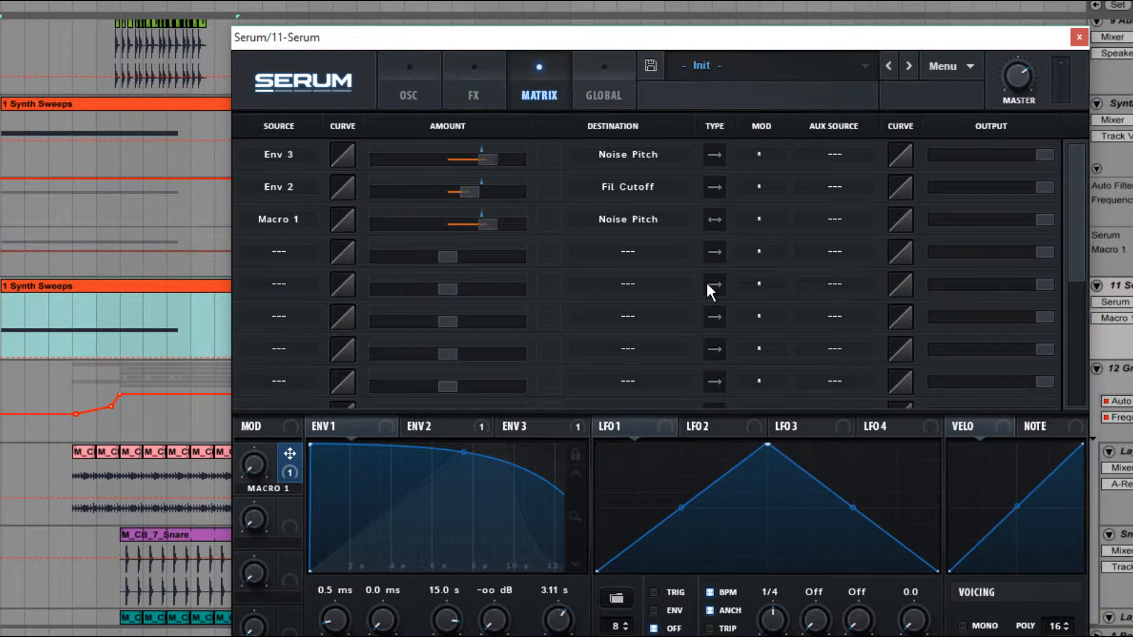
{"action": "mouse_move", "coordinate": [713, 283]}
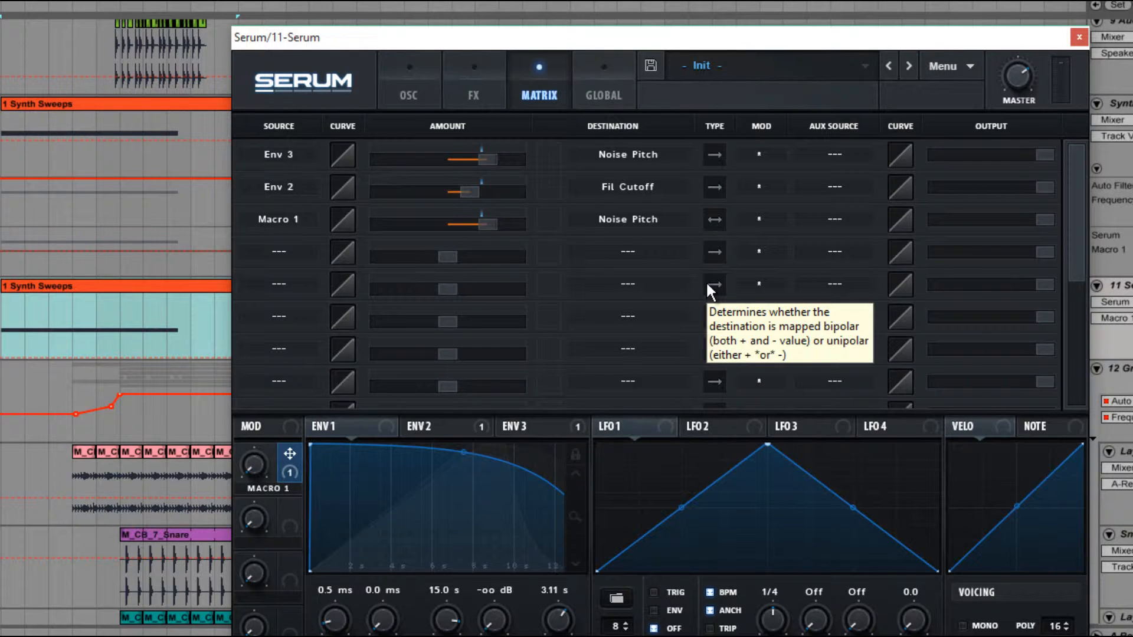
{"action": "mouse_move", "coordinate": [491, 222]}
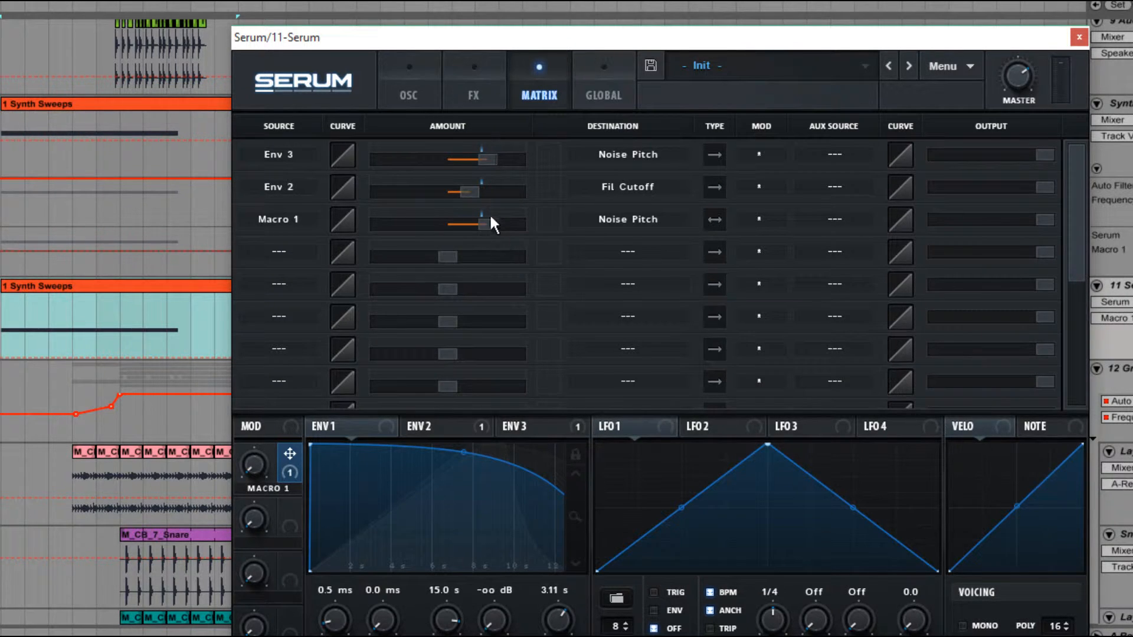
{"action": "left_click", "coordinate": [409, 94]}
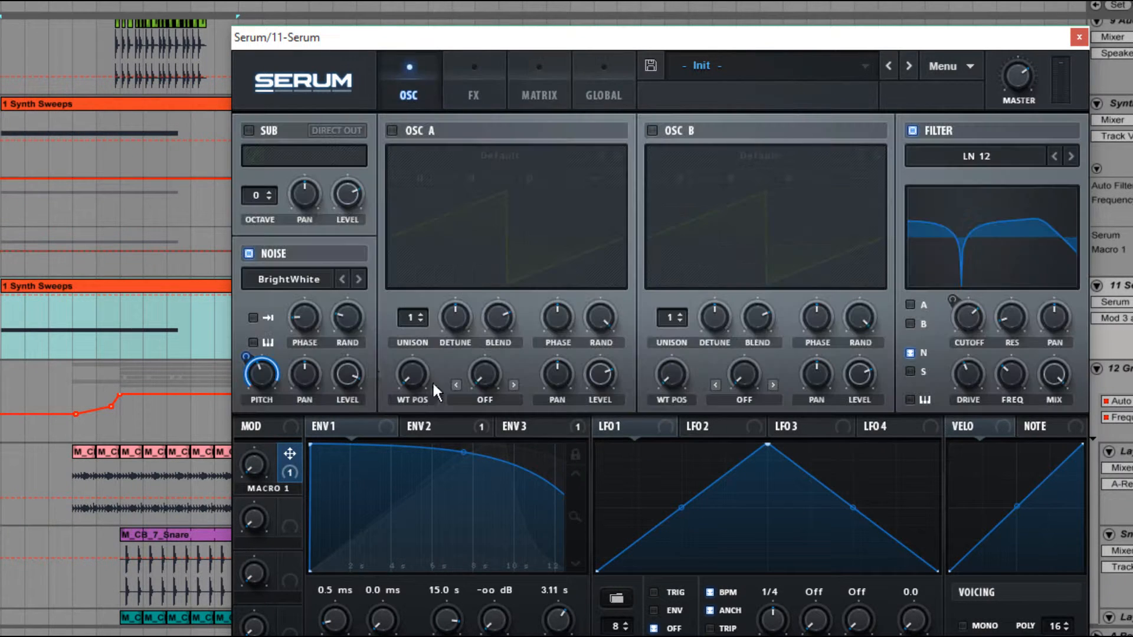
{"action": "mouse_move", "coordinate": [269, 478]}
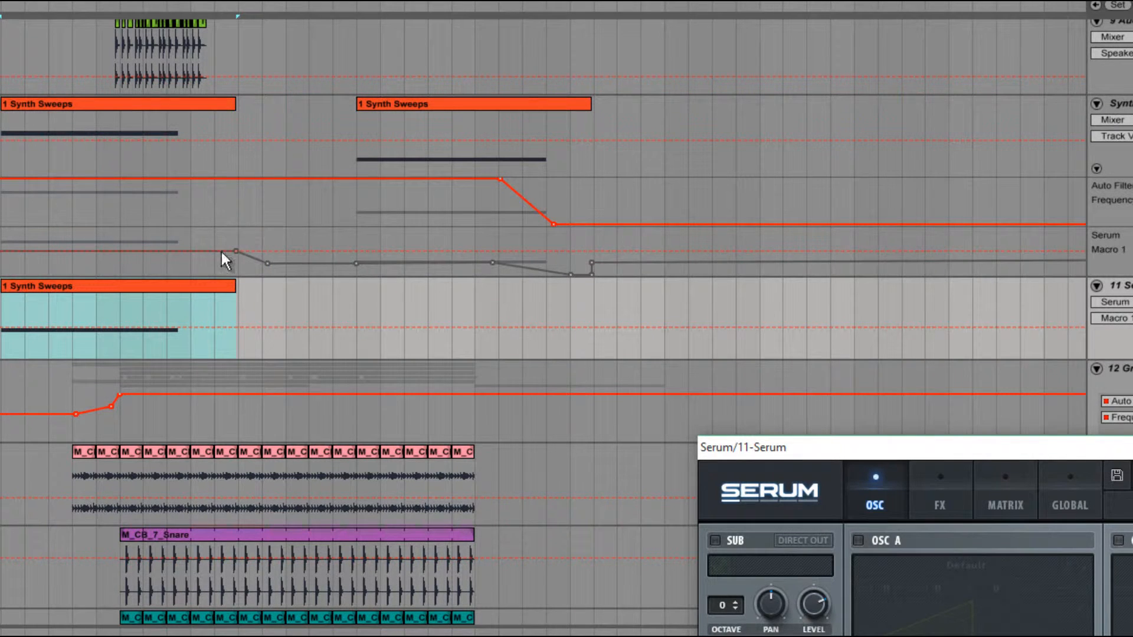
{"action": "mouse_move", "coordinate": [528, 264]}
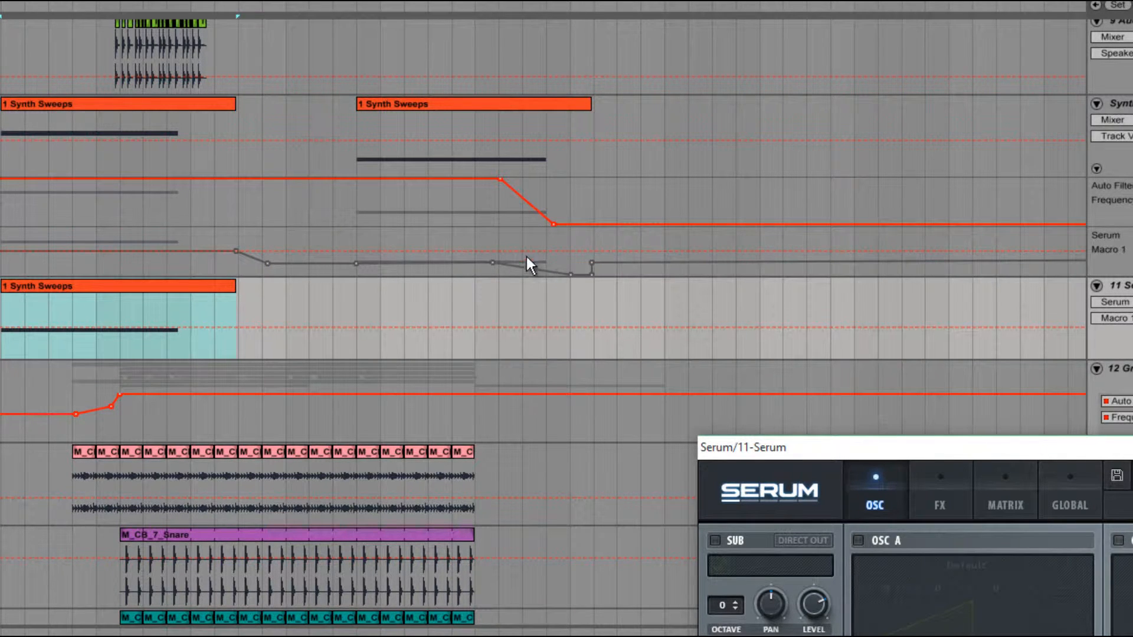
{"action": "mouse_move", "coordinate": [614, 309]}
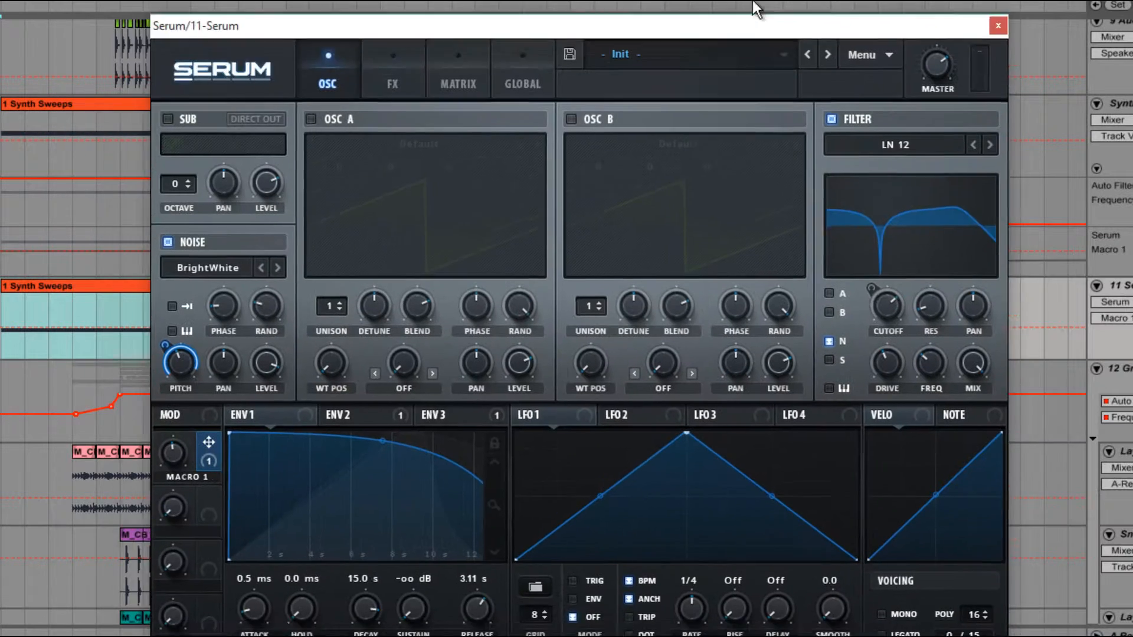
Step: Switch to Serum's effects rack to add Hyper/Dimension
{"action": "left_click", "coordinate": [377, 43]}
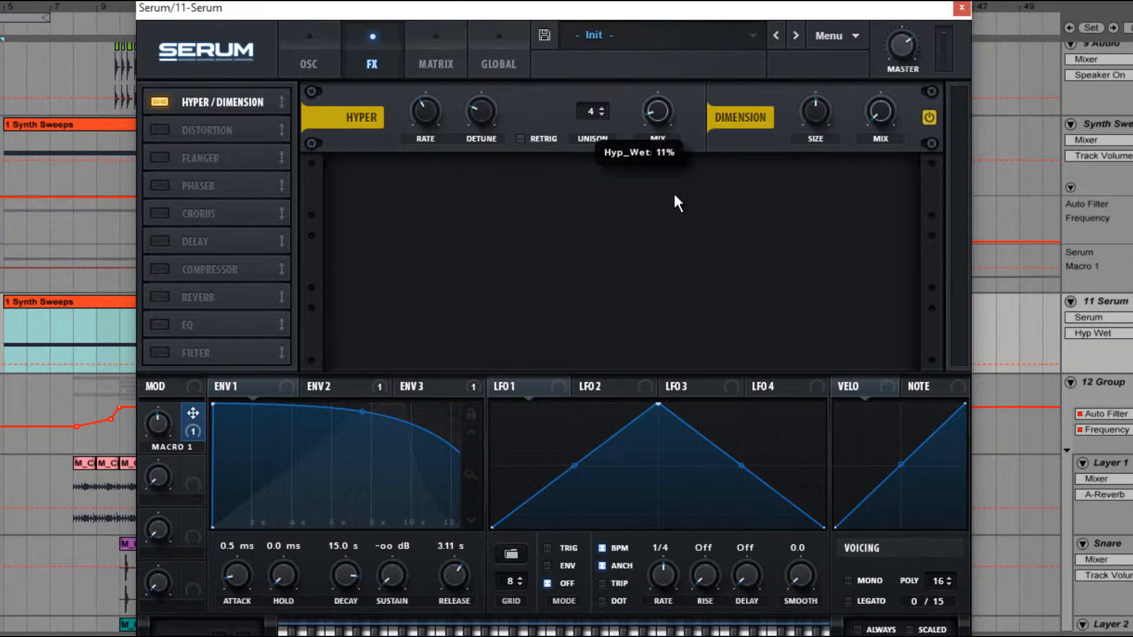
{"action": "mouse_move", "coordinate": [337, 404]}
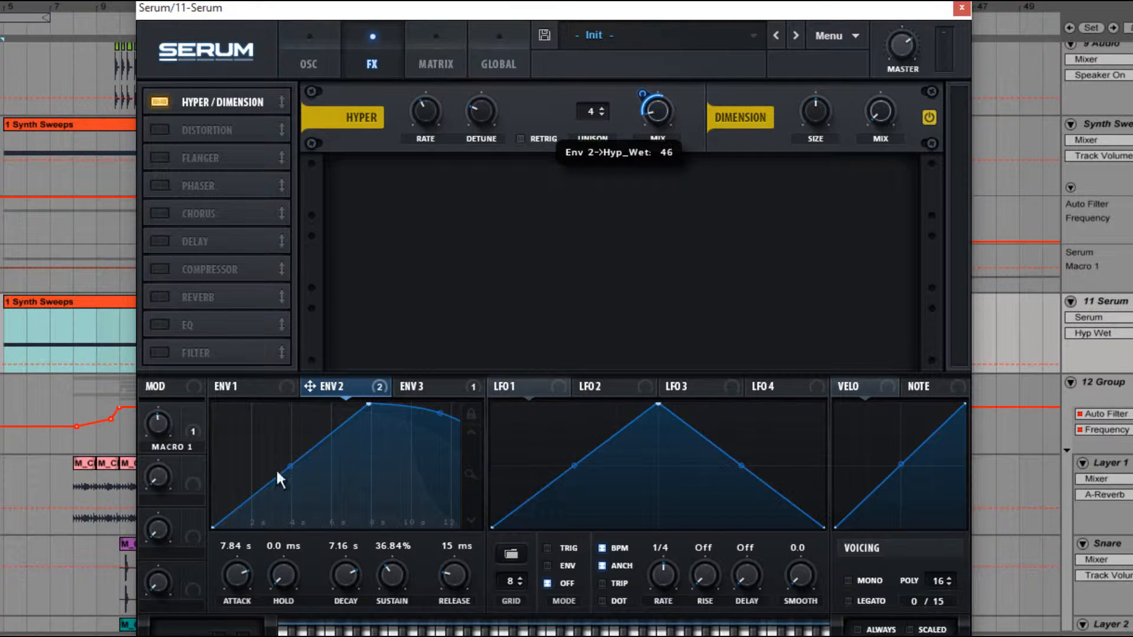
{"action": "mouse_move", "coordinate": [460, 390]}
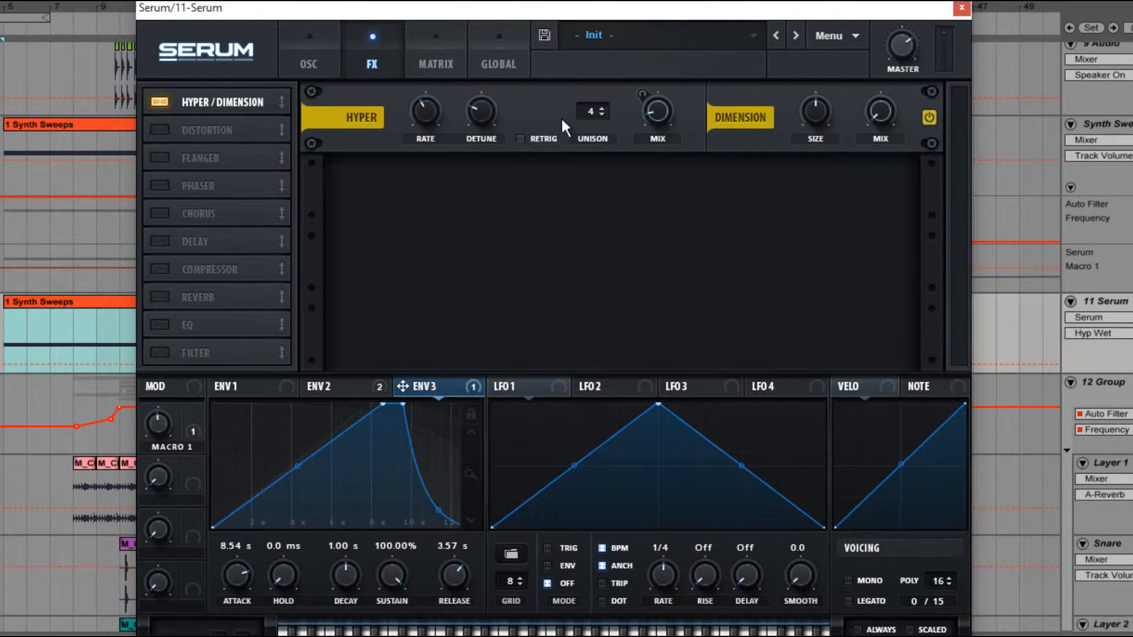
{"action": "mouse_move", "coordinate": [604, 116]}
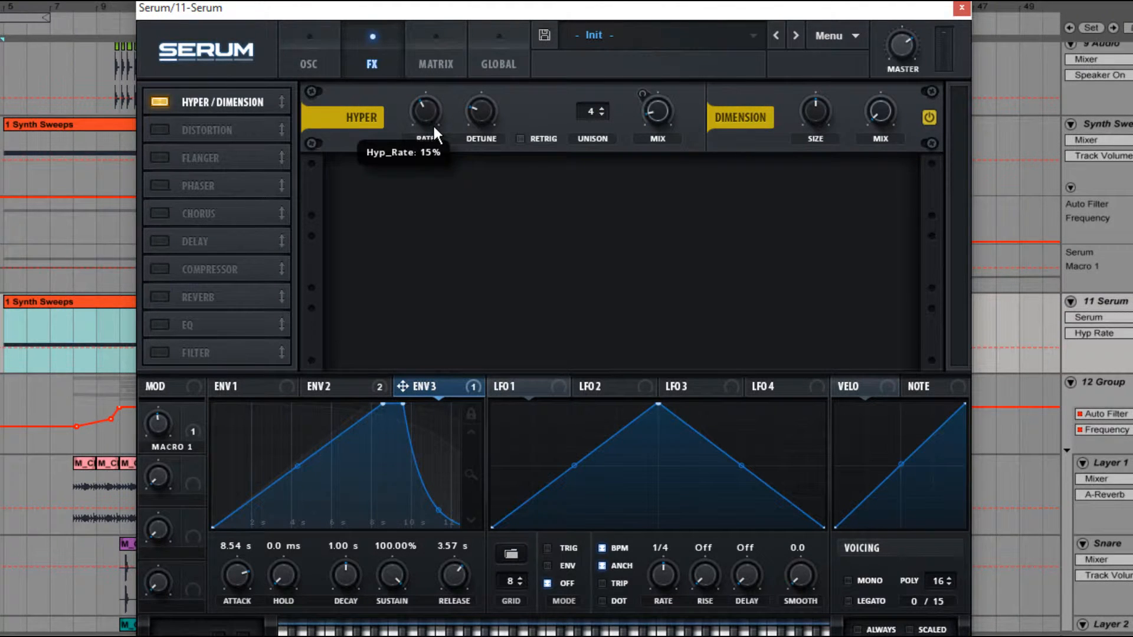
{"action": "mouse_move", "coordinate": [429, 167]}
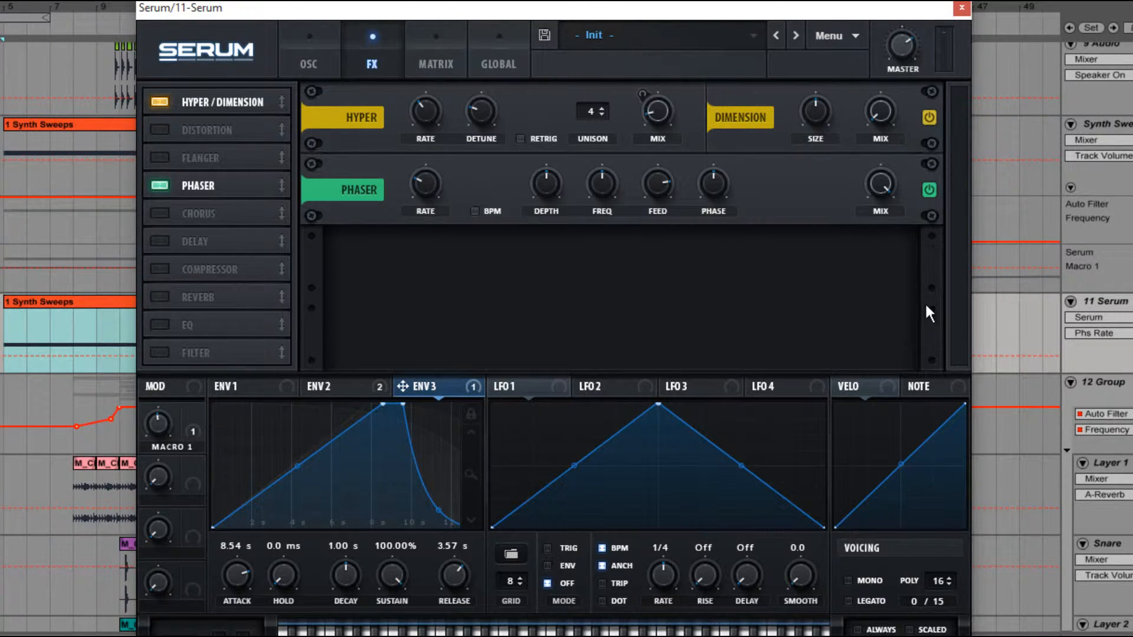
{"action": "mouse_move", "coordinate": [928, 275]}
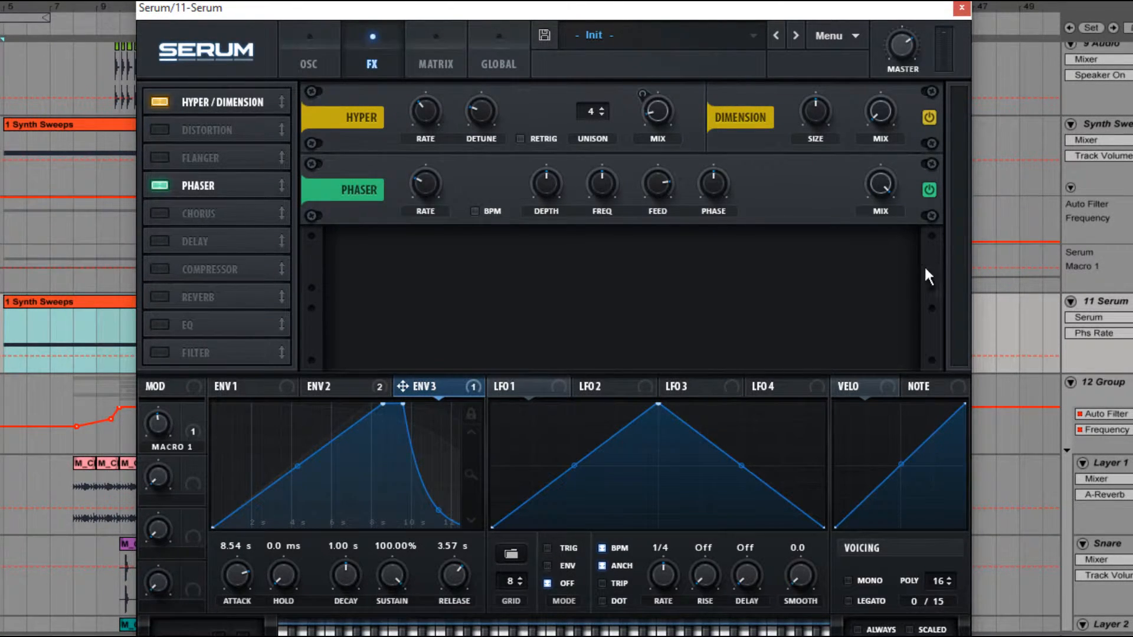
{"action": "mouse_move", "coordinate": [365, 401]}
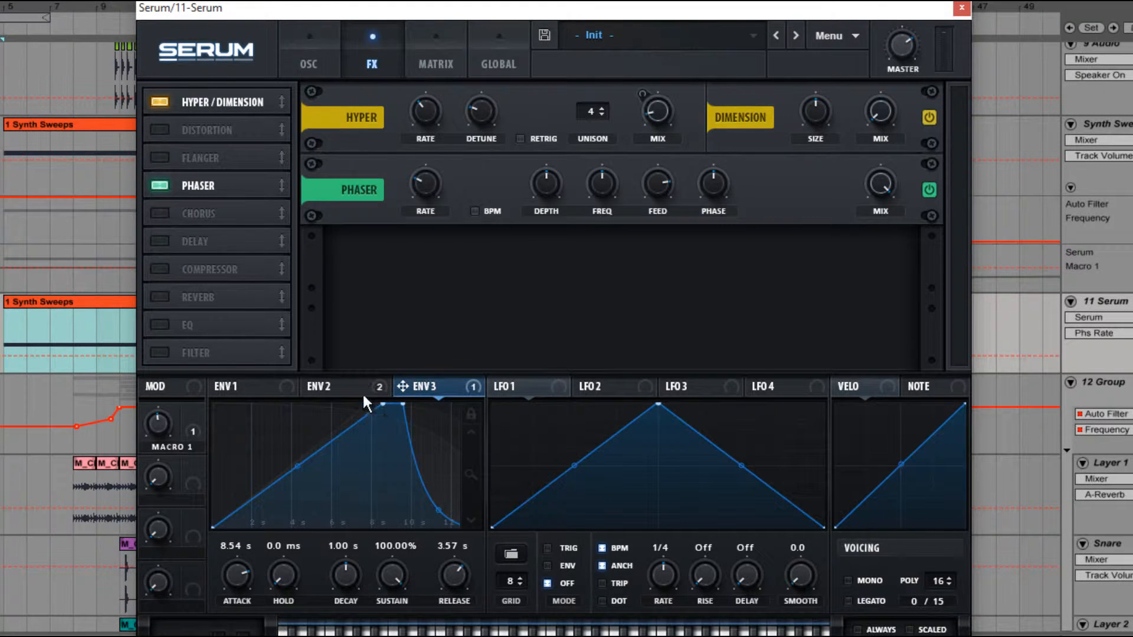
{"action": "mouse_move", "coordinate": [416, 387]}
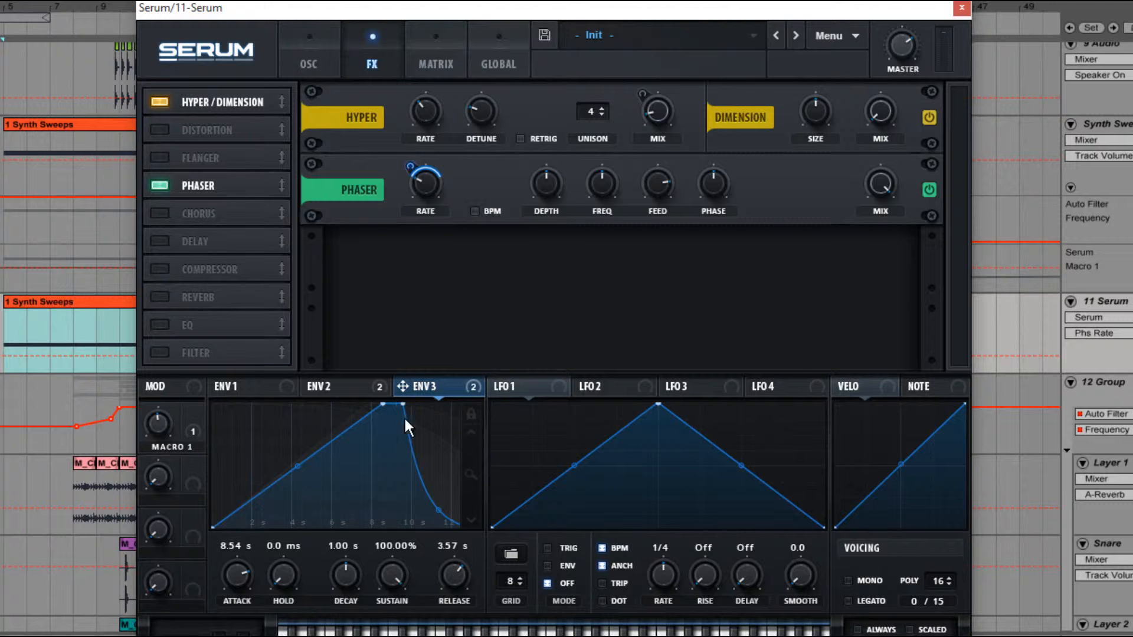
{"action": "mouse_move", "coordinate": [534, 538]}
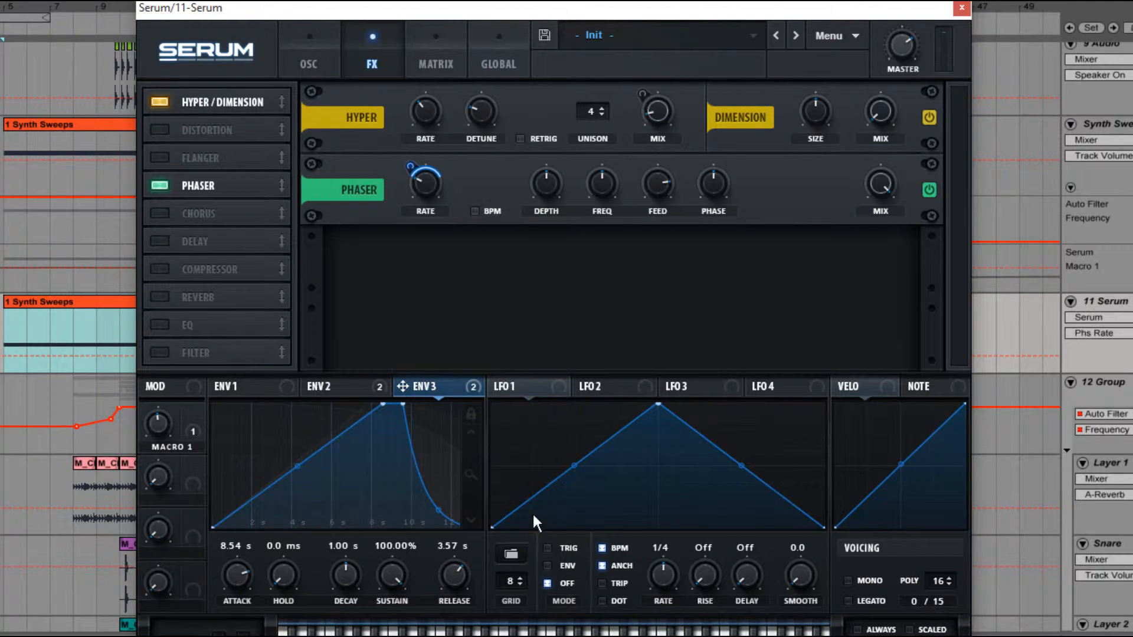
{"action": "mouse_move", "coordinate": [665, 306]}
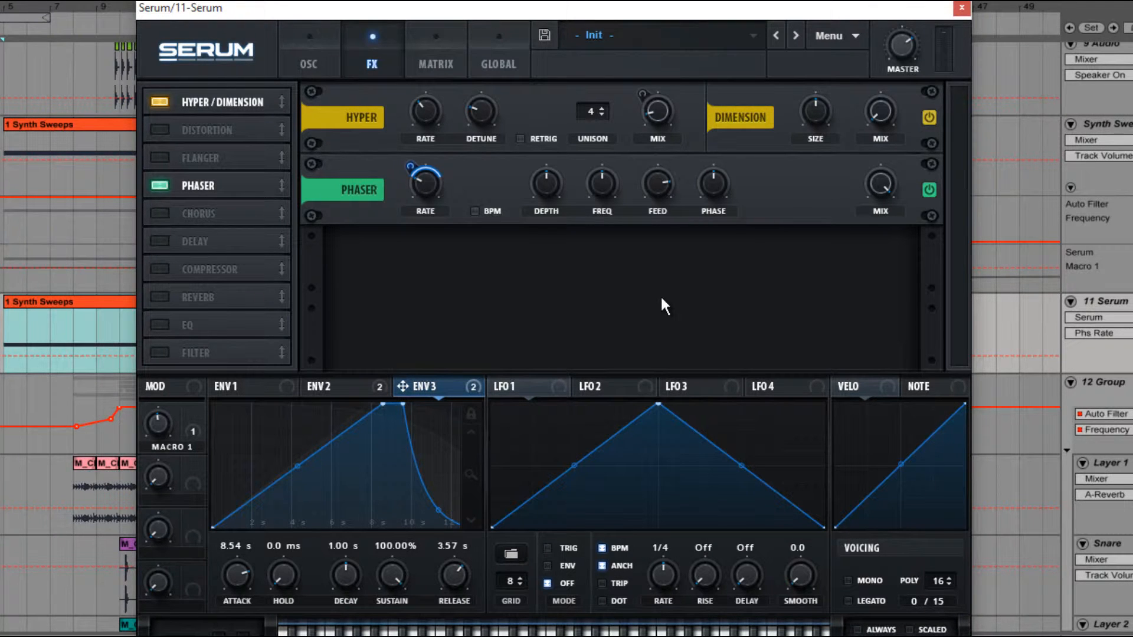
{"action": "mouse_move", "coordinate": [902, 179]}
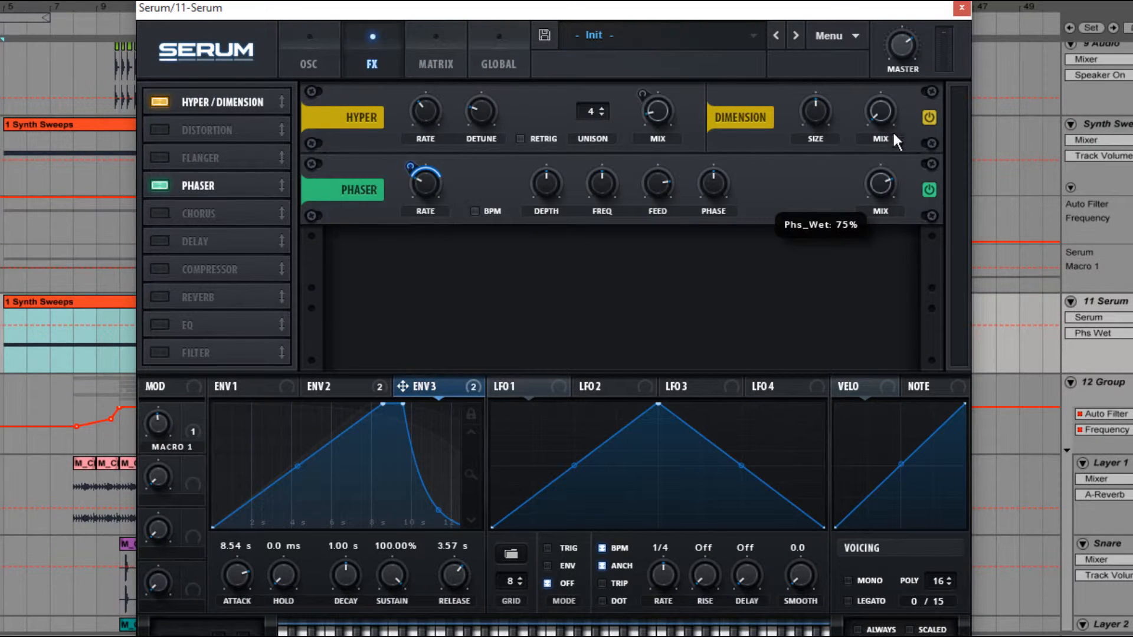
{"action": "mouse_move", "coordinate": [732, 179]}
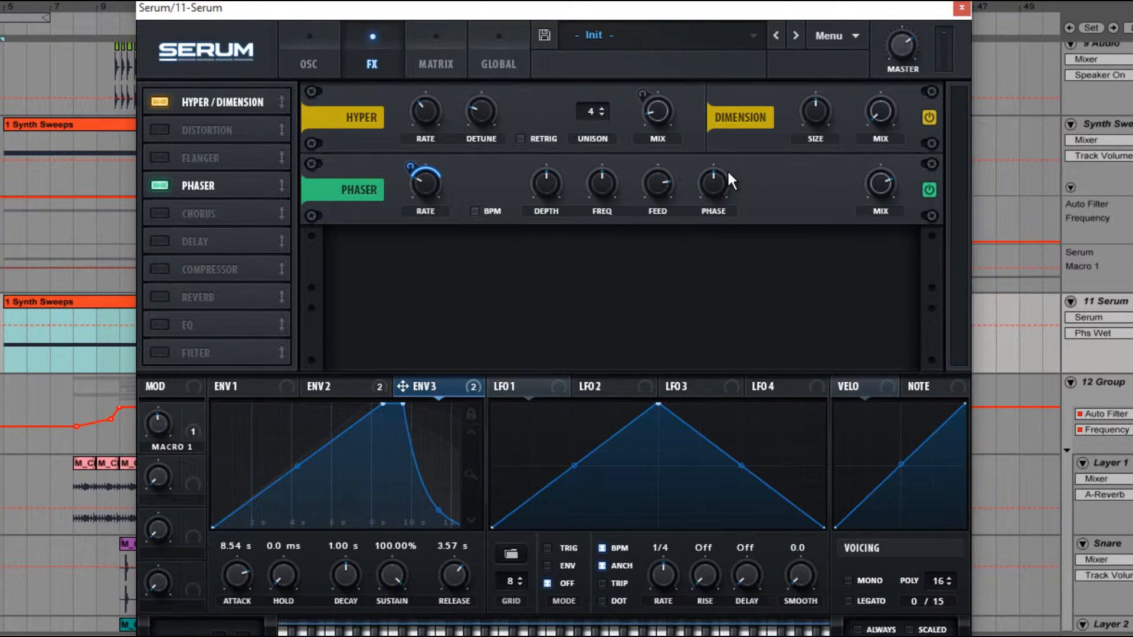
{"action": "mouse_move", "coordinate": [730, 179]}
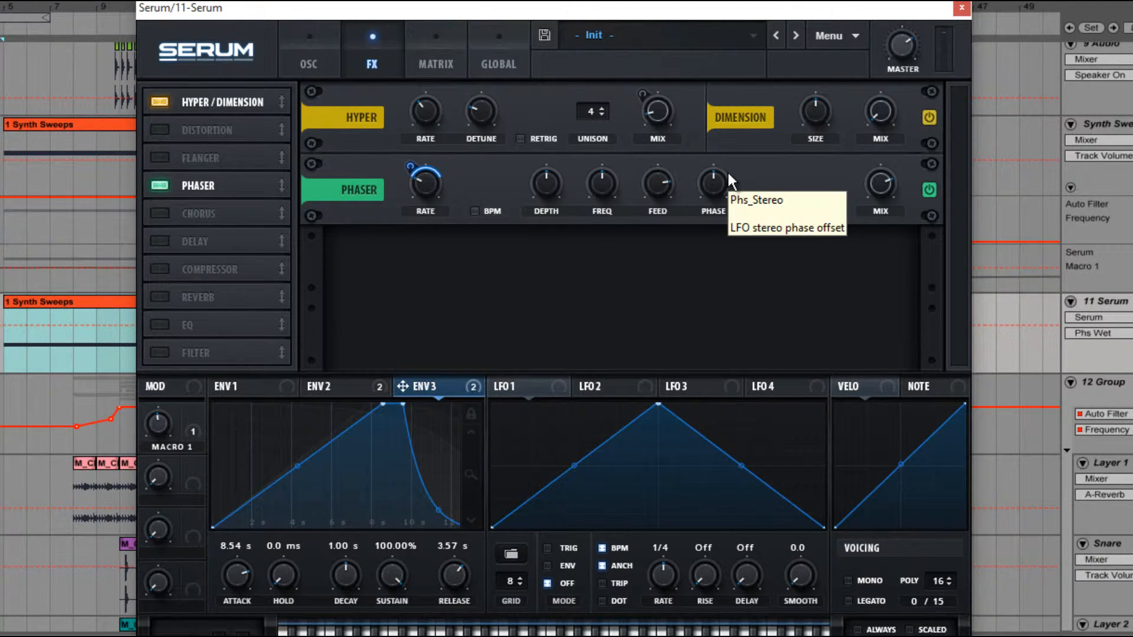
{"action": "mouse_move", "coordinate": [567, 223]}
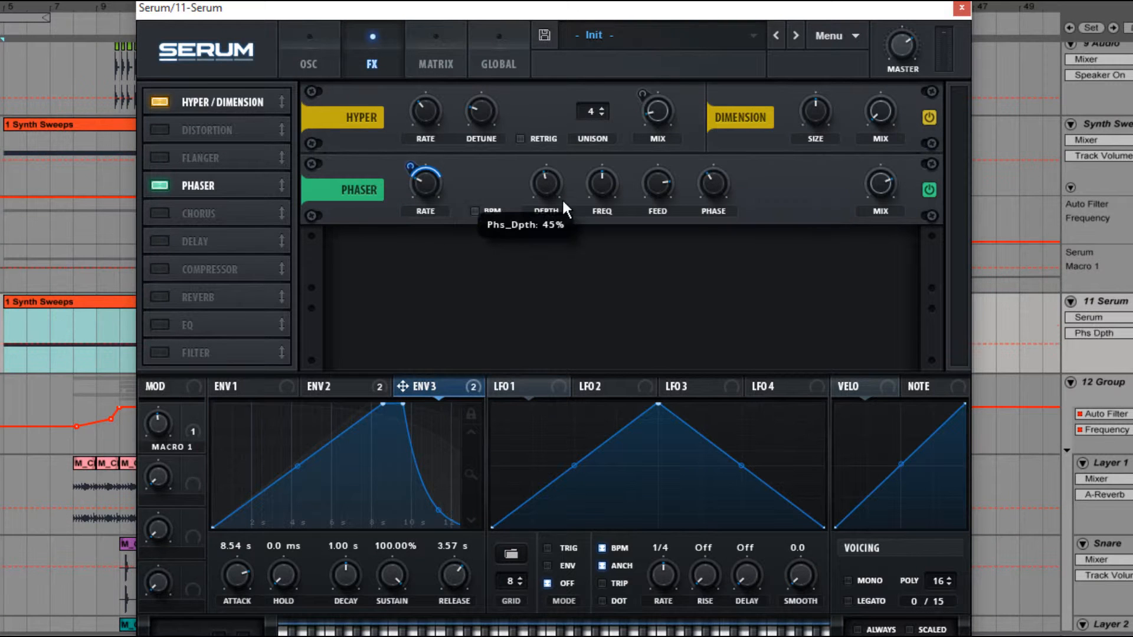
Step: Adjust the Phaser depth to about 45% with the wet mix at 75%
{"action": "left_click_drag", "start_coordinate": [546, 181], "coordinate": [547, 167]}
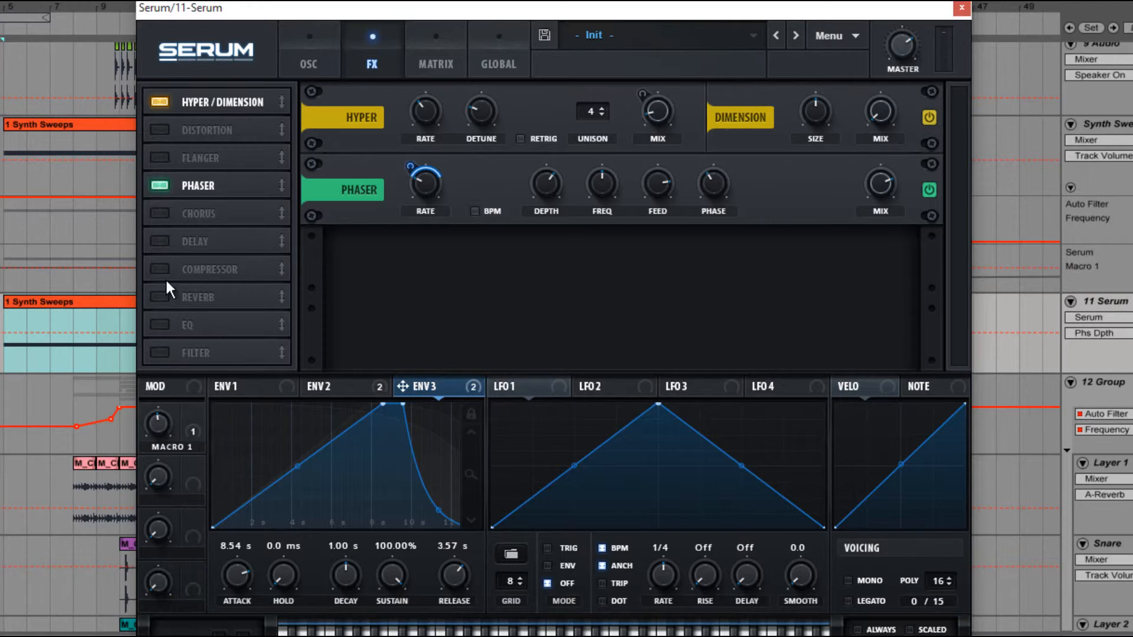
{"action": "mouse_move", "coordinate": [162, 228]}
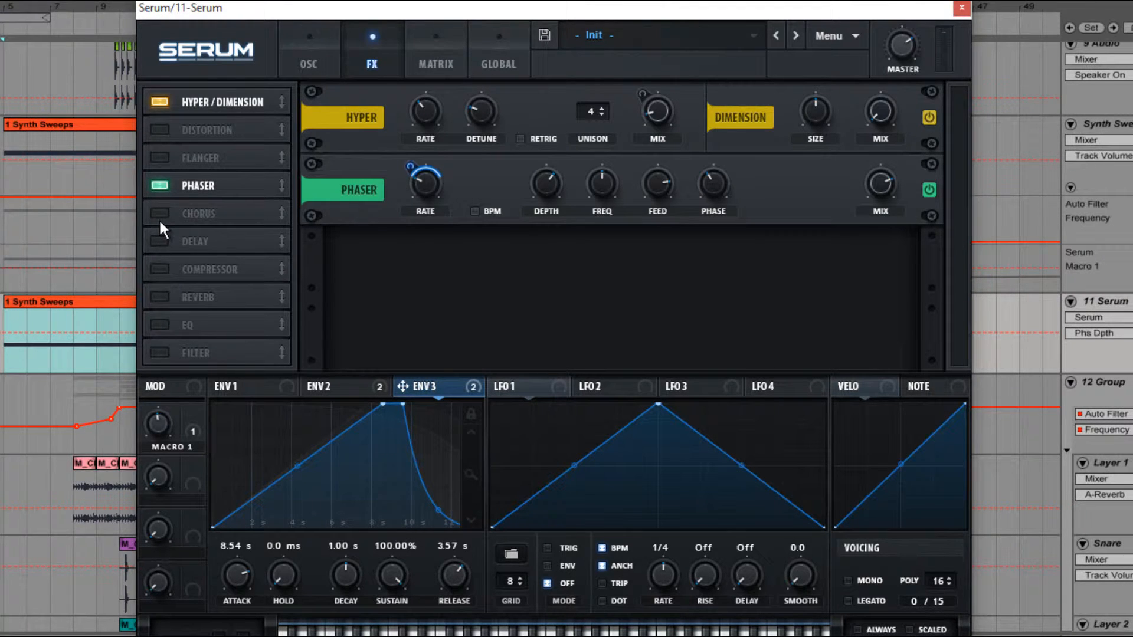
{"action": "mouse_move", "coordinate": [155, 252]}
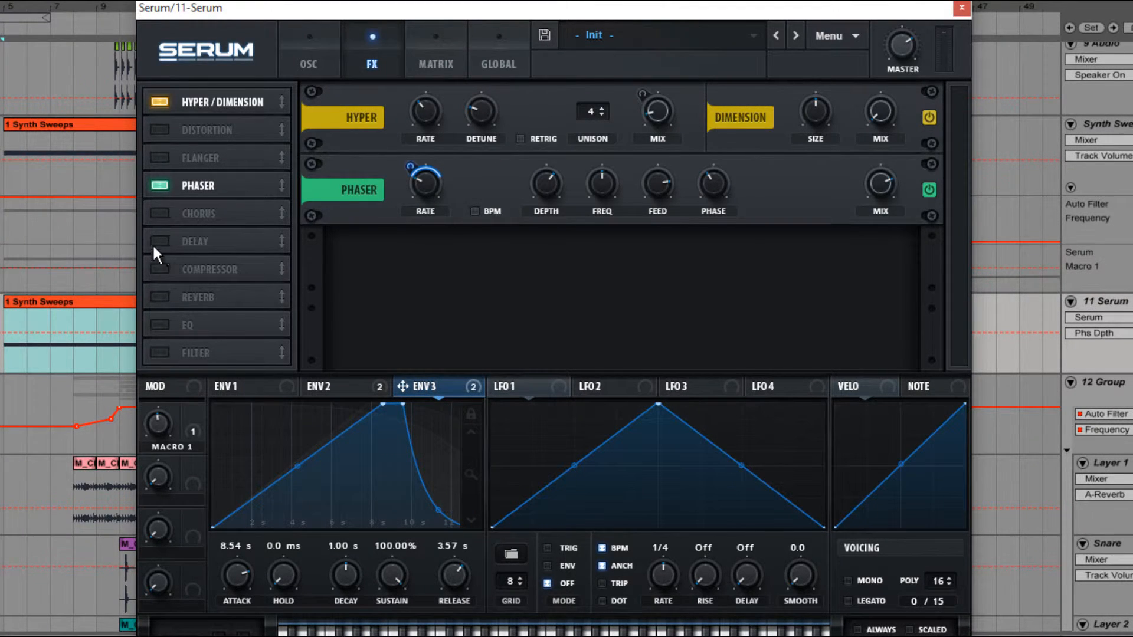
{"action": "left_click", "coordinate": [156, 240]}
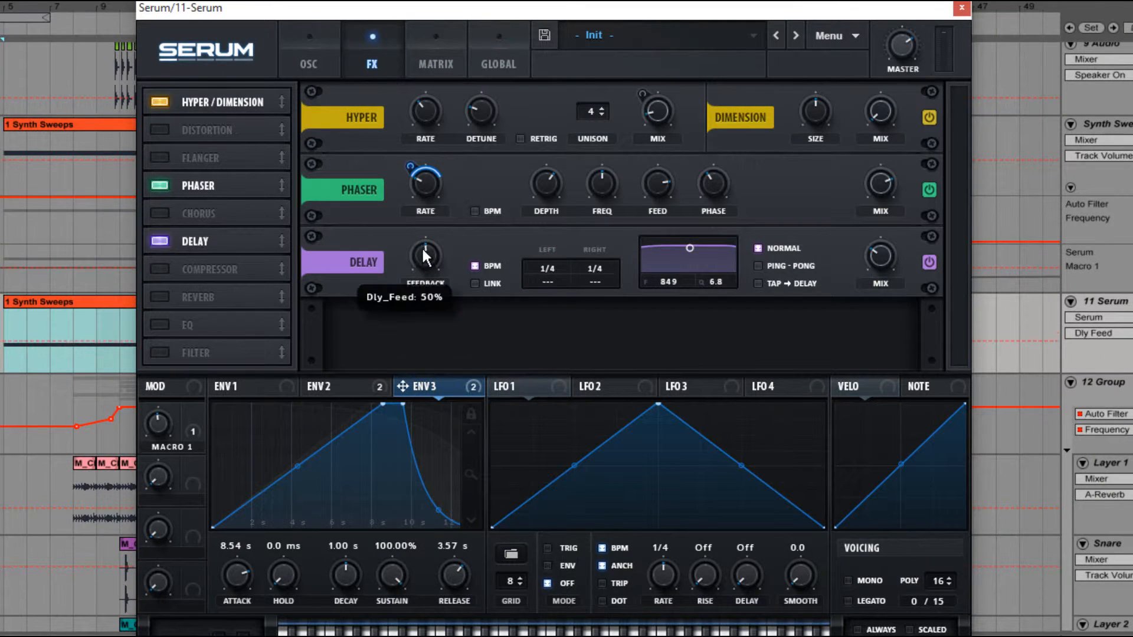
{"action": "mouse_move", "coordinate": [879, 260]}
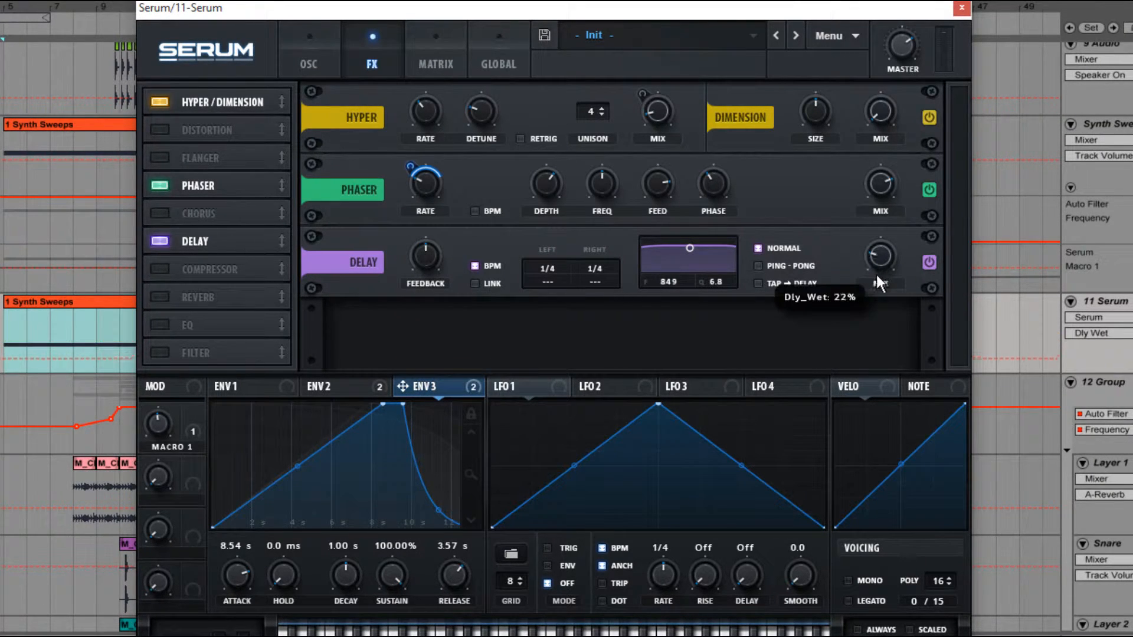
{"action": "mouse_move", "coordinate": [476, 335]}
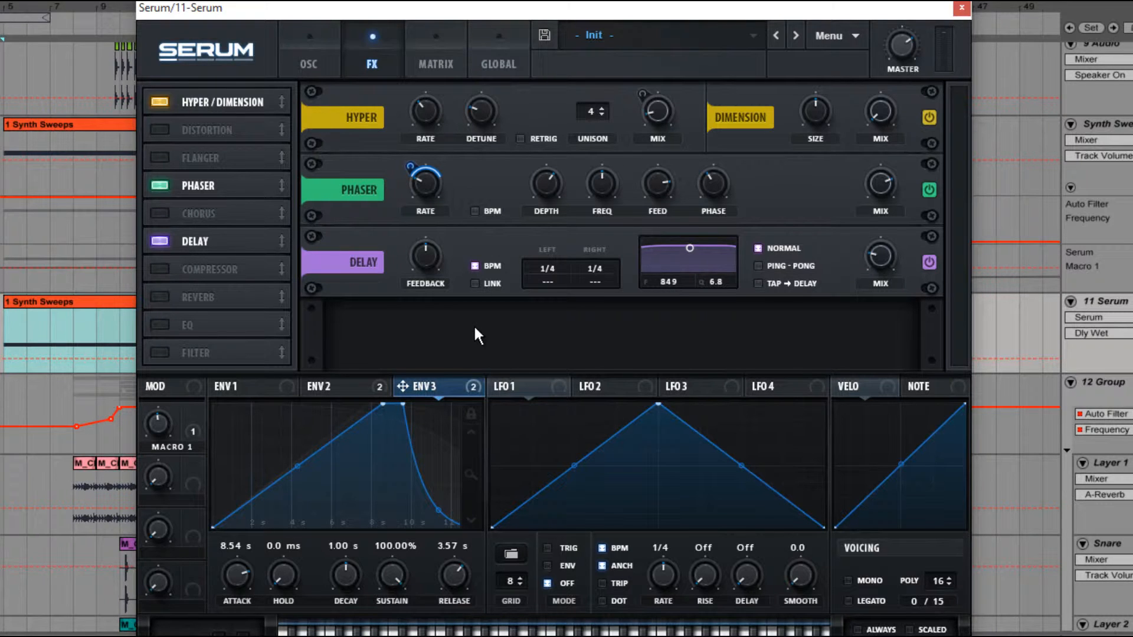
{"action": "left_click", "coordinate": [227, 386]}
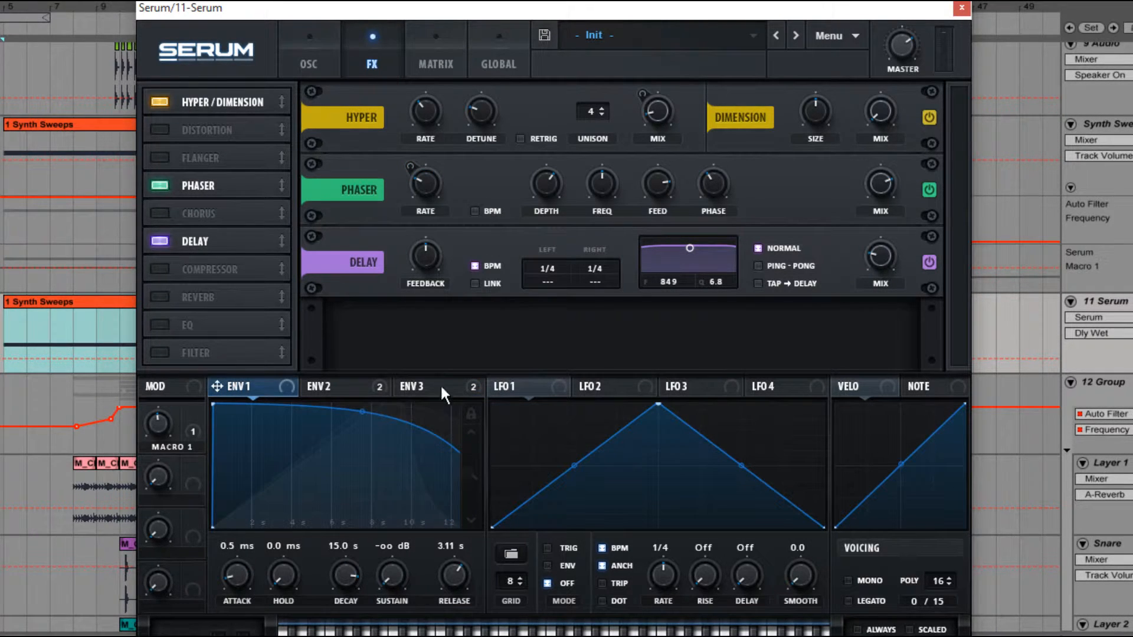
{"action": "mouse_move", "coordinate": [818, 330]}
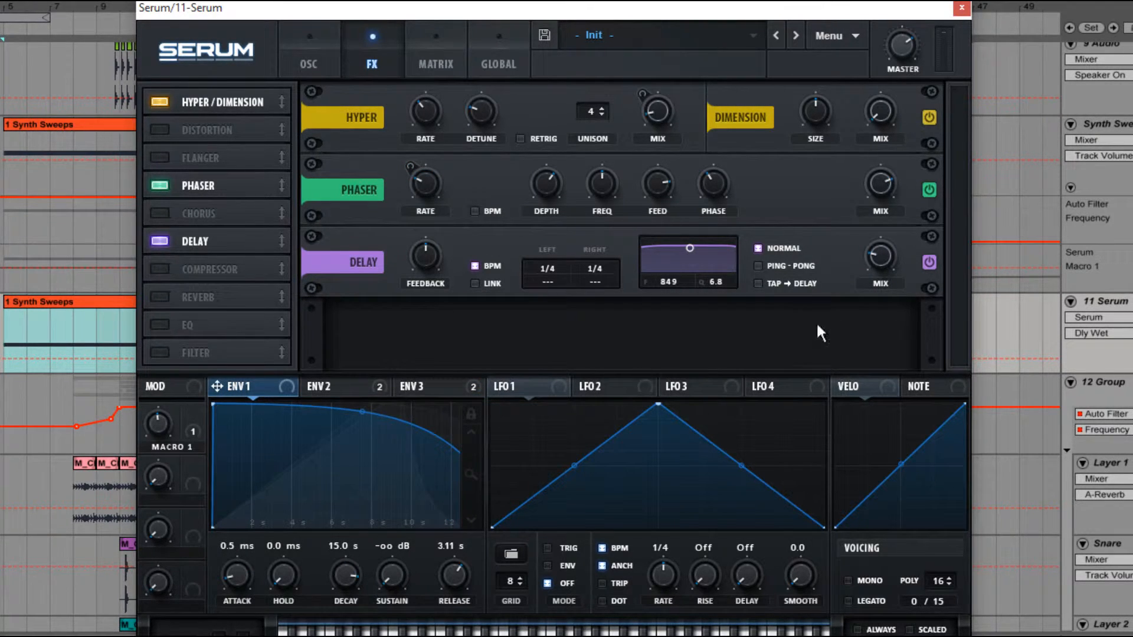
{"action": "mouse_move", "coordinate": [191, 363]}
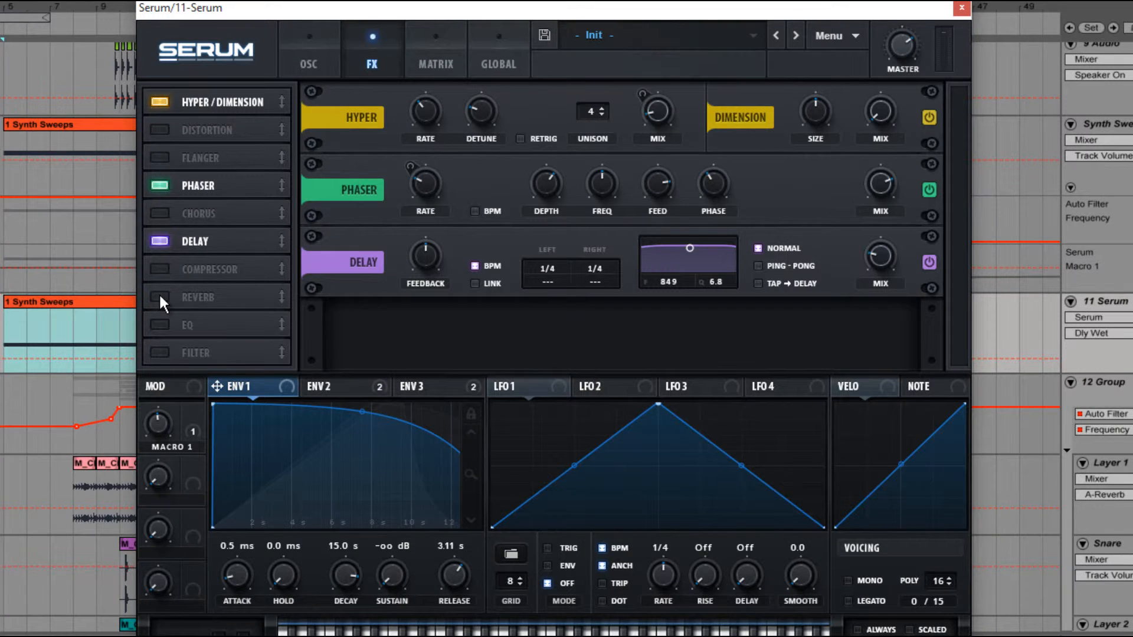
Step: Switch on the Reverb module in Serum's FX list after the Delay
{"action": "left_click", "coordinate": [158, 298]}
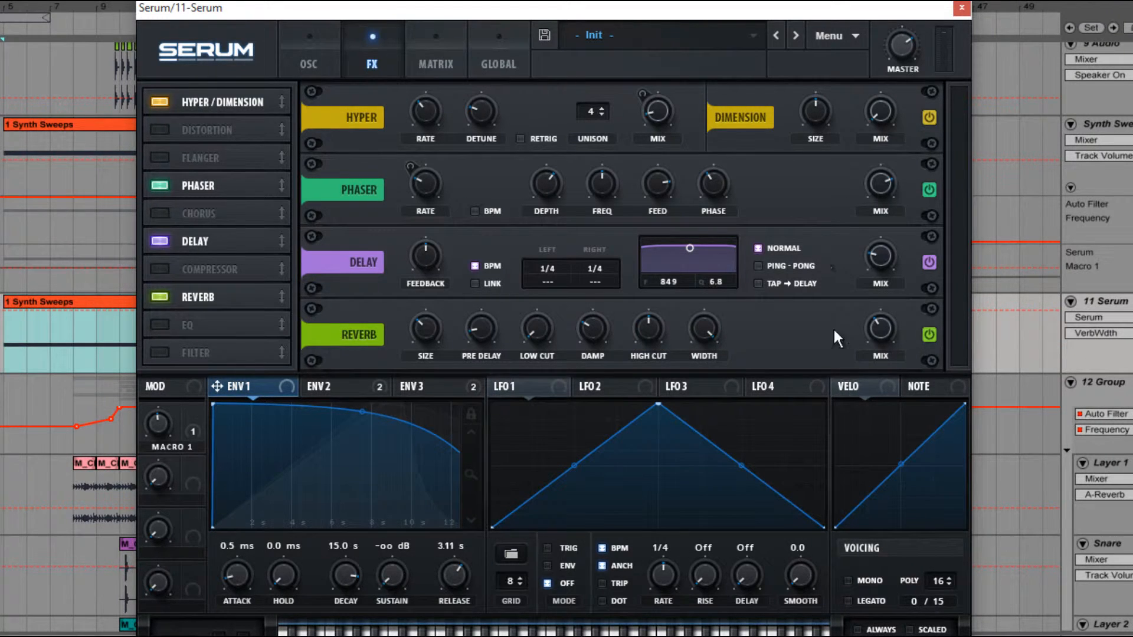
{"action": "mouse_move", "coordinate": [888, 322]}
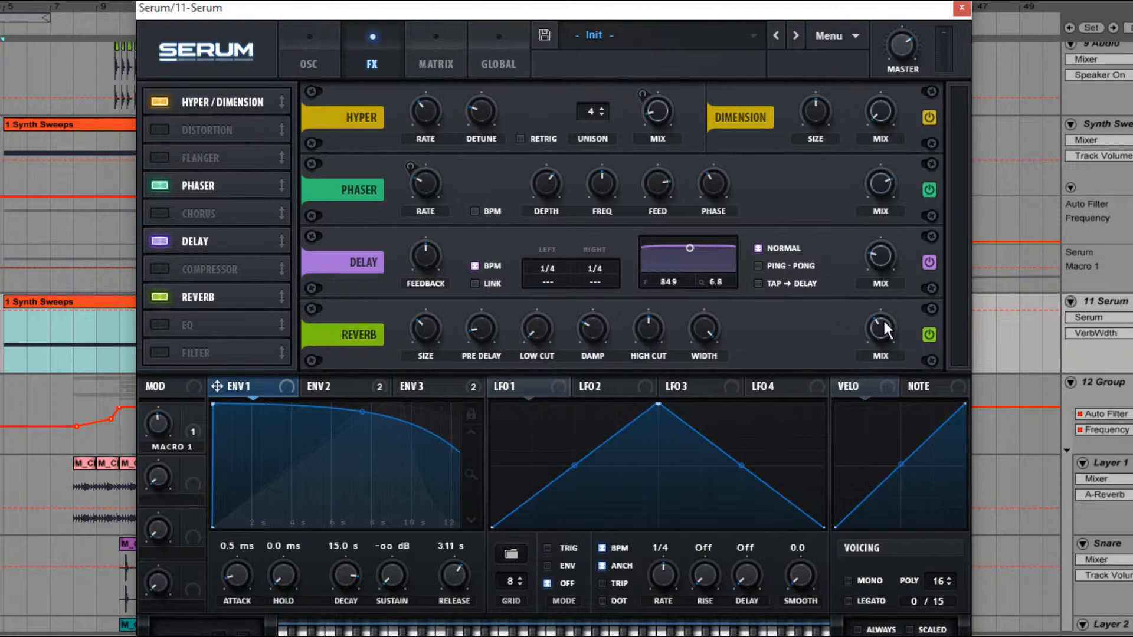
{"action": "mouse_move", "coordinate": [935, 236]}
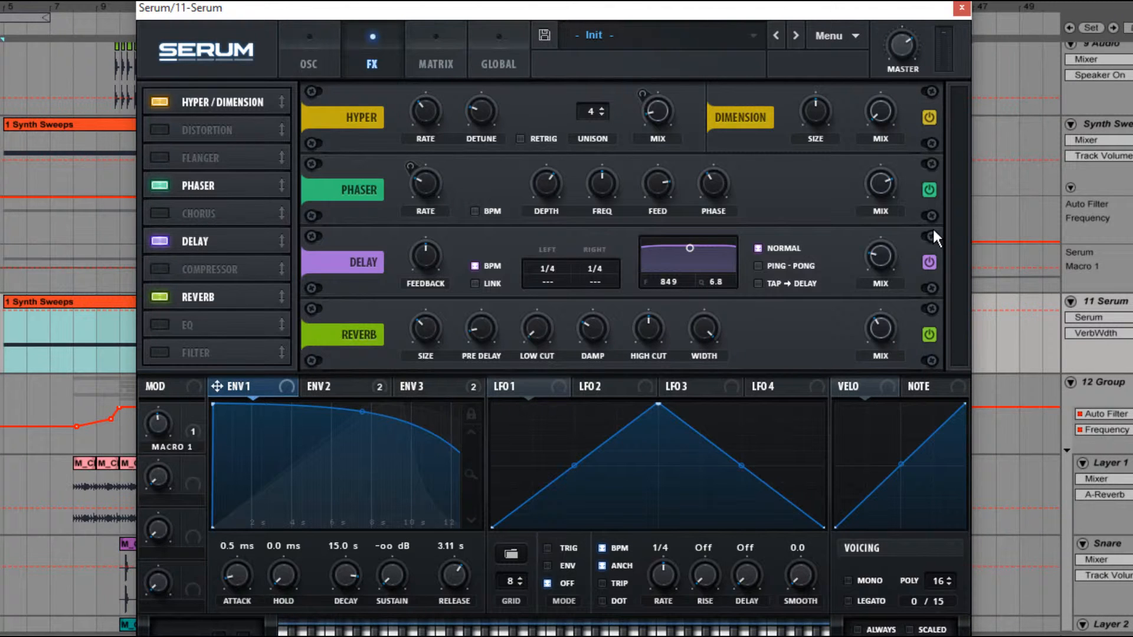
{"action": "mouse_move", "coordinate": [425, 342]}
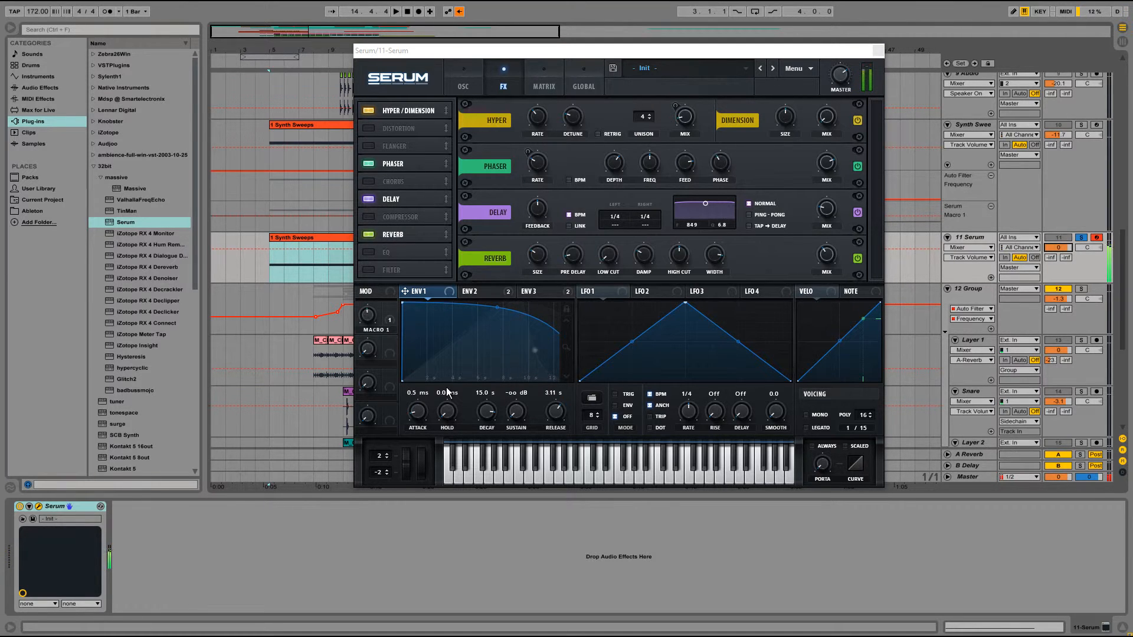
Step: Show ENV 2, return to Serum's OSC page, and lower the Serum track volume to about -3.5 dB
{"action": "left_click", "coordinate": [478, 290]}
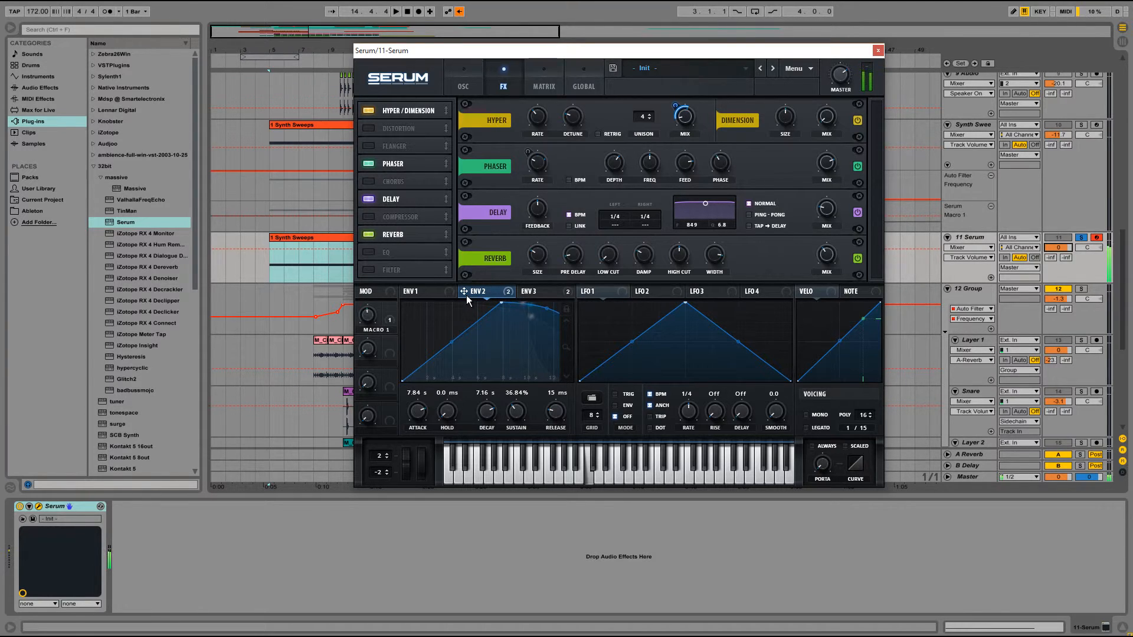
{"action": "left_click", "coordinate": [463, 86]}
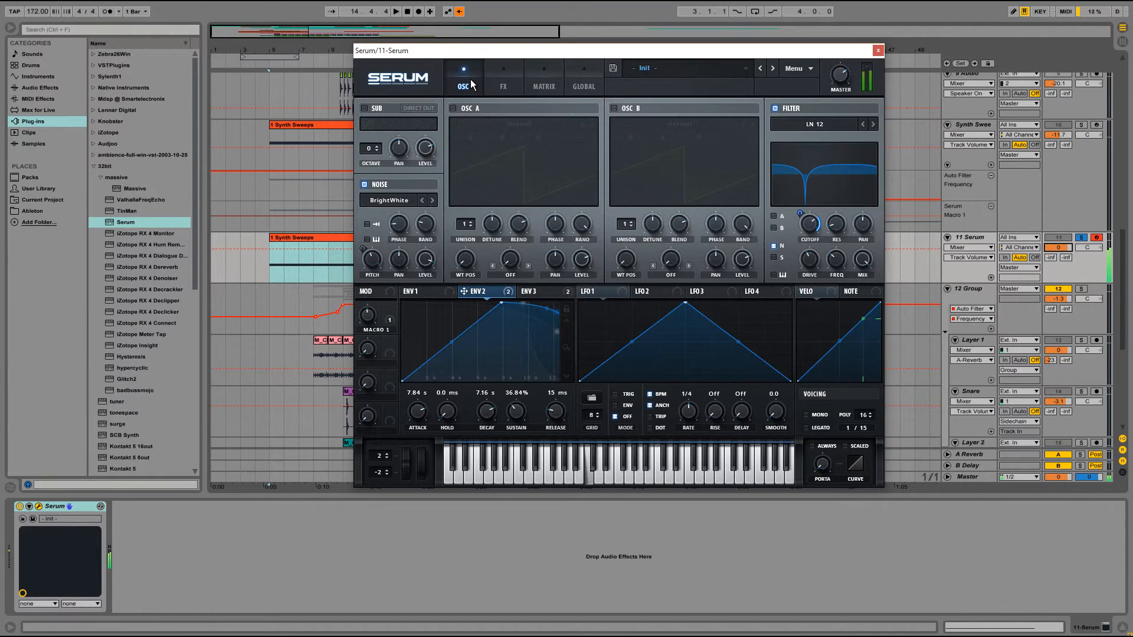
{"action": "mouse_move", "coordinate": [552, 137]}
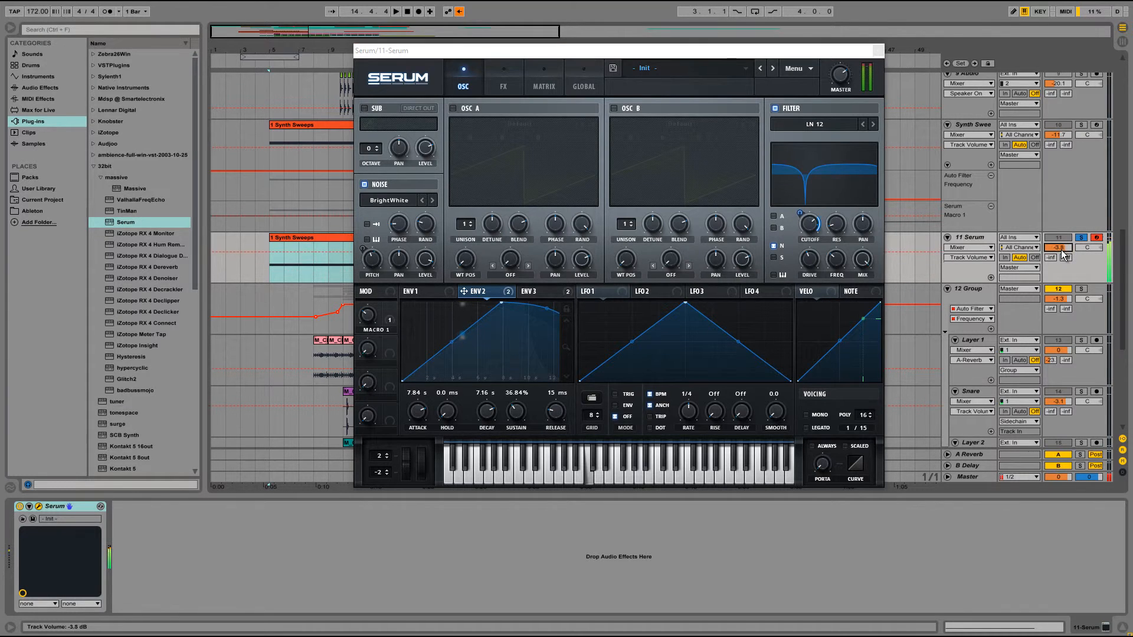
{"action": "left_click_drag", "start_coordinate": [1058, 248], "coordinate": [1059, 260]}
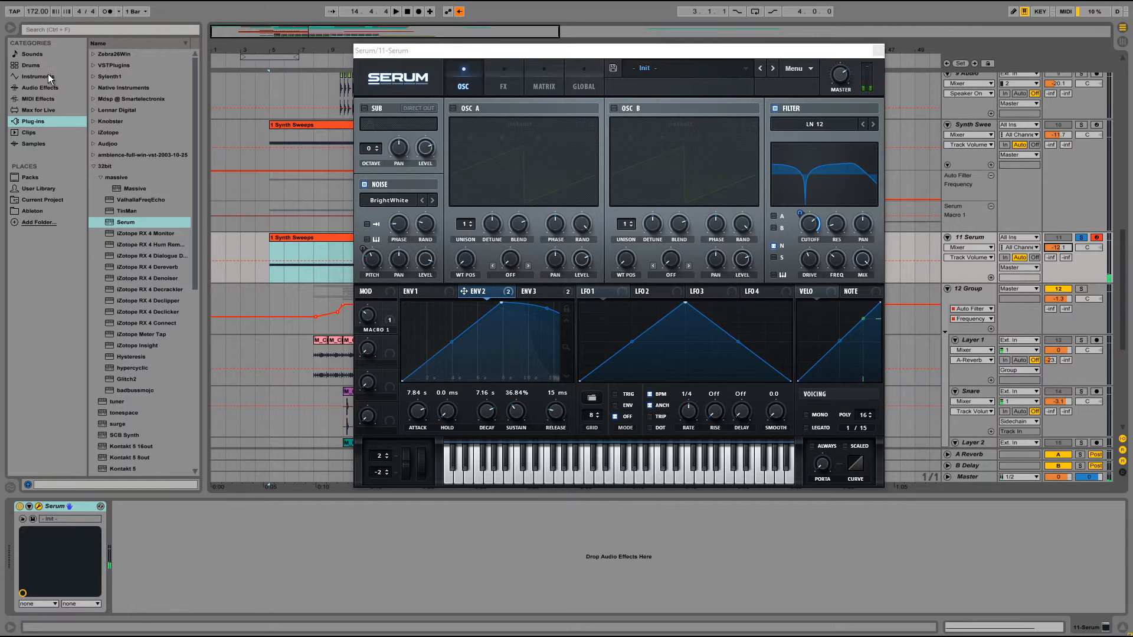
Step: Load EQ Eight onto the Serum track and sweep band 1's low cut before pulling it back down
{"action": "left_click", "coordinate": [37, 87]}
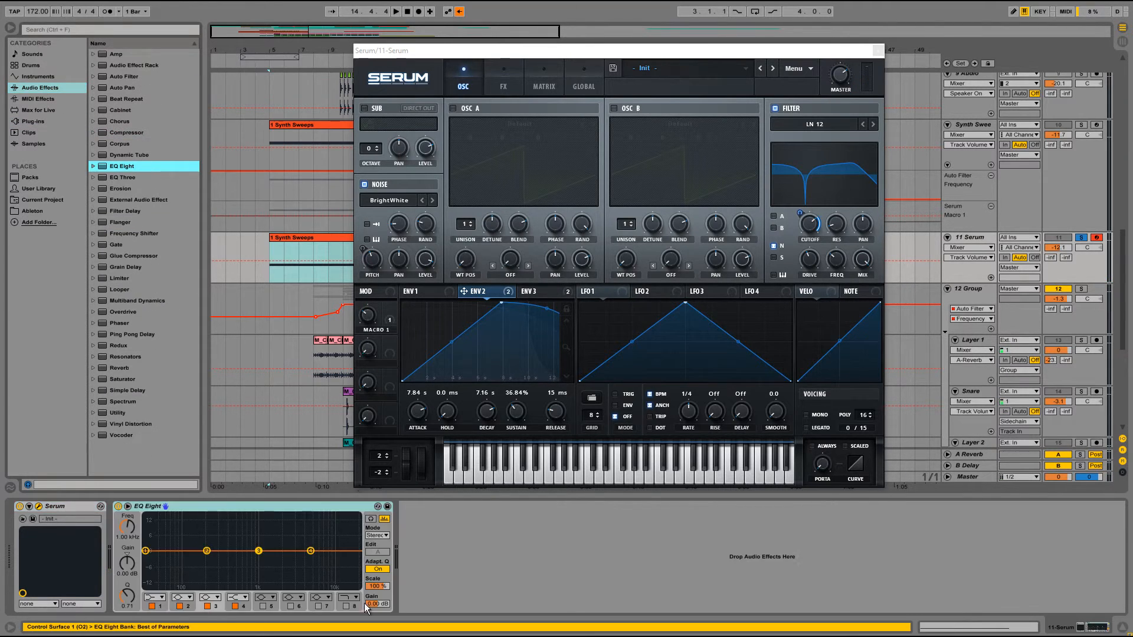
{"action": "mouse_move", "coordinate": [200, 536]}
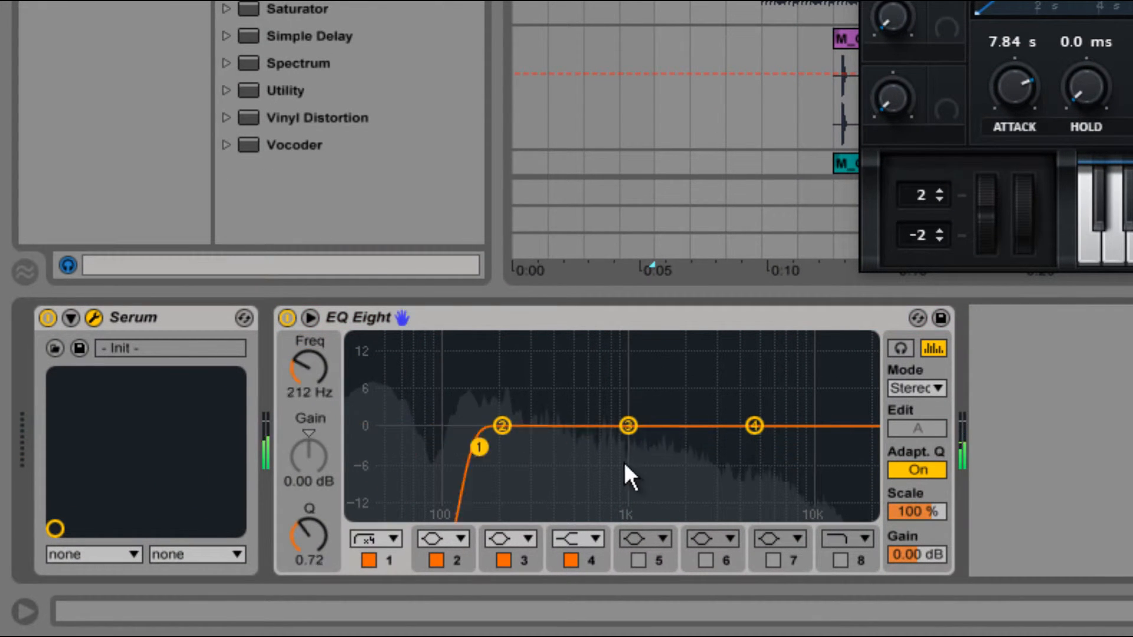
{"action": "left_click_drag", "start_coordinate": [477, 447], "coordinate": [540, 455]}
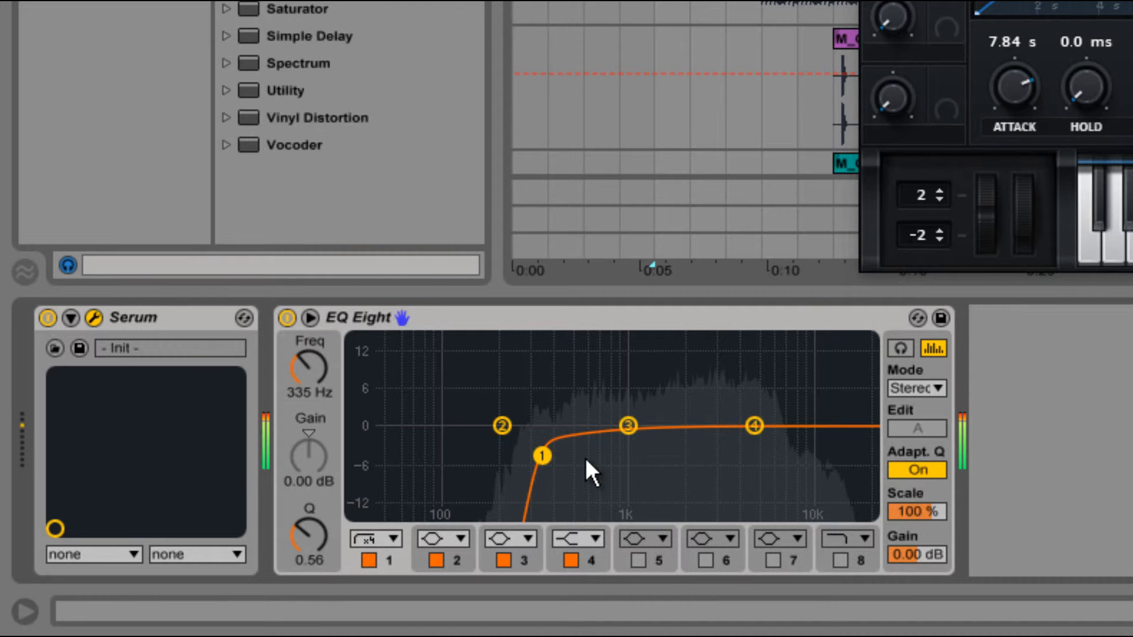
{"action": "left_click_drag", "start_coordinate": [540, 455], "coordinate": [671, 451]}
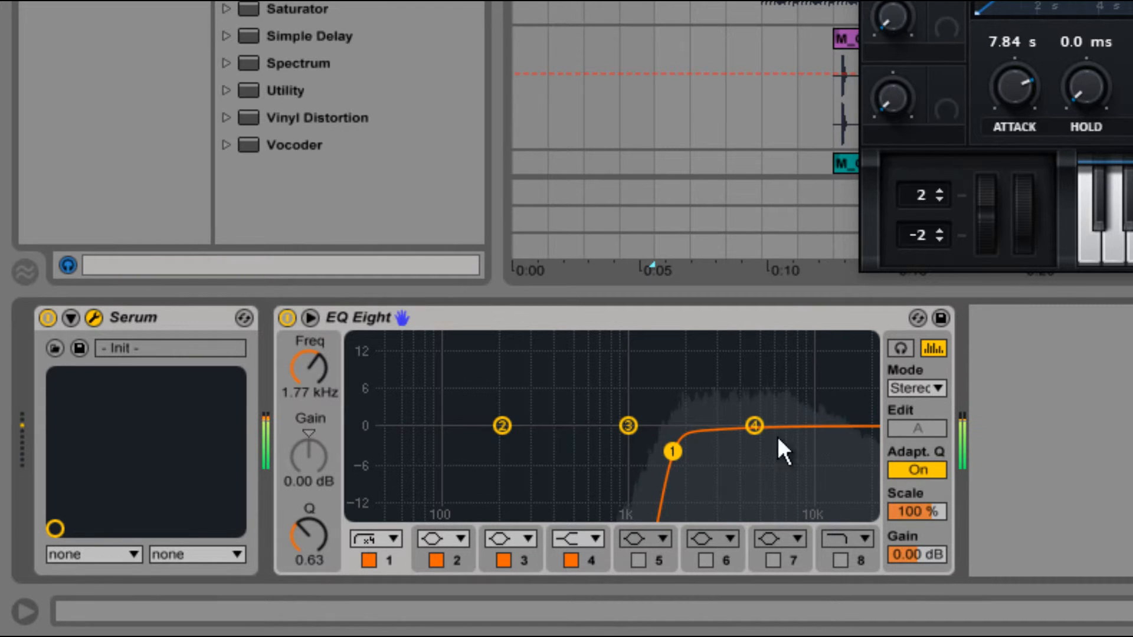
{"action": "left_click_drag", "start_coordinate": [672, 451], "coordinate": [356, 424]}
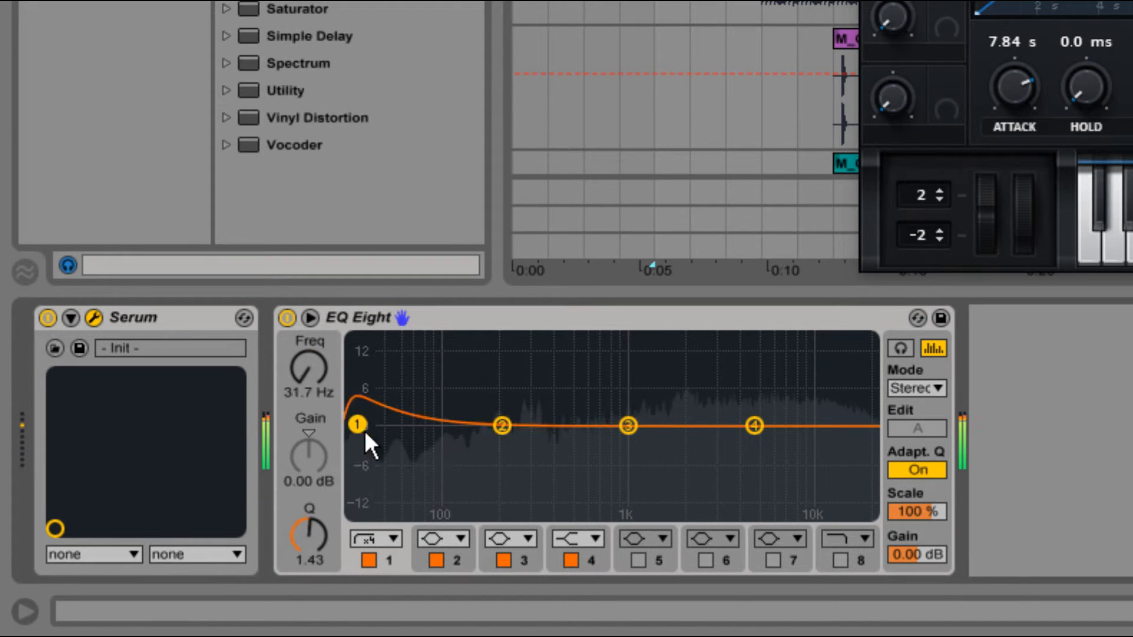
Step: Enable band 8 as a high cut around 5 kHz with a steep 48 dB slope
{"action": "left_click", "coordinate": [839, 561]}
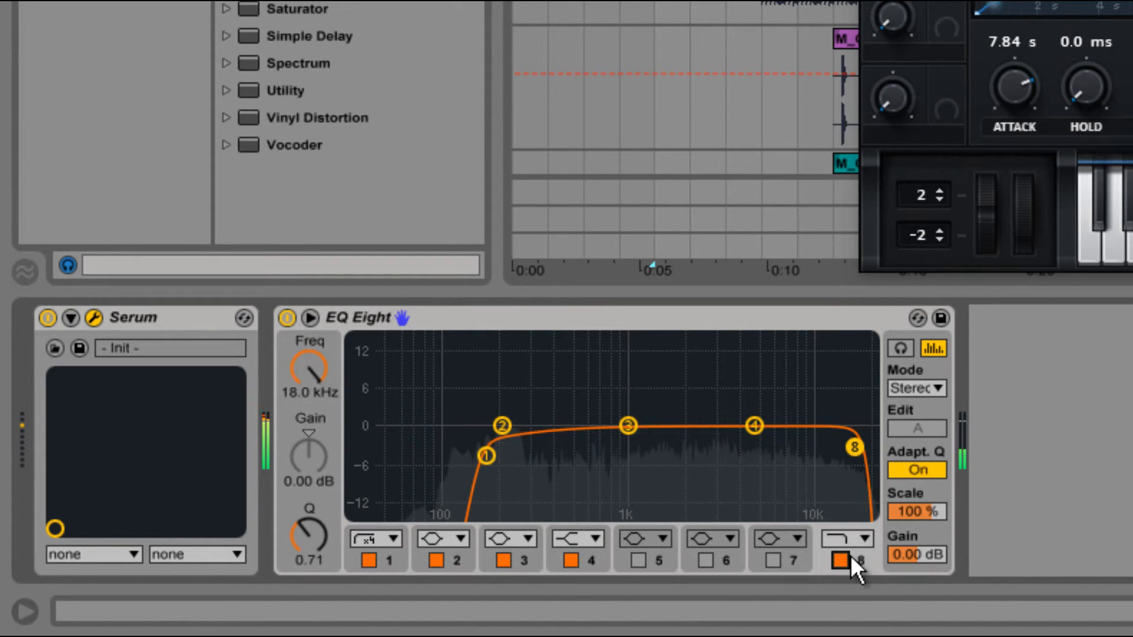
{"action": "left_click_drag", "start_coordinate": [854, 448], "coordinate": [753, 442]}
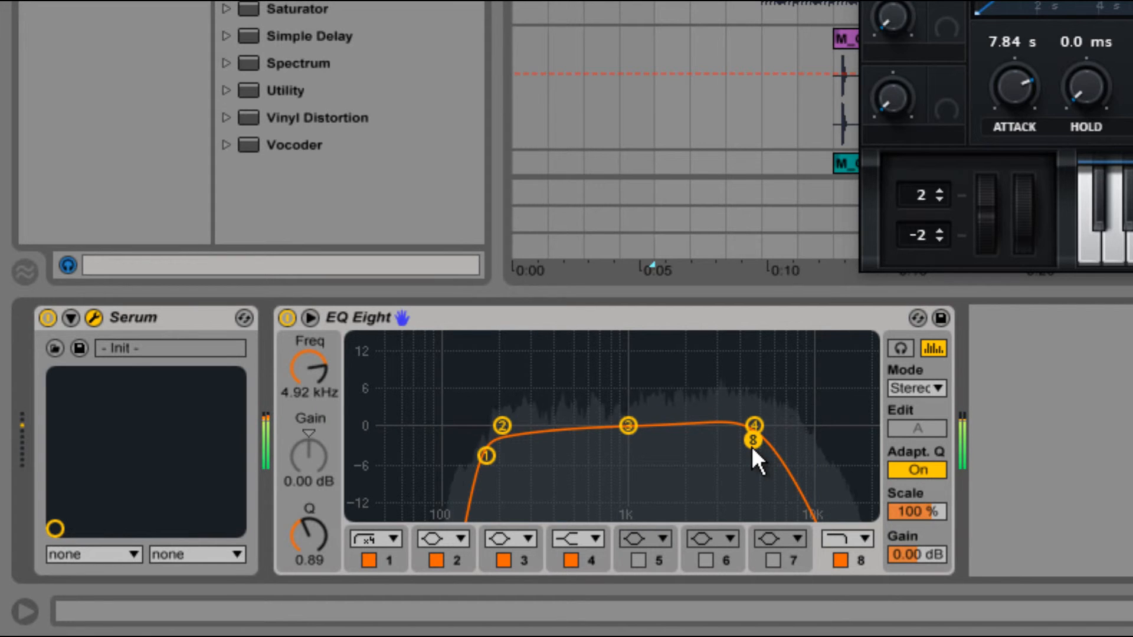
{"action": "left_click_drag", "start_coordinate": [754, 440], "coordinate": [754, 446]}
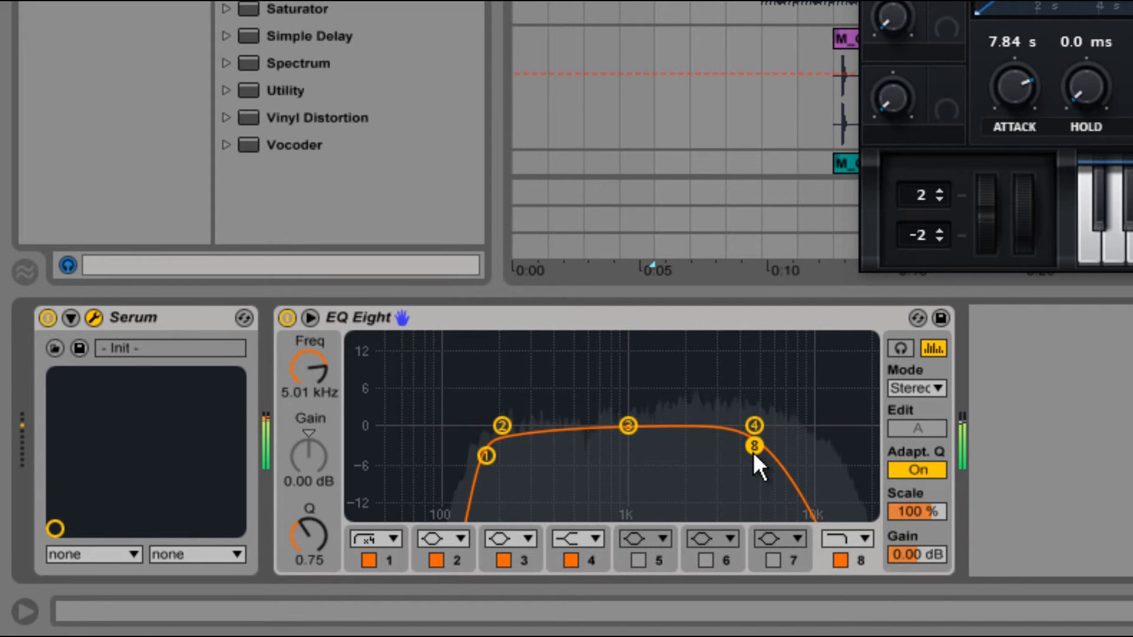
{"action": "left_click", "coordinate": [856, 556]}
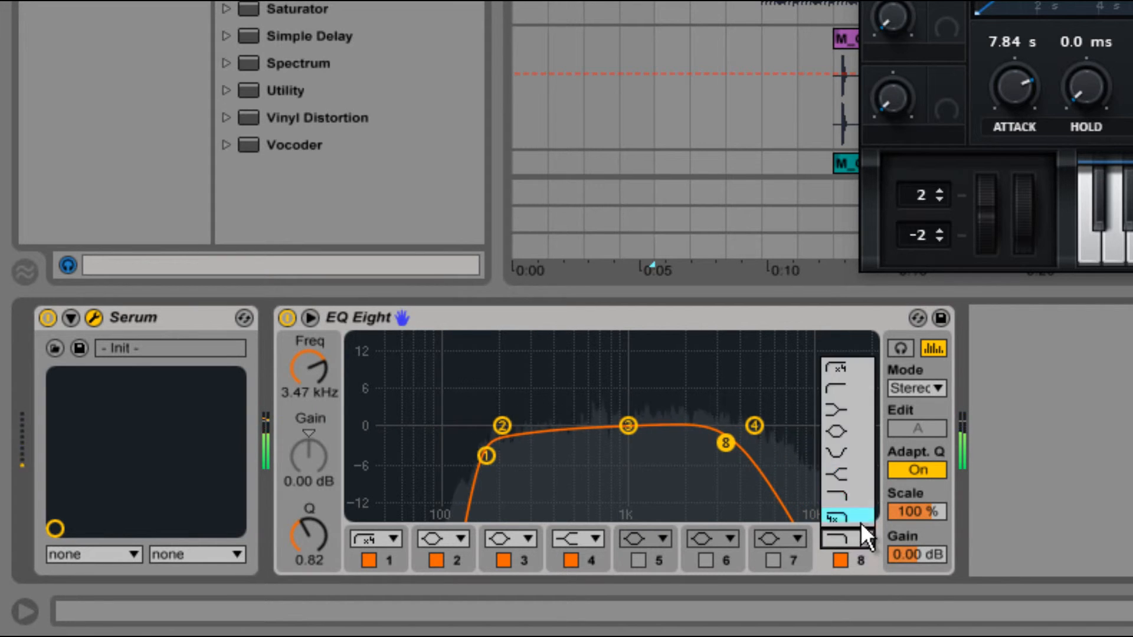
{"action": "left_click", "coordinate": [840, 518]}
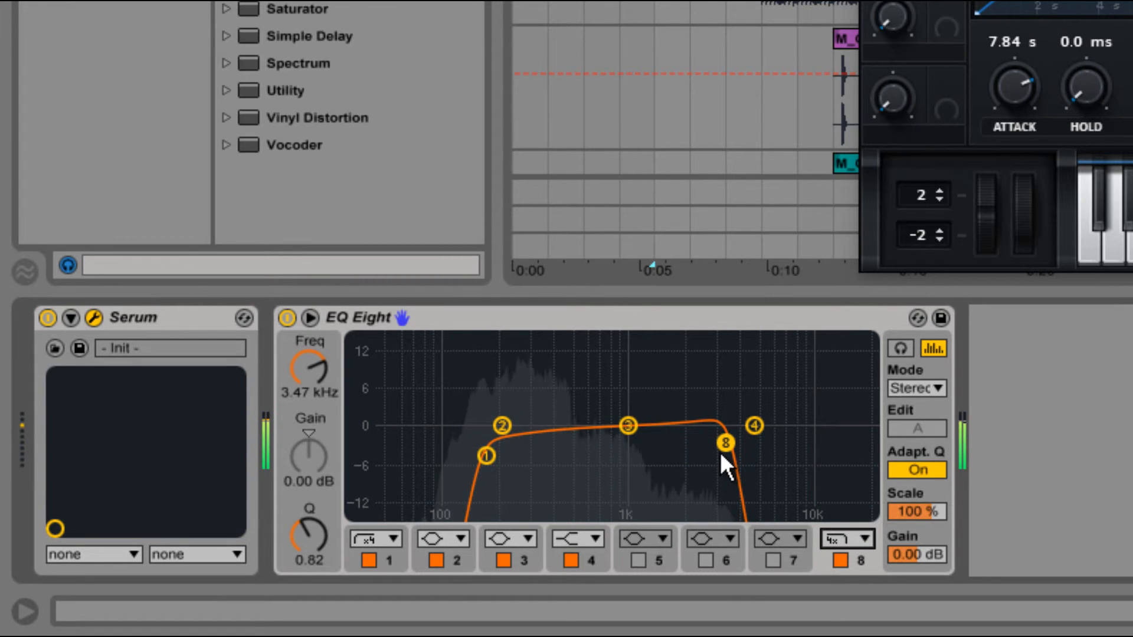
Step: Set the low cut near 311 Hz and the high cut near 12.7 kHz
{"action": "left_click_drag", "start_coordinate": [487, 456], "coordinate": [515, 456]}
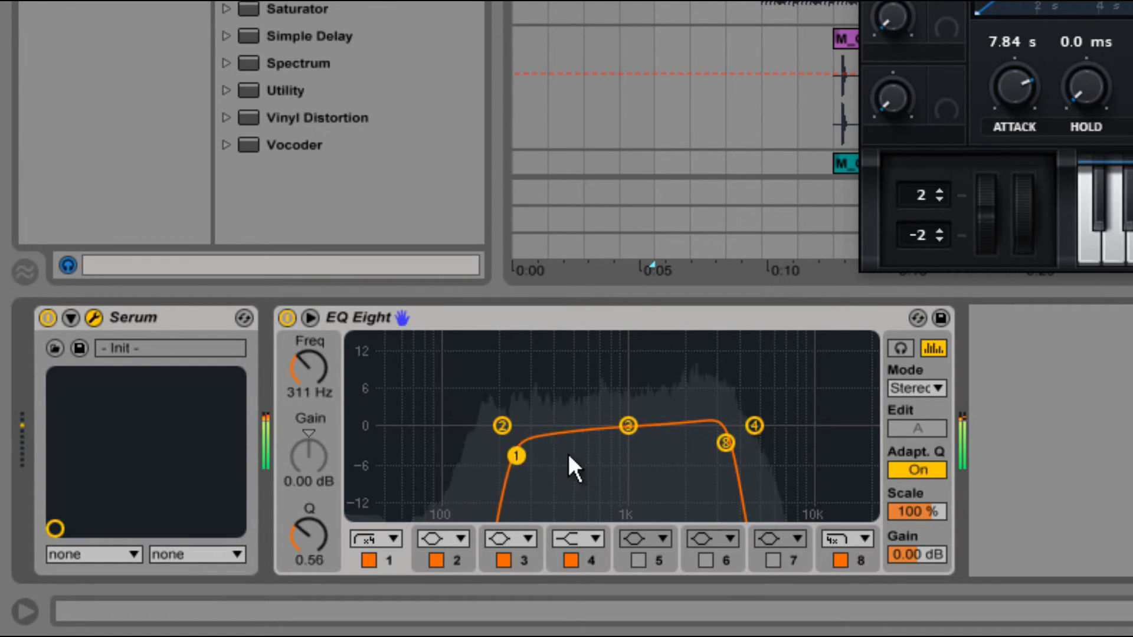
{"action": "left_click_drag", "start_coordinate": [516, 456], "coordinate": [578, 452]}
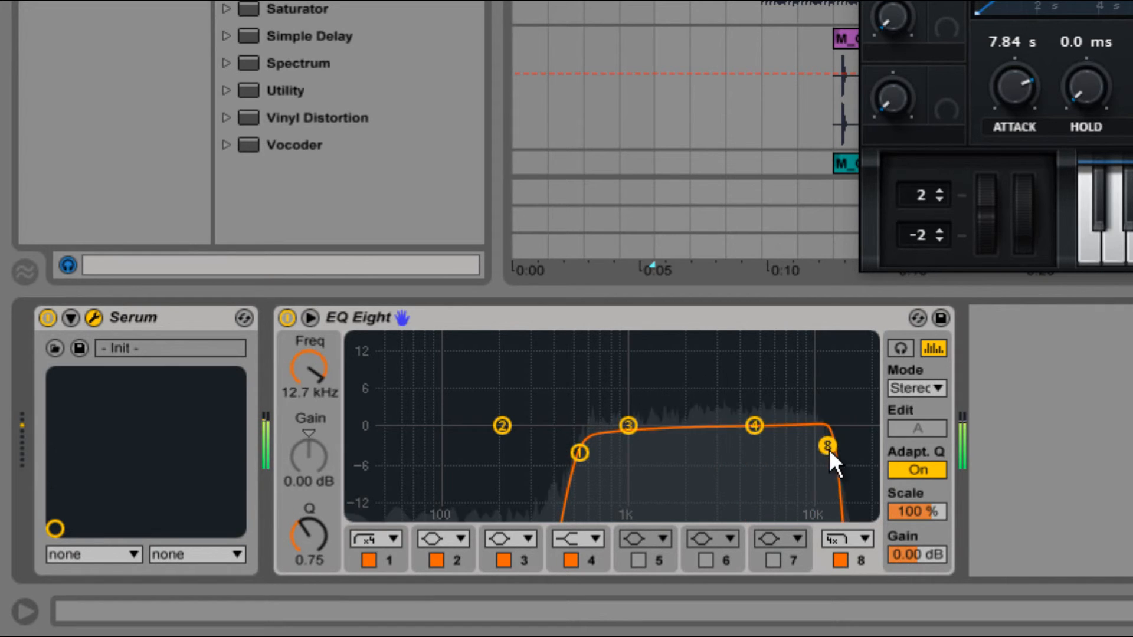
Step: Nudge the high cut and add a narrow band 3 boost of about 8.55 dB at 4.33 kHz
{"action": "left_click_drag", "start_coordinate": [829, 445], "coordinate": [814, 445]}
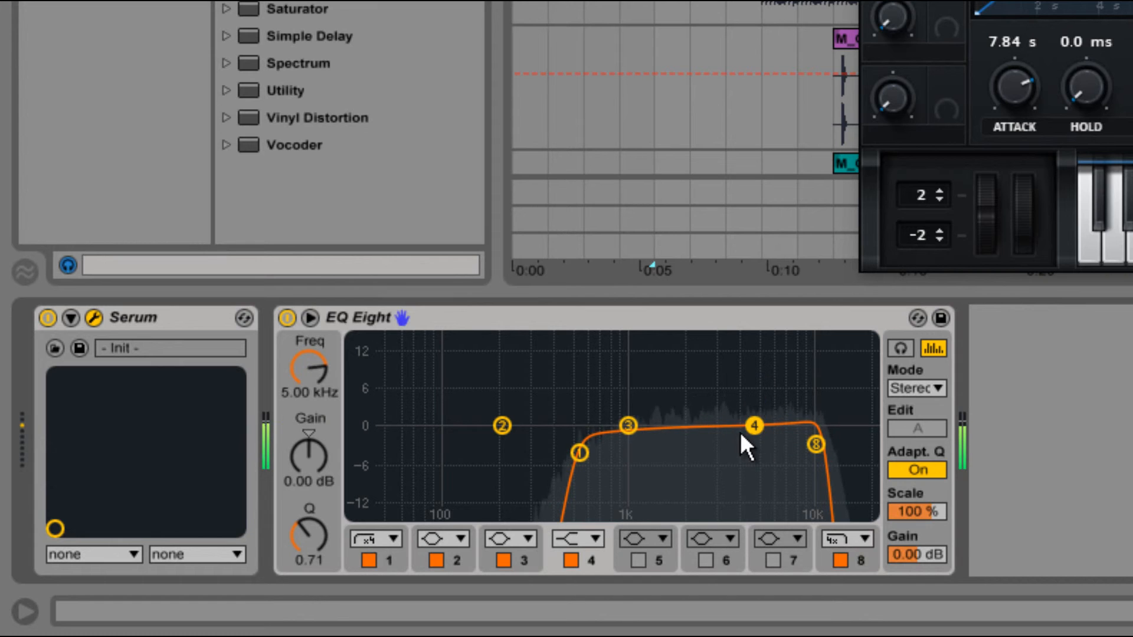
{"action": "left_click_drag", "start_coordinate": [627, 425], "coordinate": [753, 363]}
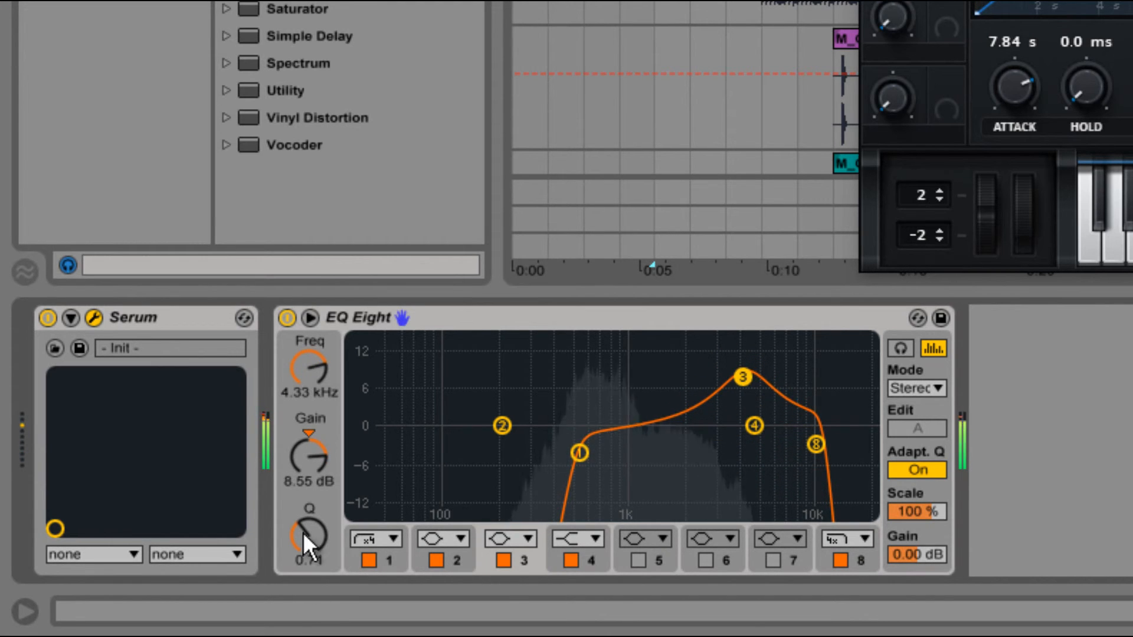
{"action": "left_click_drag", "start_coordinate": [309, 530], "coordinate": [309, 506]}
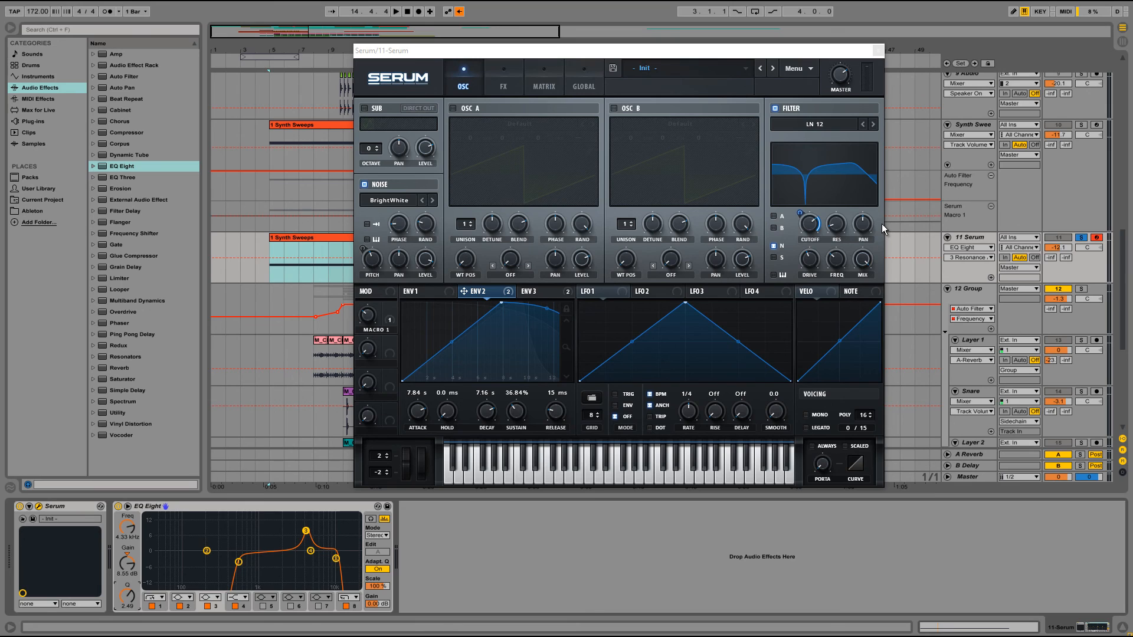
{"action": "mouse_move", "coordinate": [810, 212]}
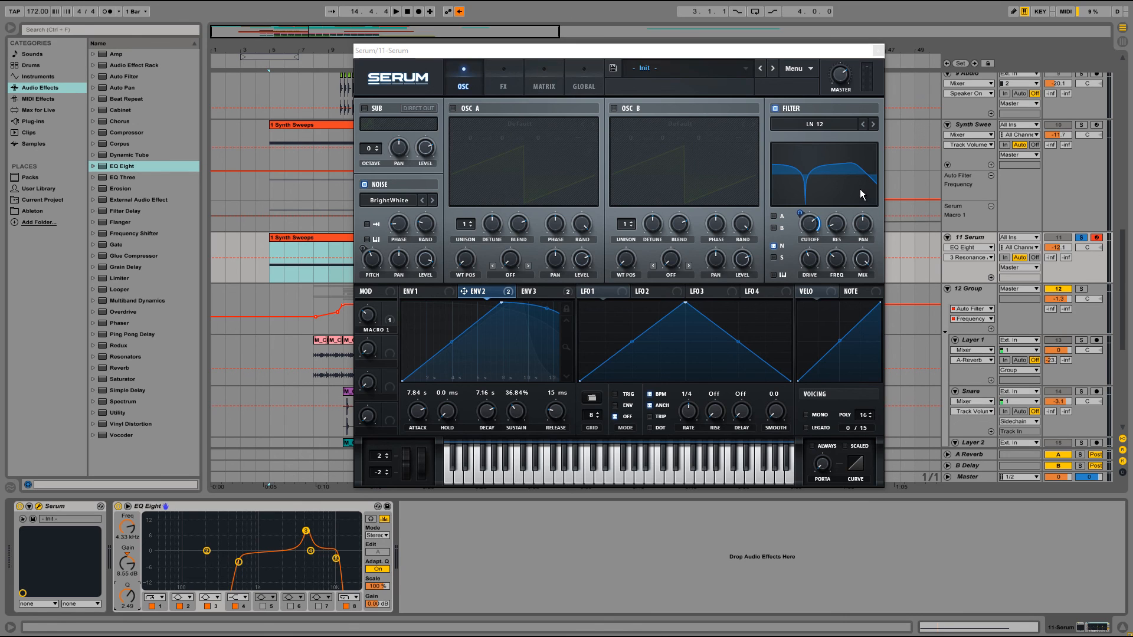
{"action": "mouse_move", "coordinate": [611, 123]}
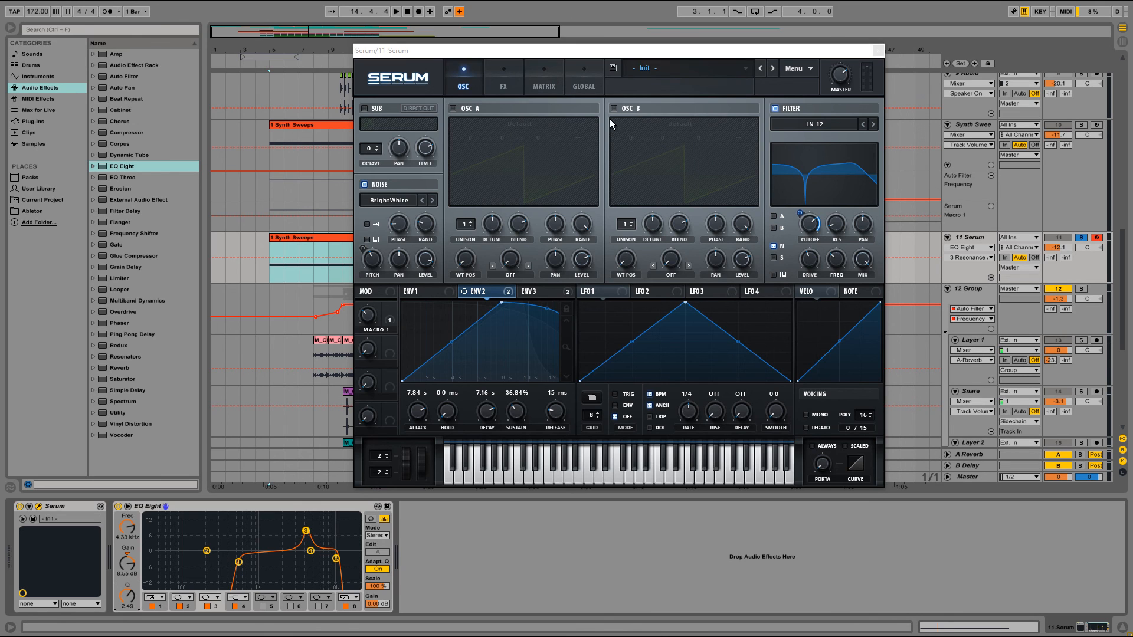